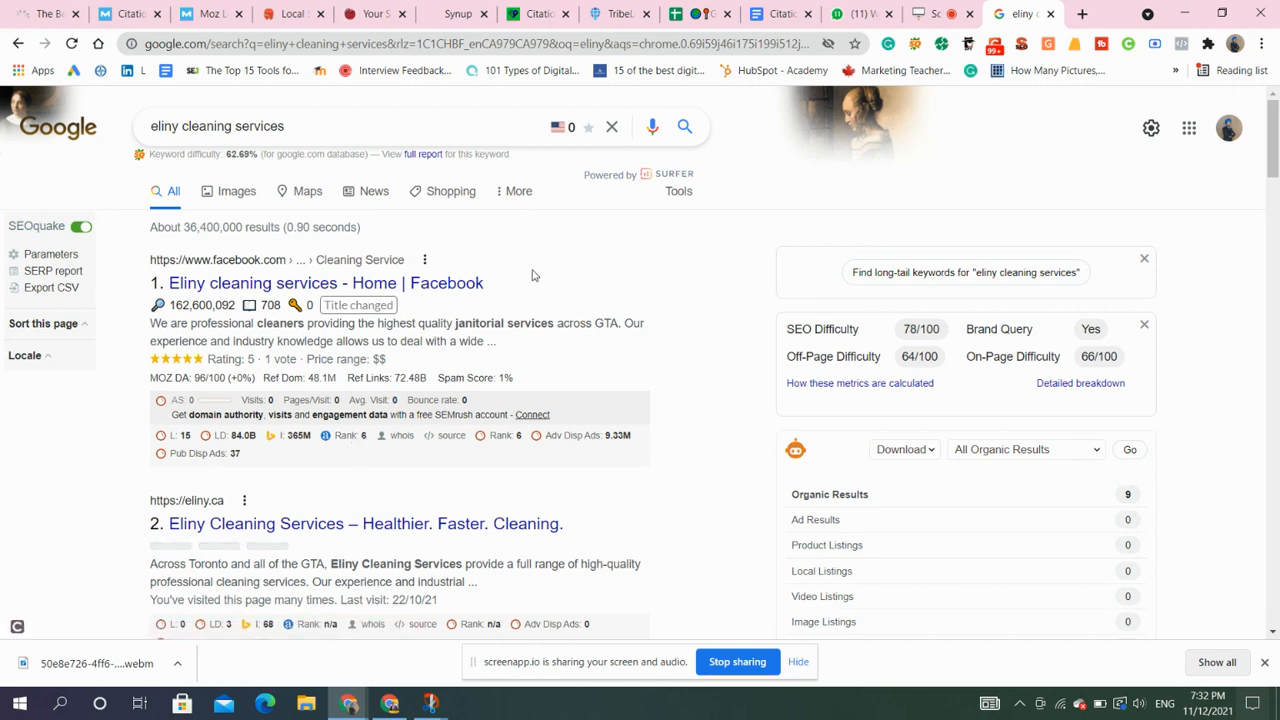
mouse_move(140, 245)
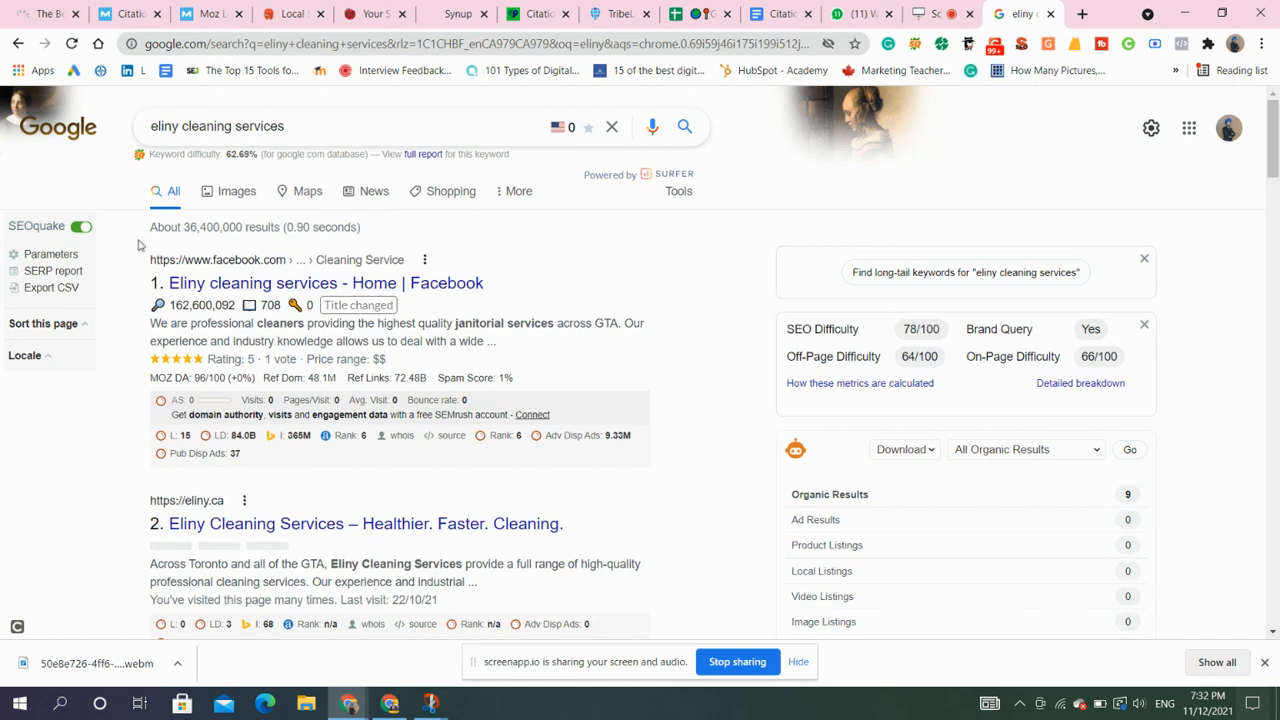
Scroll through the search results and move to the second results page.
scroll("down", 3)
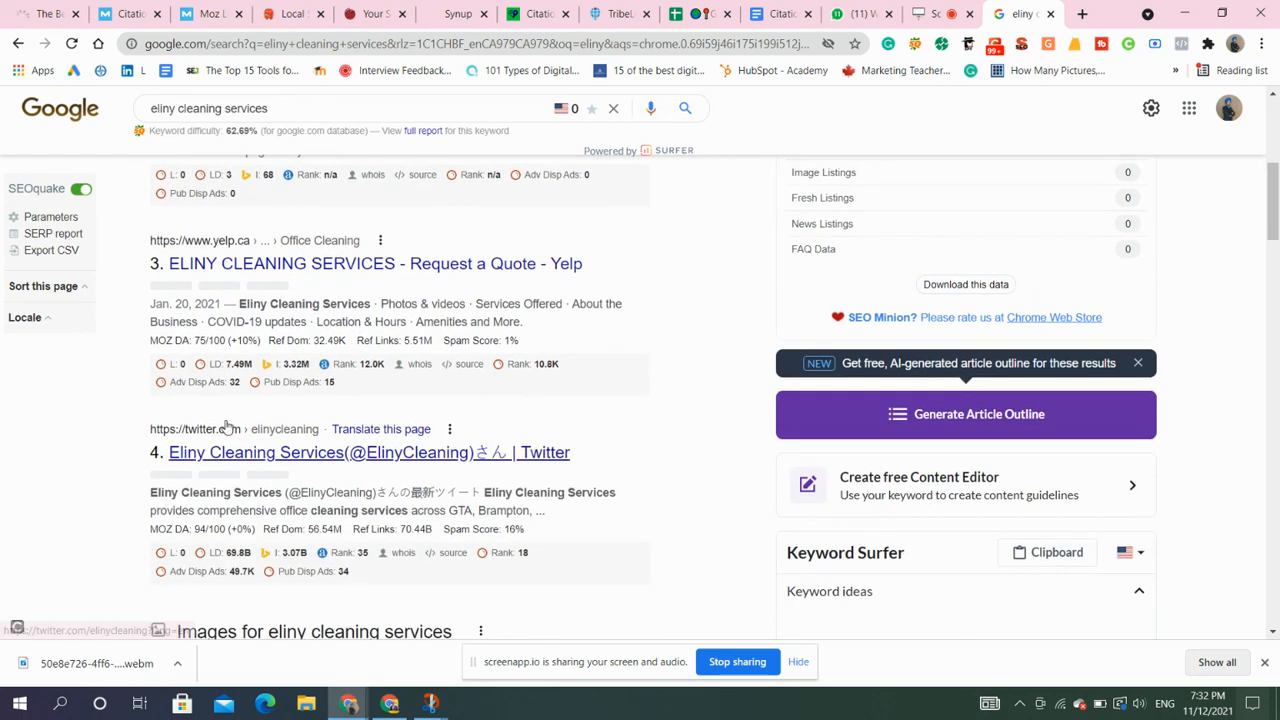
scroll("down", 3)
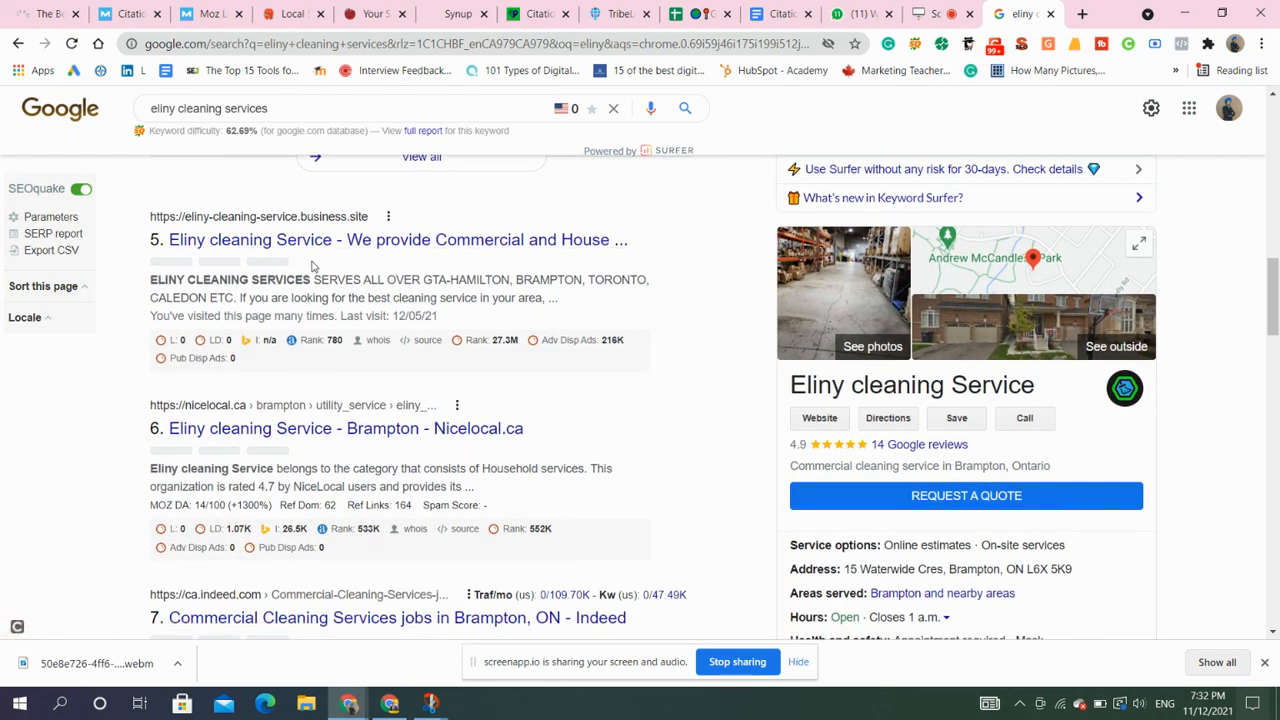
scroll("down", 3)
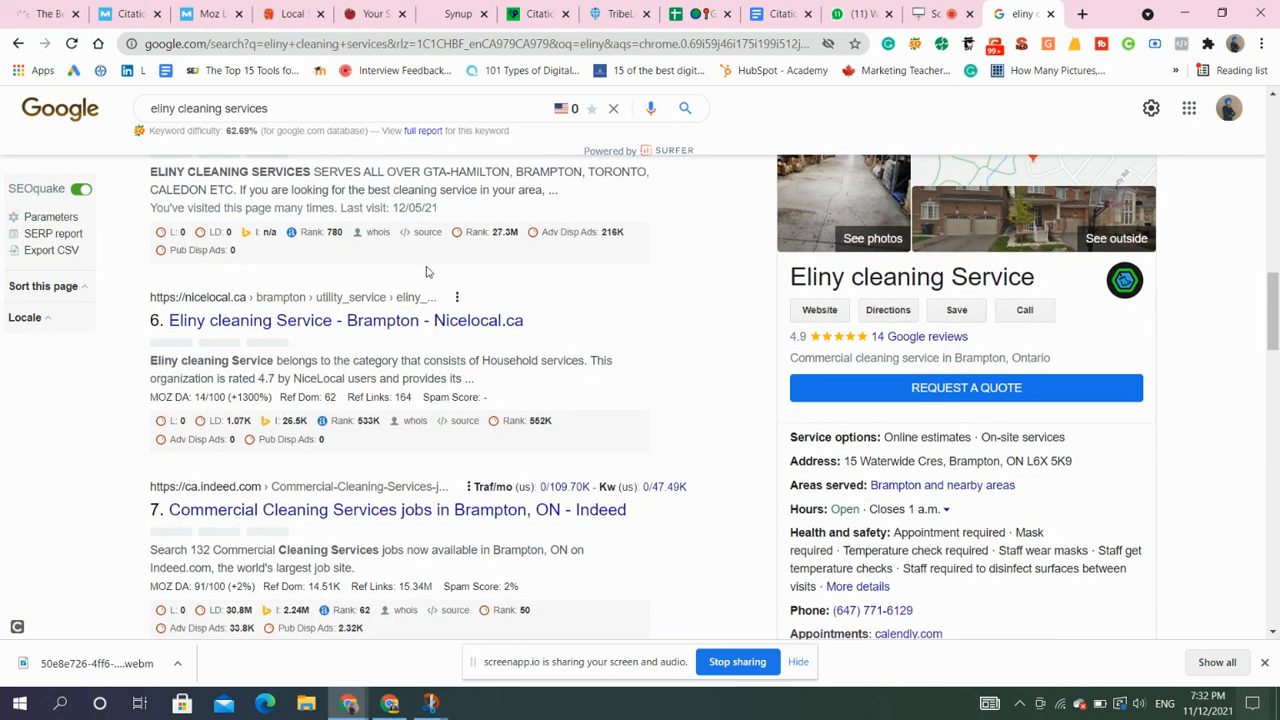
scroll("down", 3)
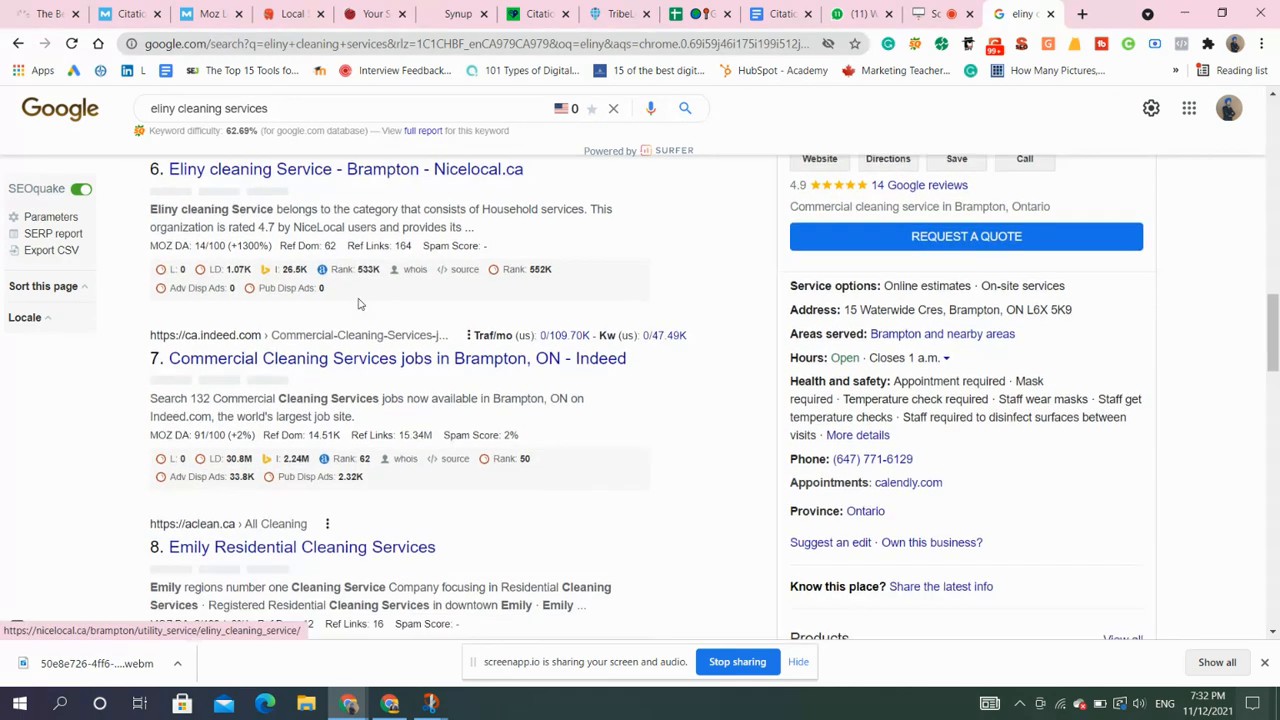
scroll("down", 3)
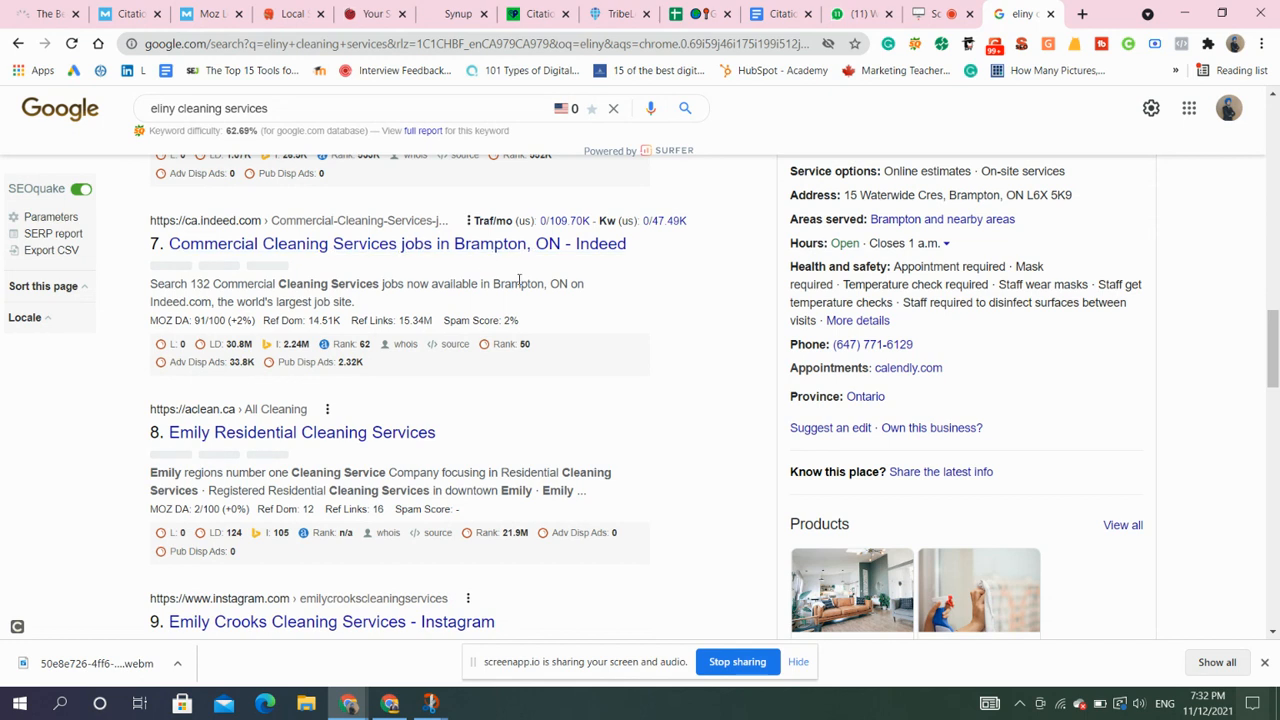
scroll("down", 3)
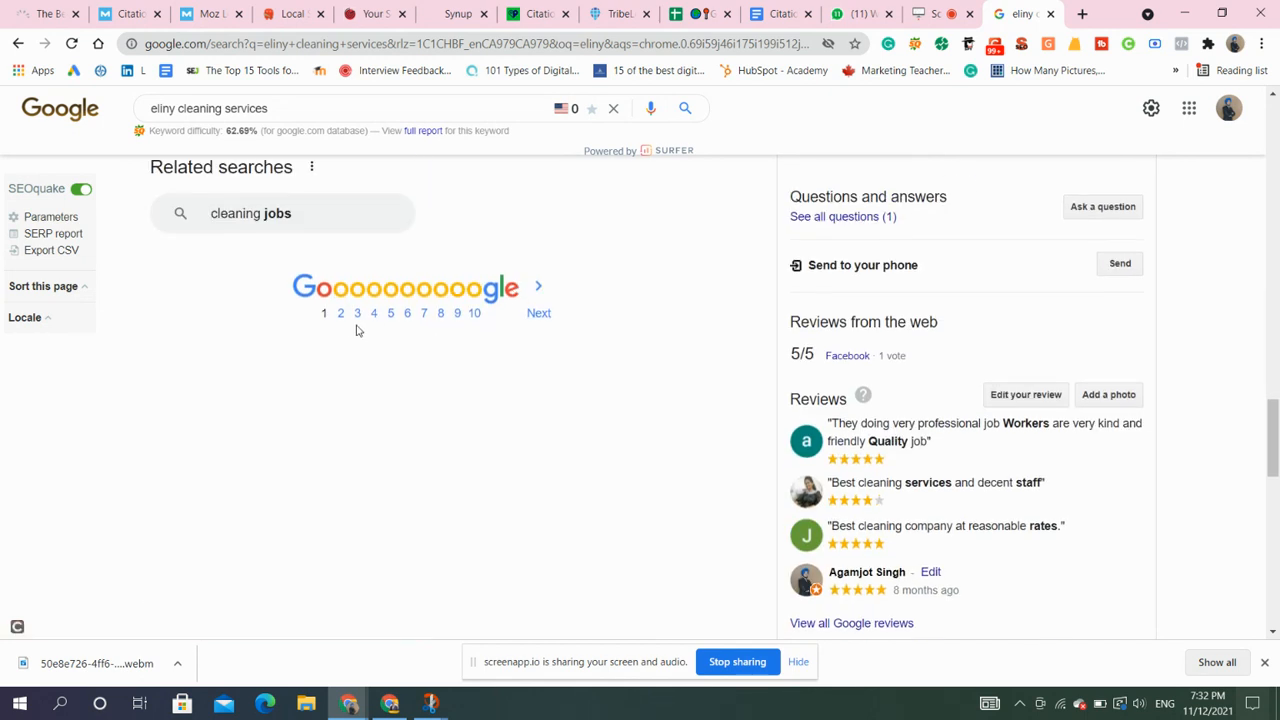
left_click(340, 313)
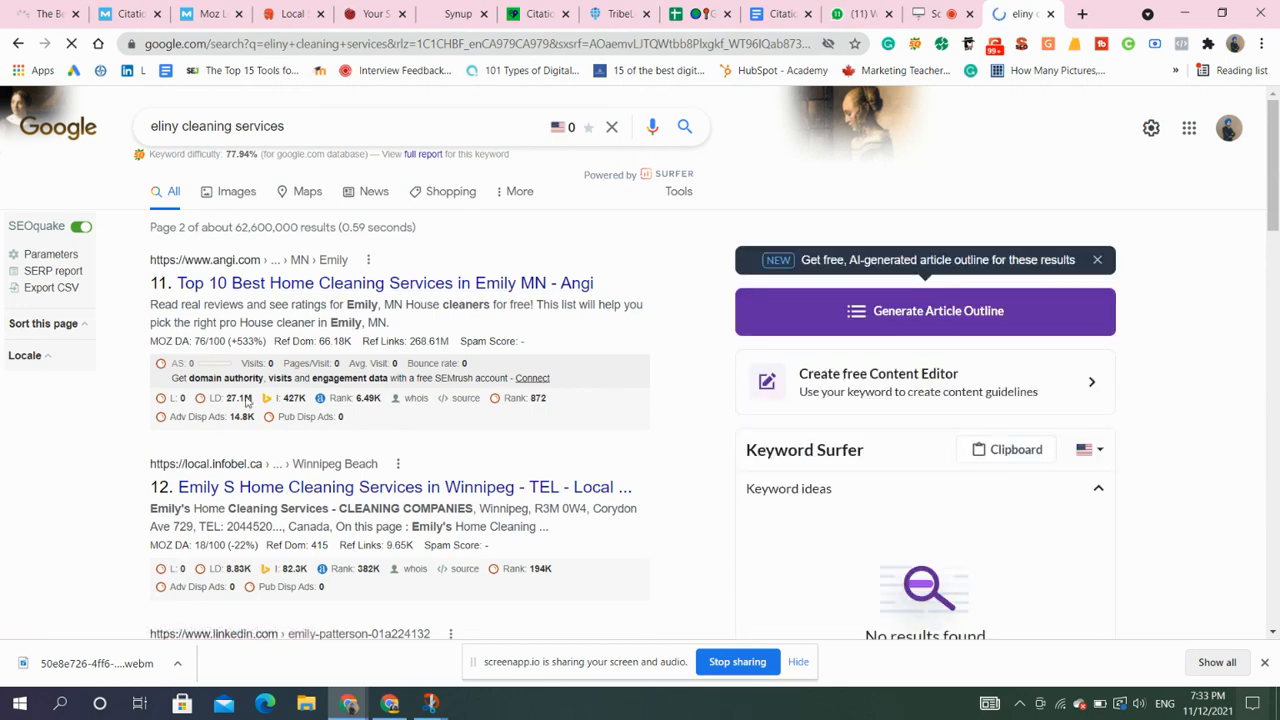
Scroll the second page, then switch to the Citations document outline.
scroll("down", 3)
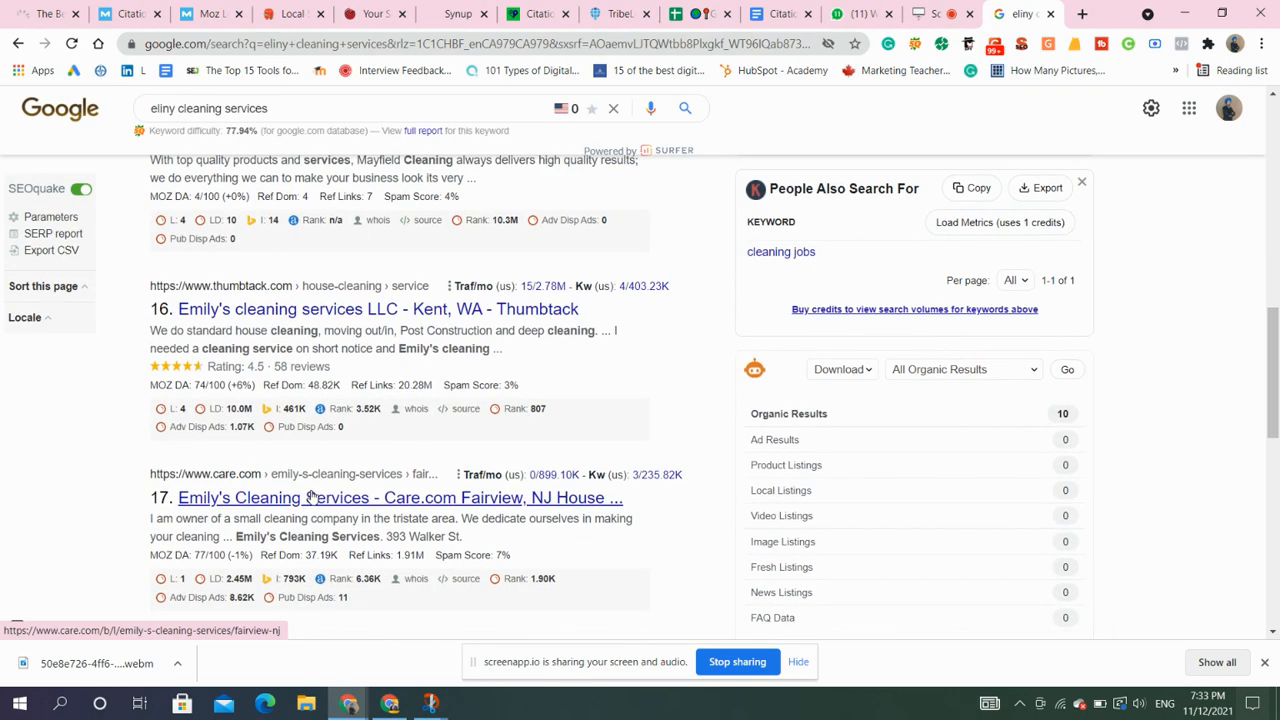
scroll("down", 3)
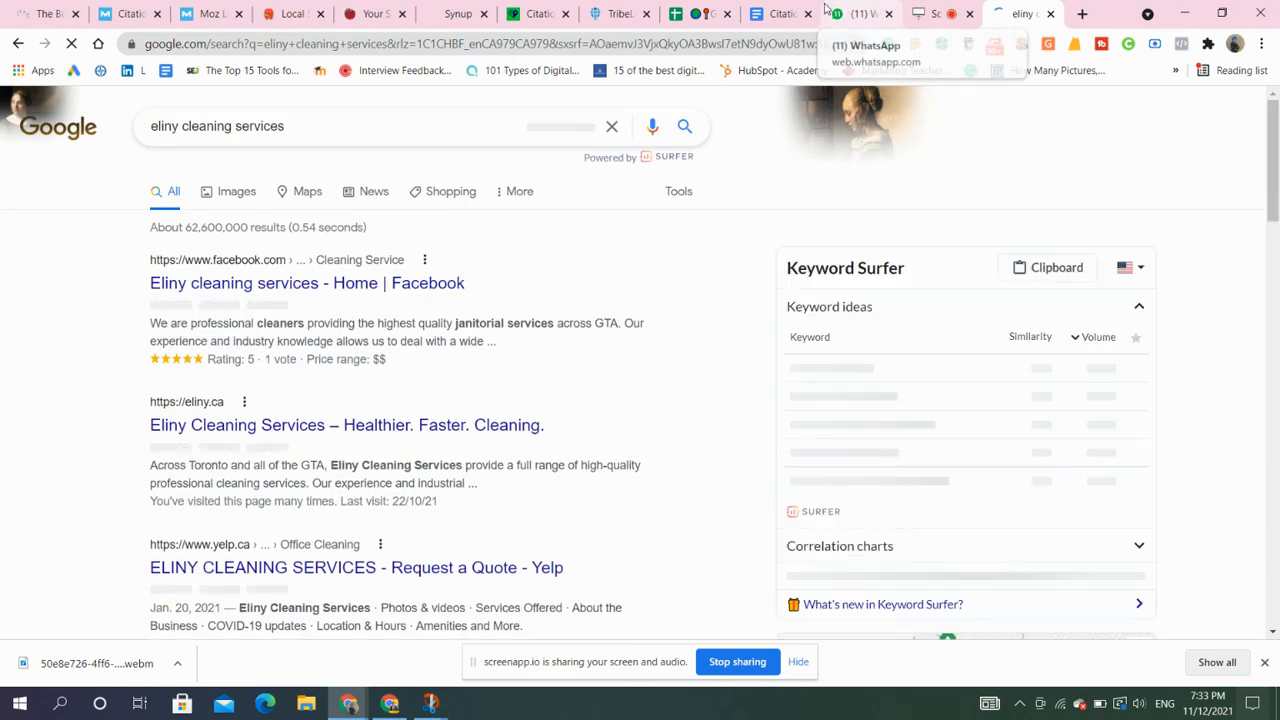
left_click(780, 14)
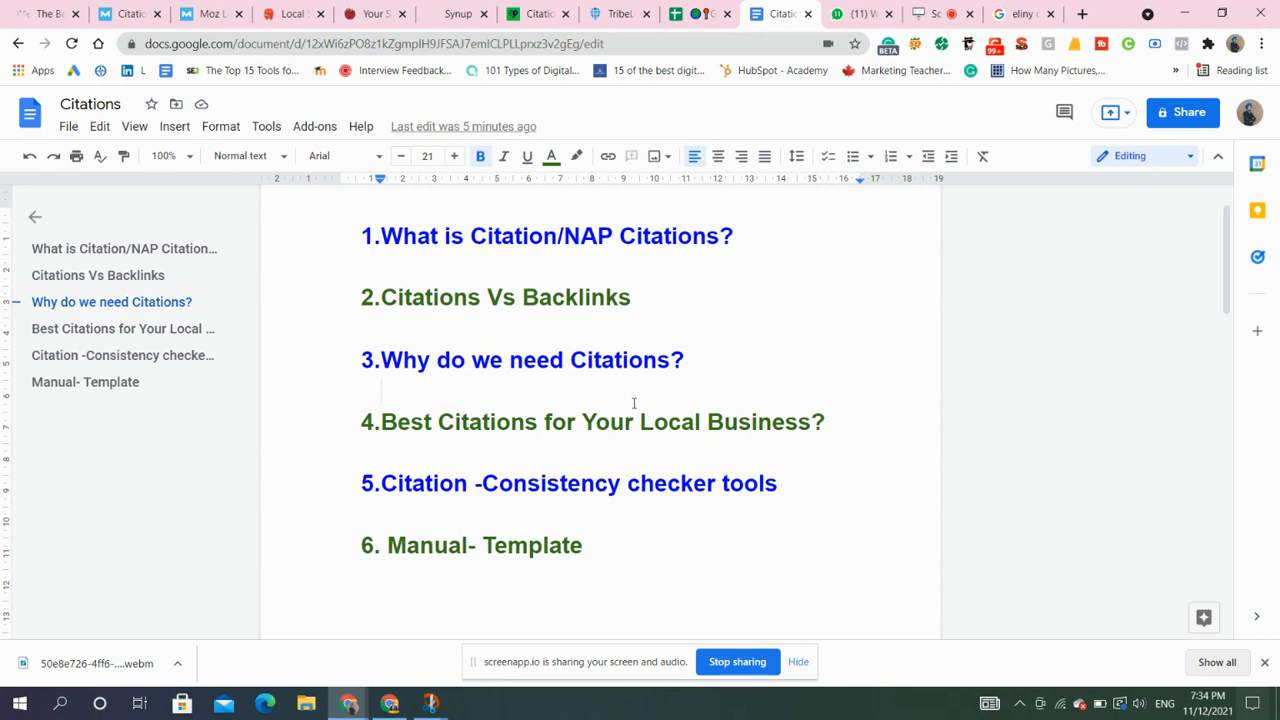
Open Whitespark's best citations for Canada and scroll into the first category lists.
left_click(381, 391)
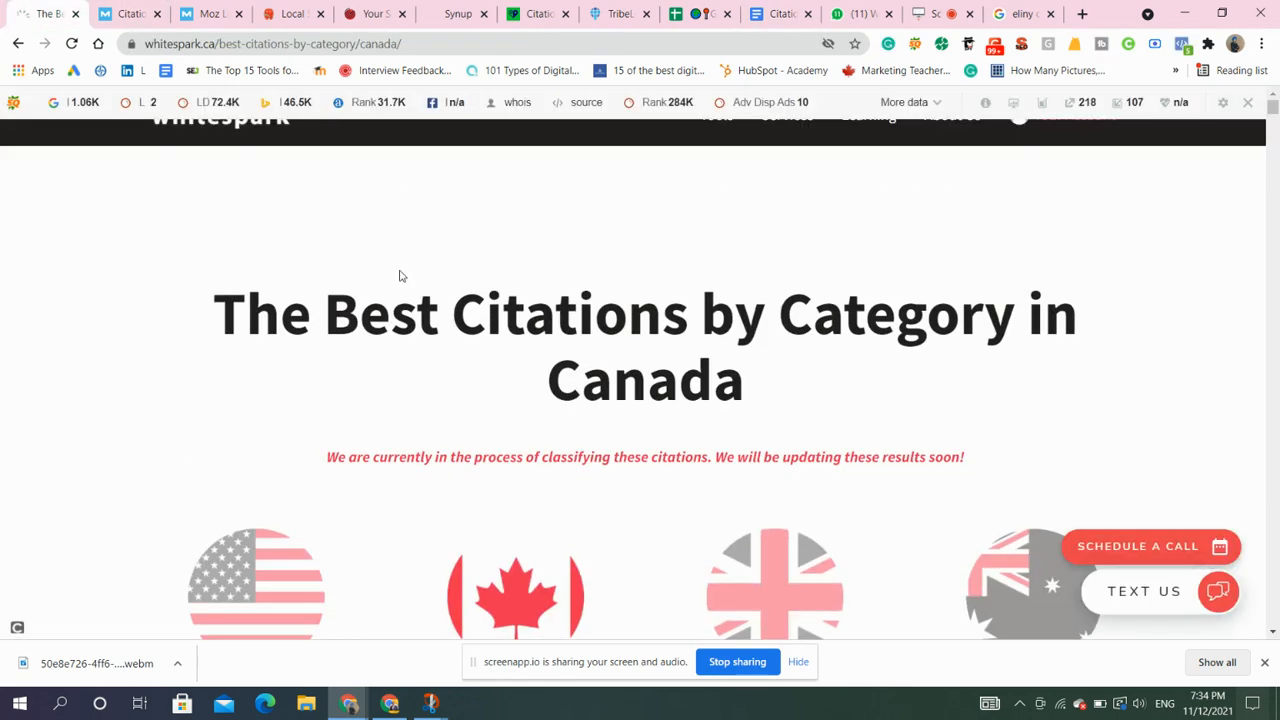
mouse_move(735, 291)
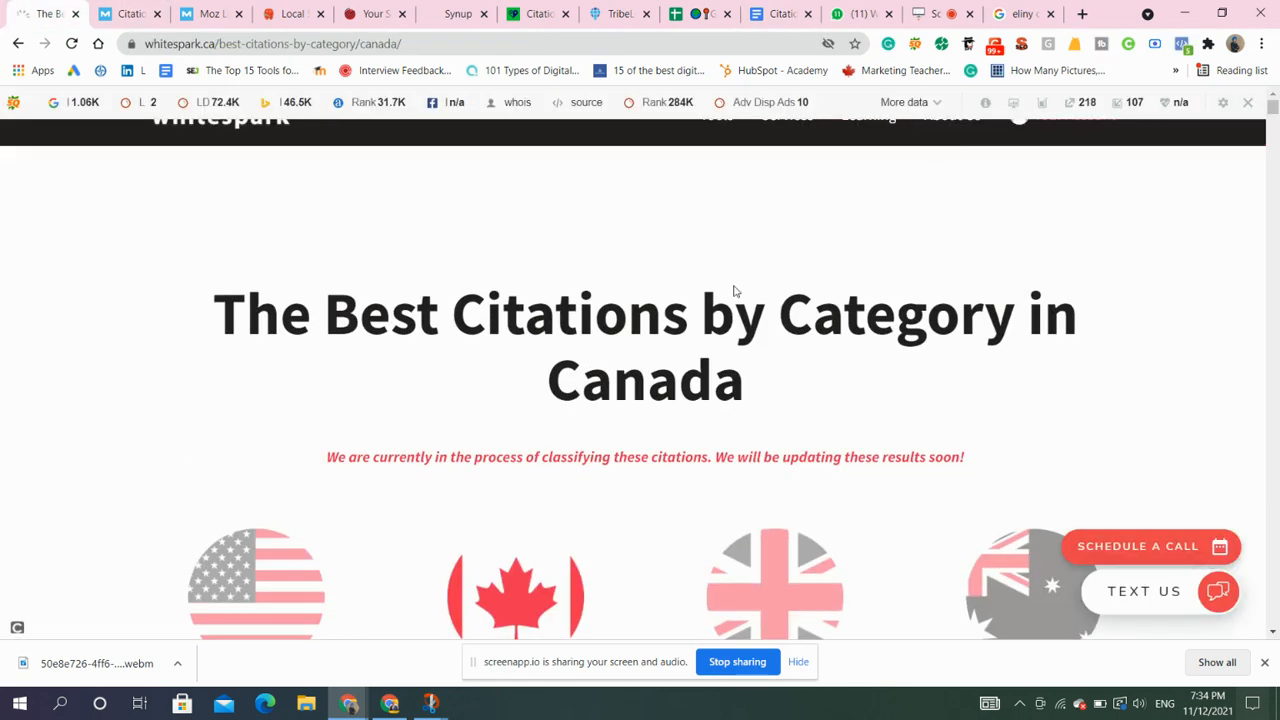
scroll("down", 3)
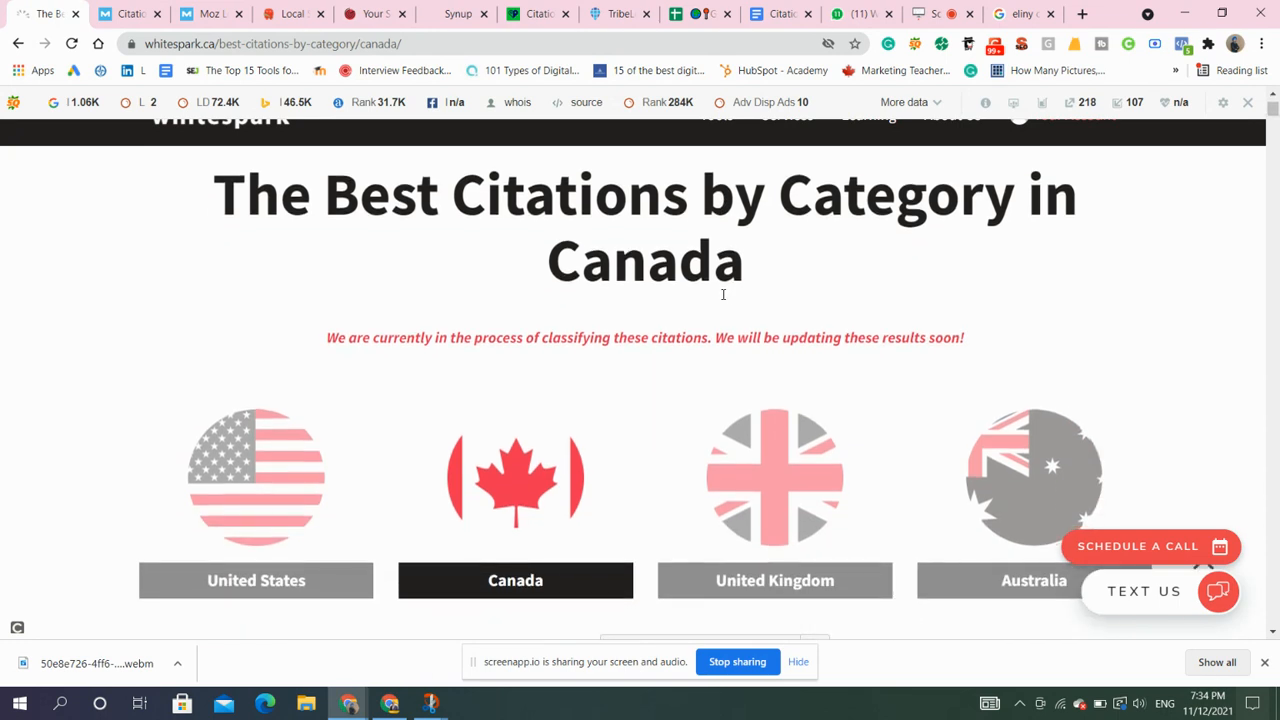
scroll("down", 3)
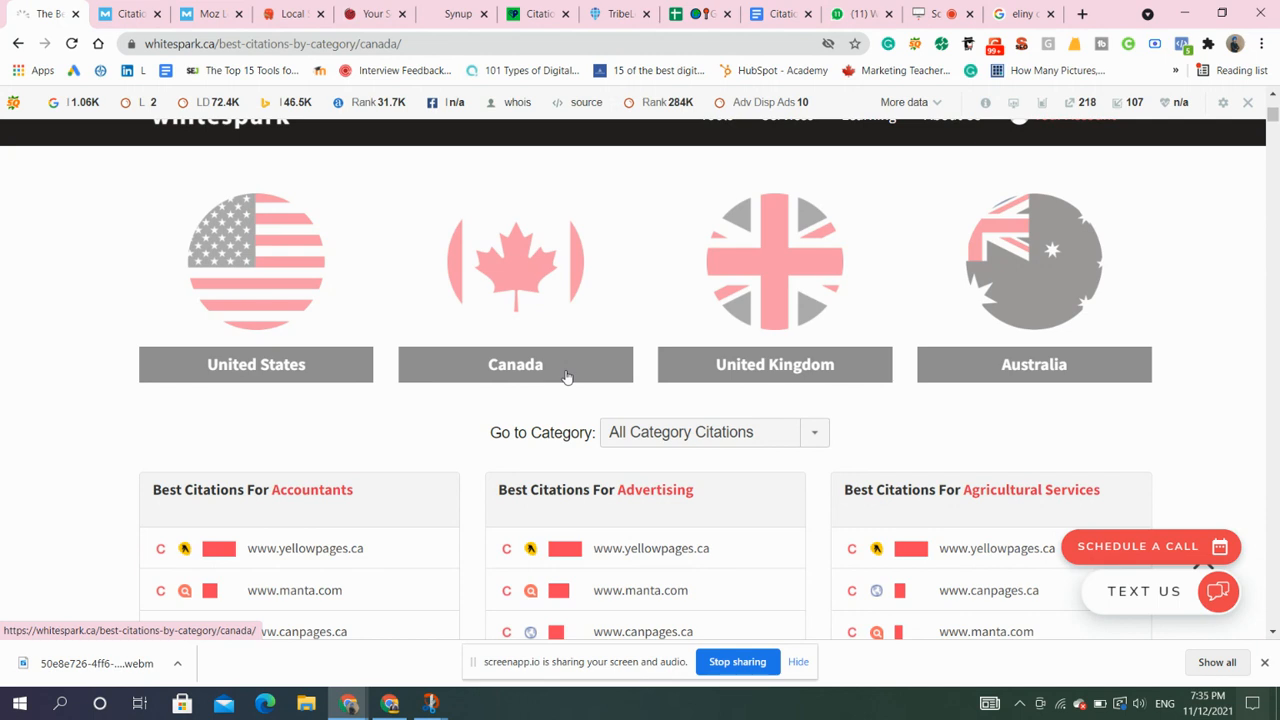
scroll("down", 3)
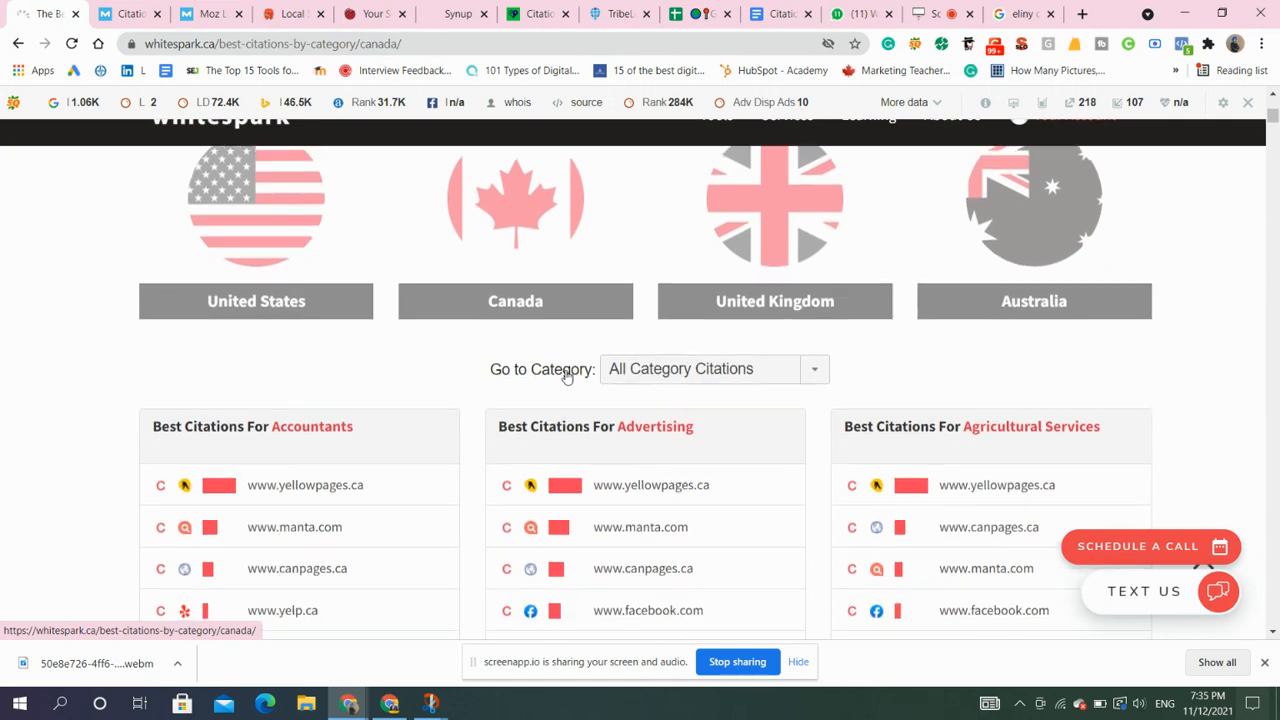
scroll("down", 3)
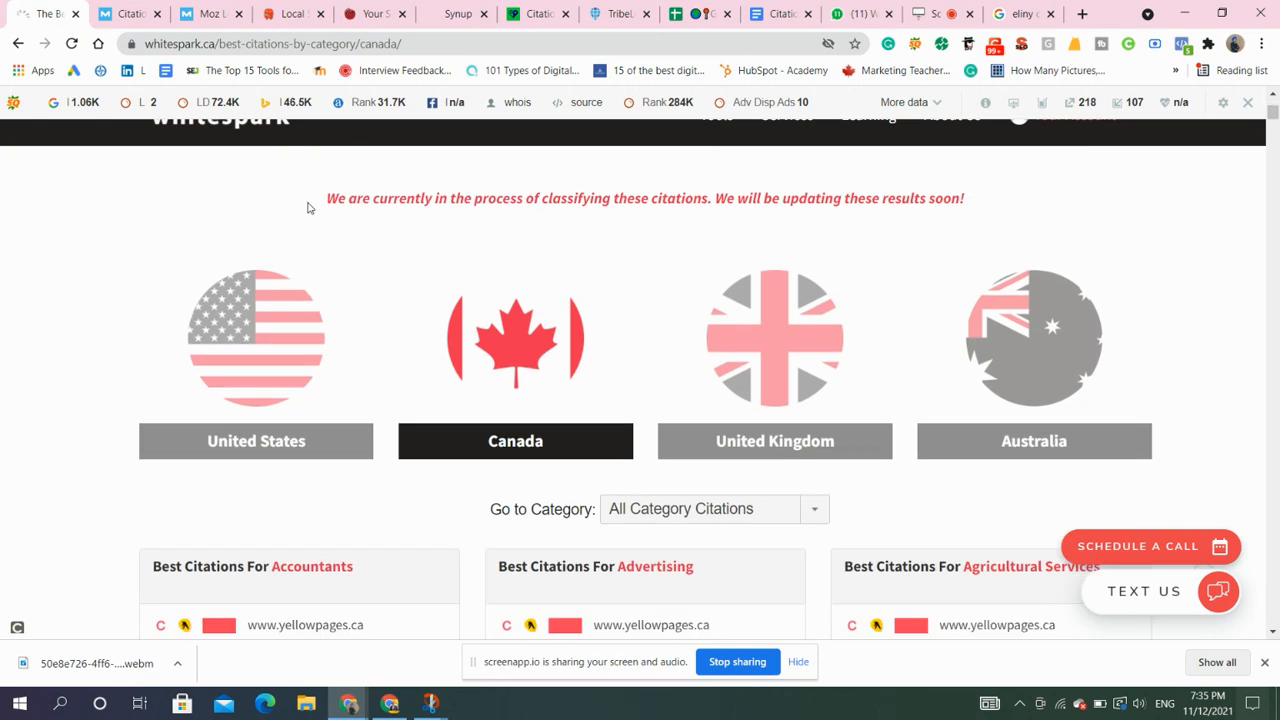
scroll("down", 3)
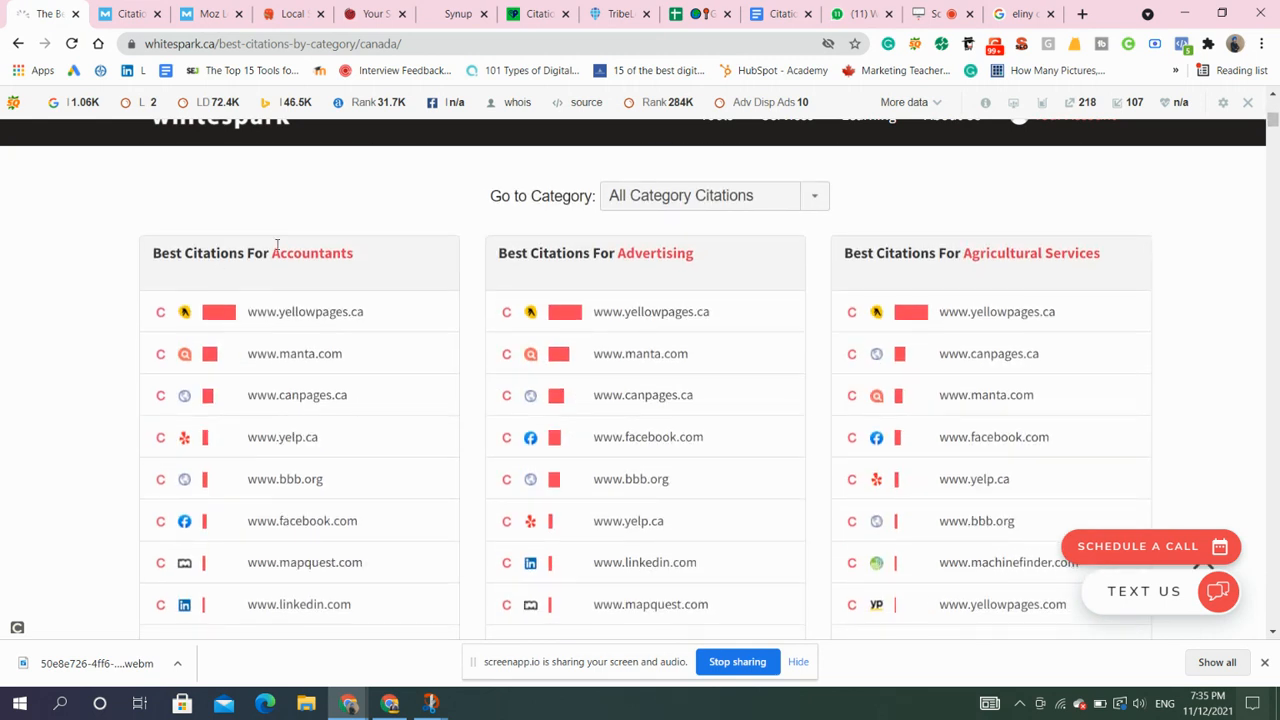
mouse_move(903, 244)
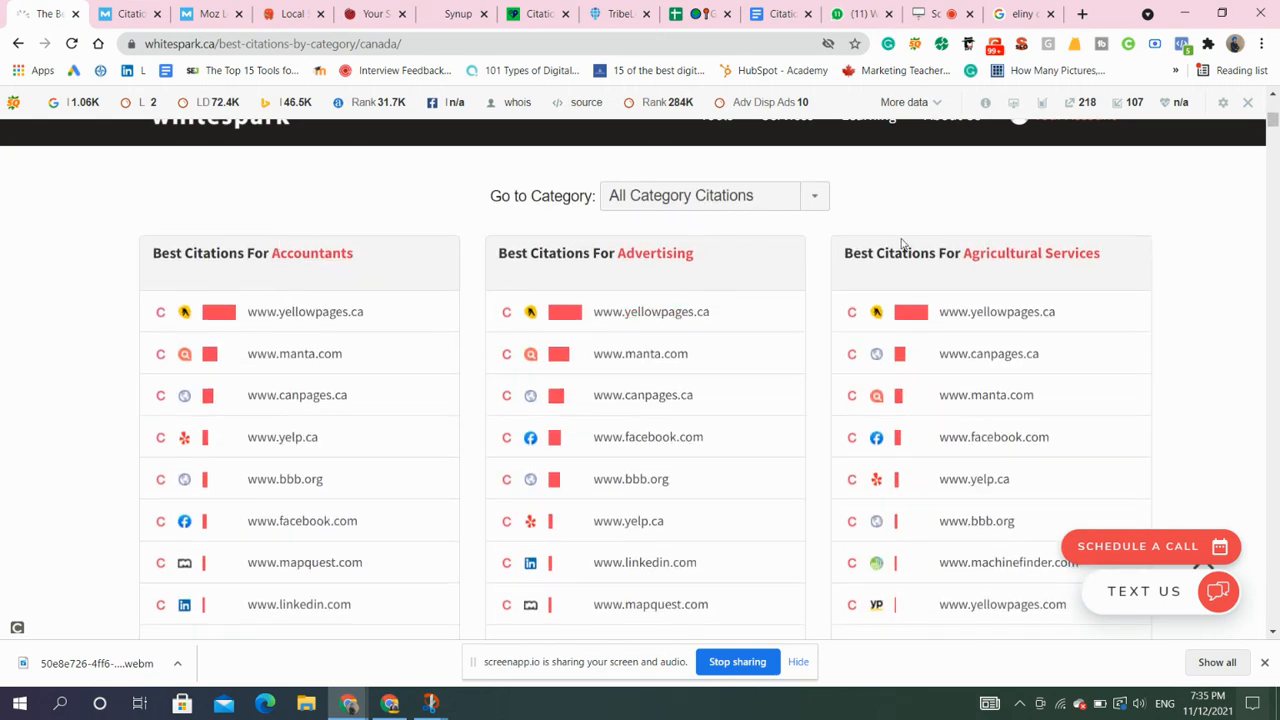
scroll("down", 3)
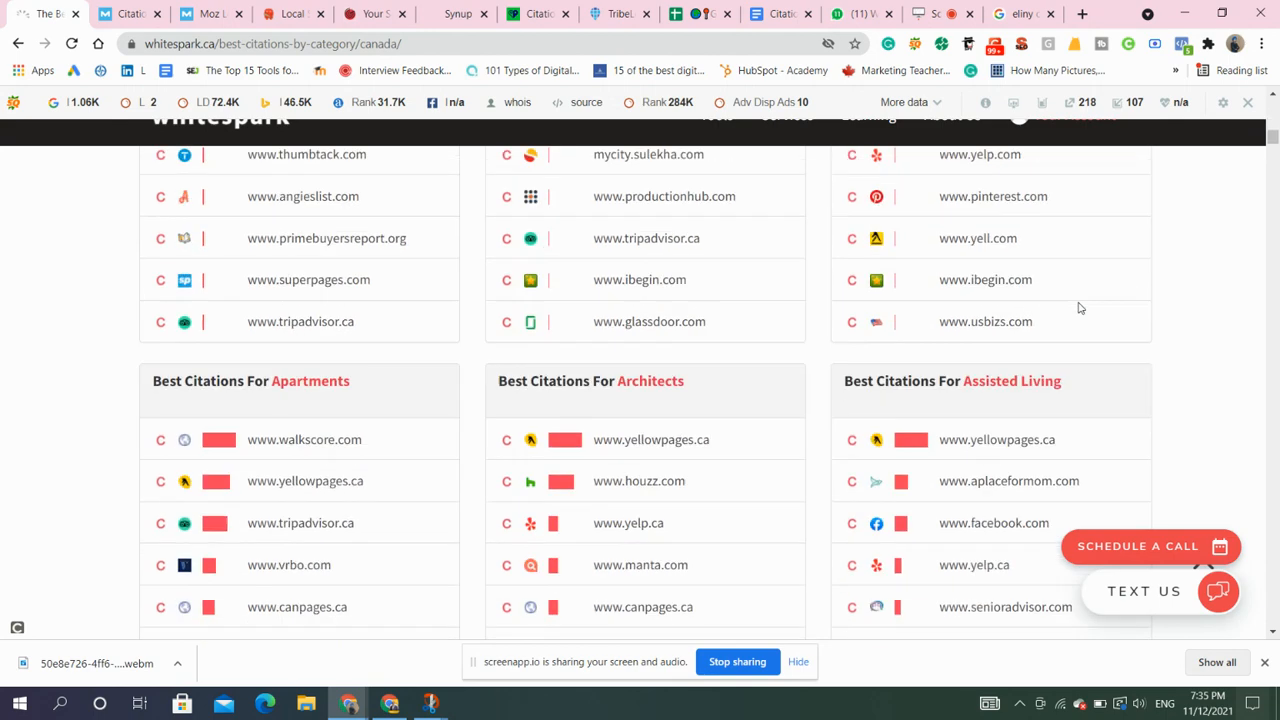
Scroll on through the remaining industry citation lists for Canada.
scroll("down", 3)
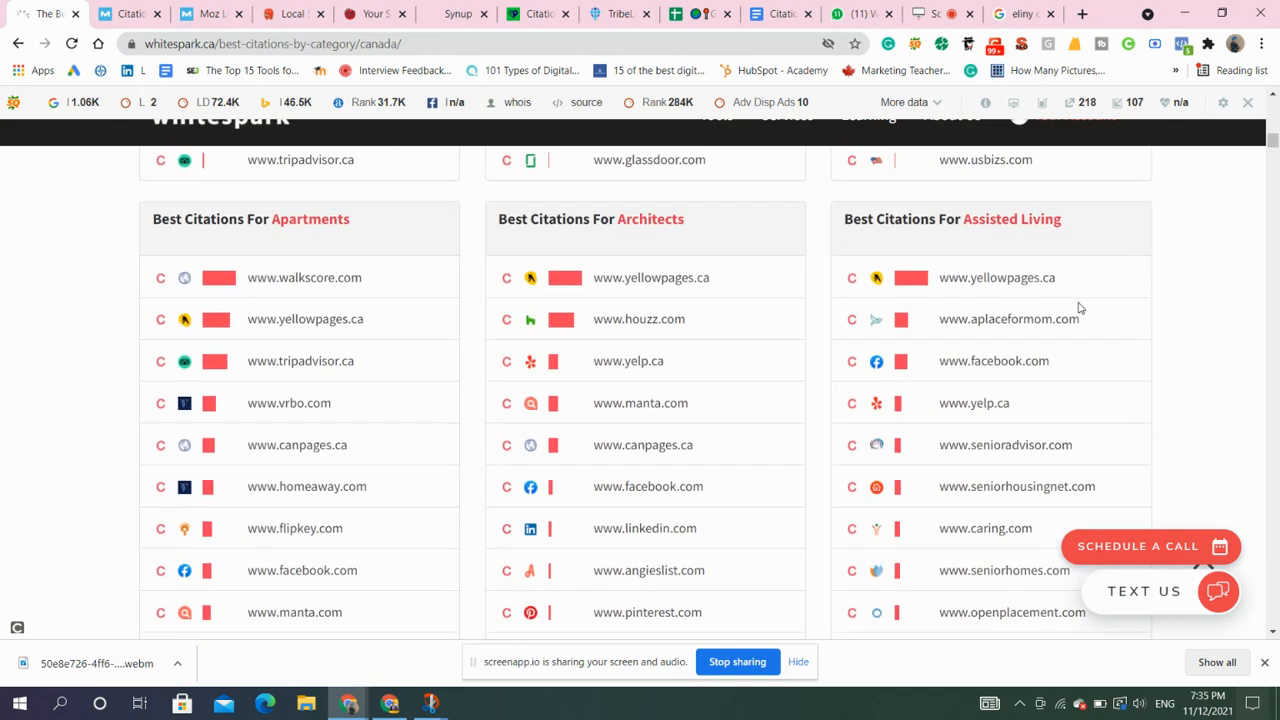
scroll("down", 3)
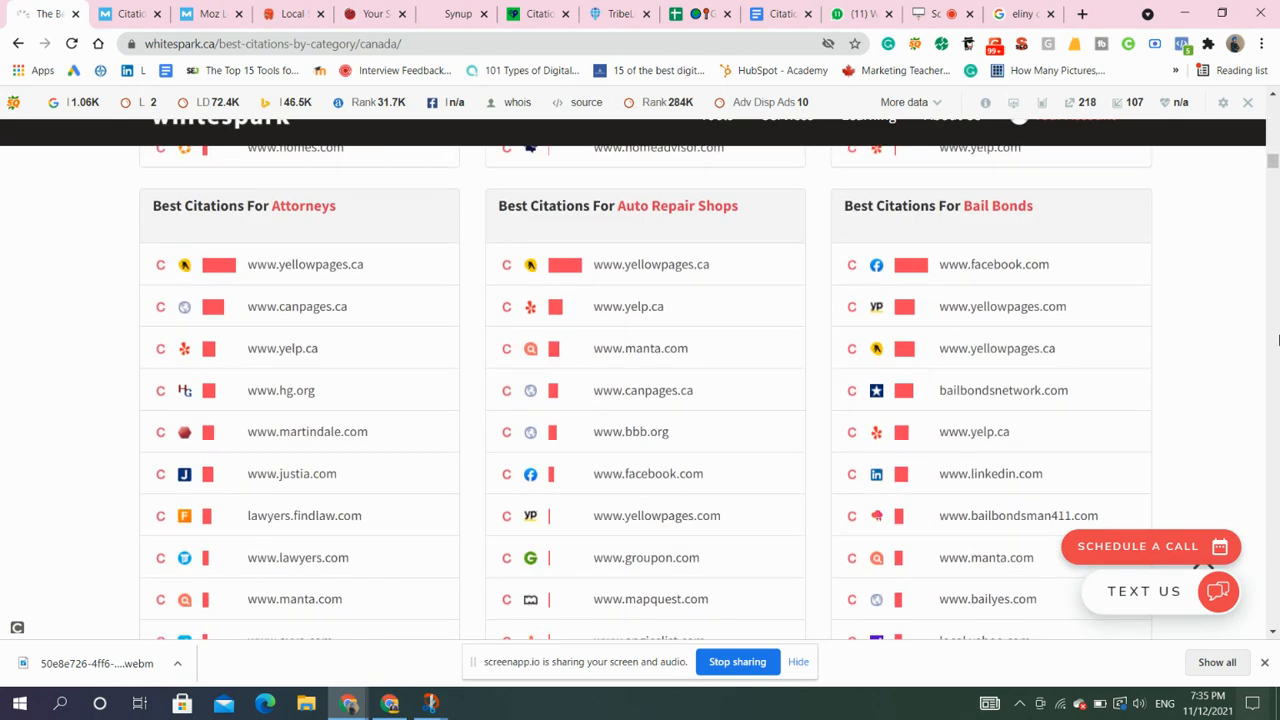
scroll("down", 3)
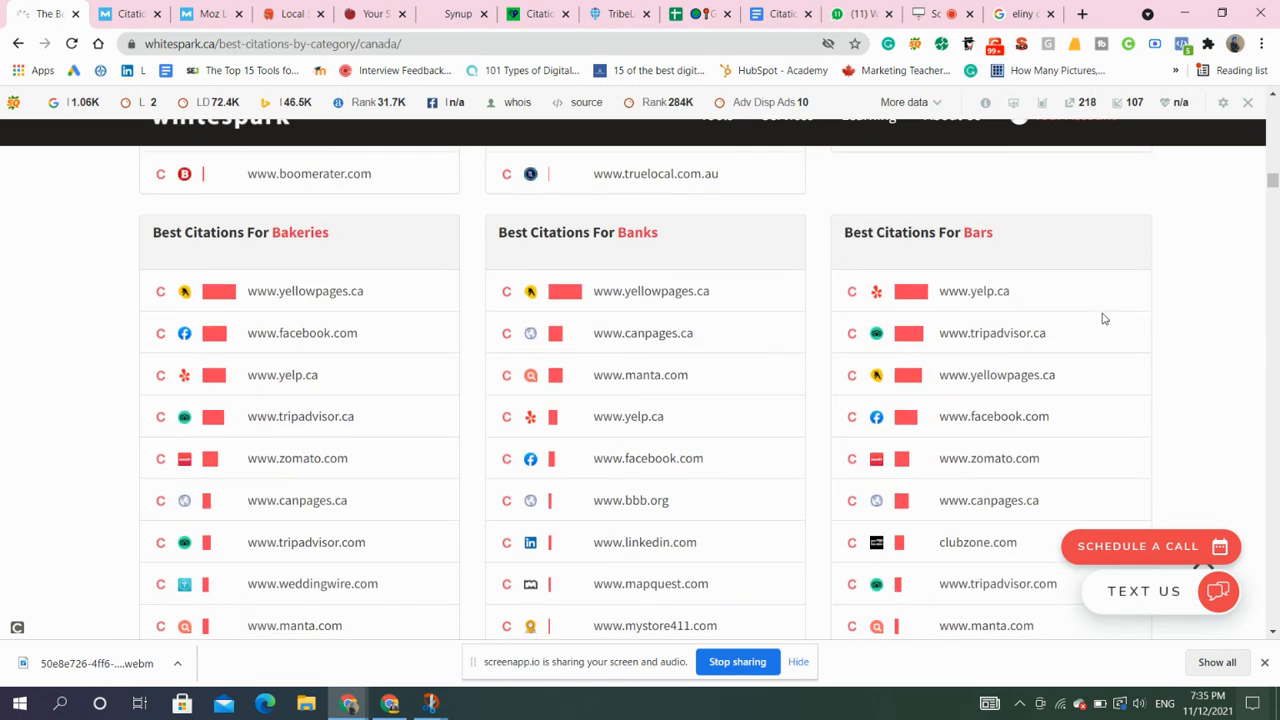
scroll("down", 3)
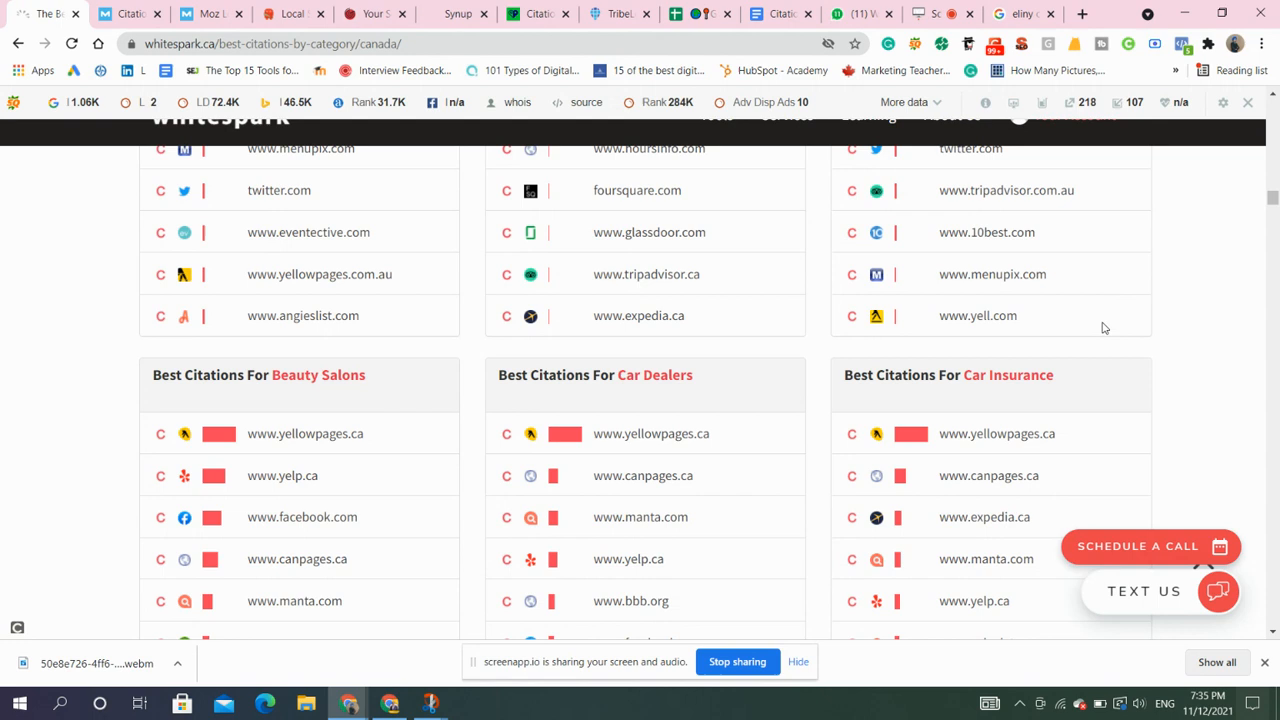
scroll("down", 3)
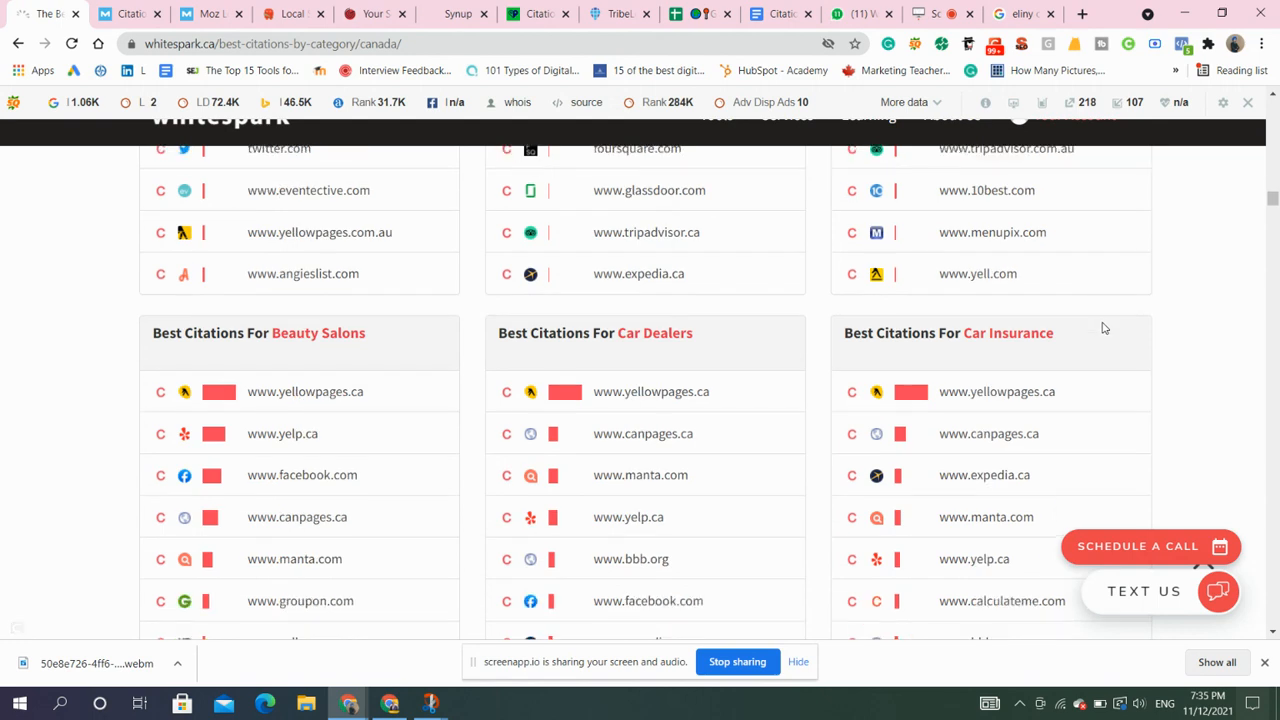
scroll("down", 3)
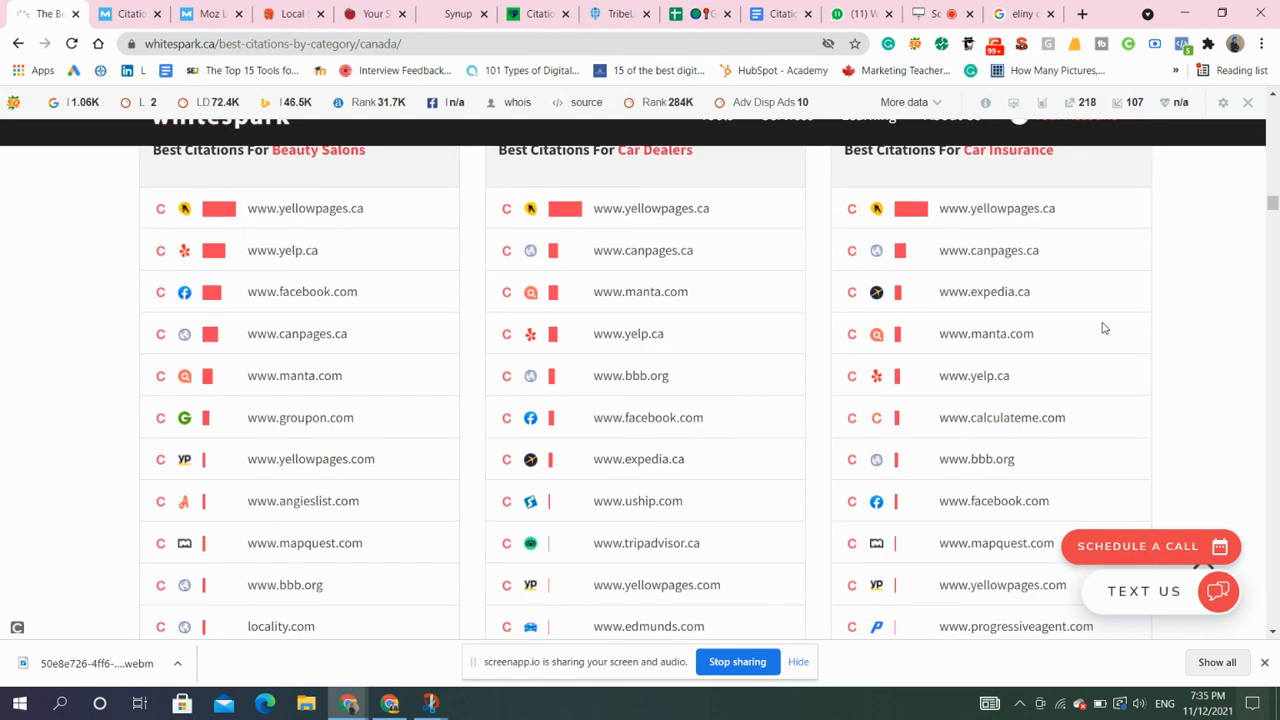
scroll("down", 3)
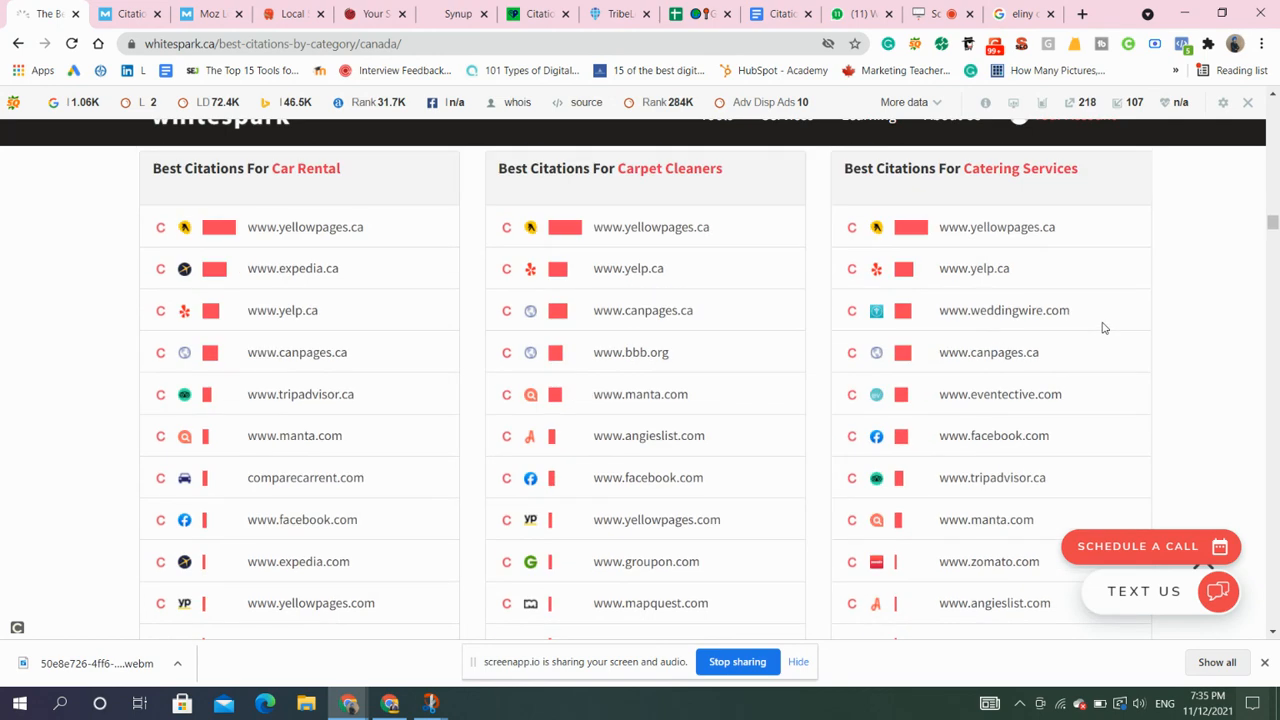
scroll("down", 3)
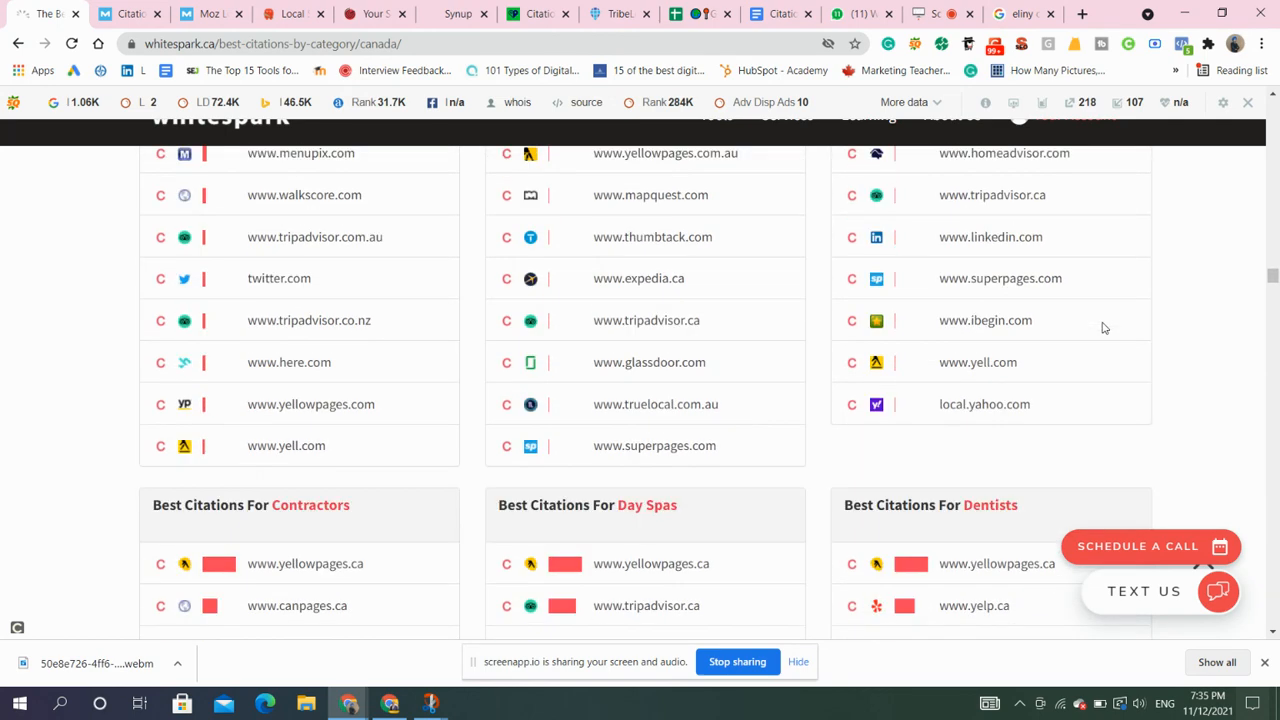
scroll("down", 3)
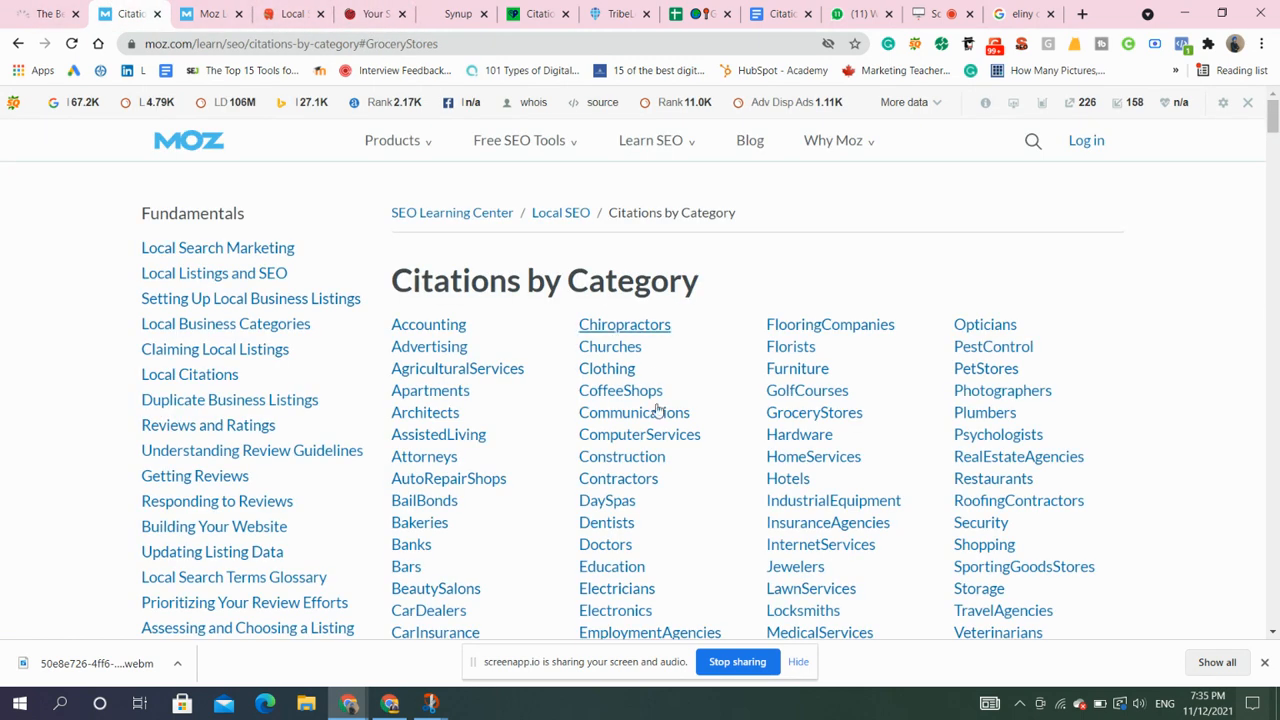
Jump to Moz's top citation sources for Electricians and scroll through the category cards.
scroll("down", 3)
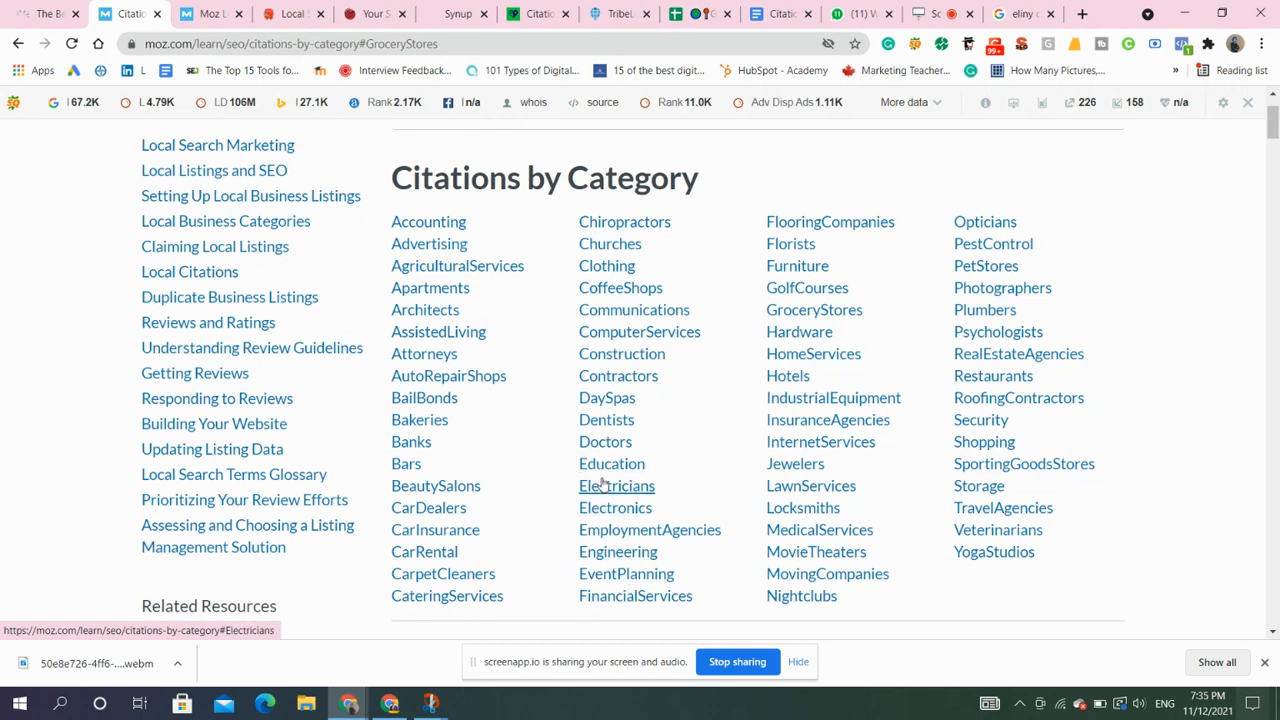
left_click(617, 485)
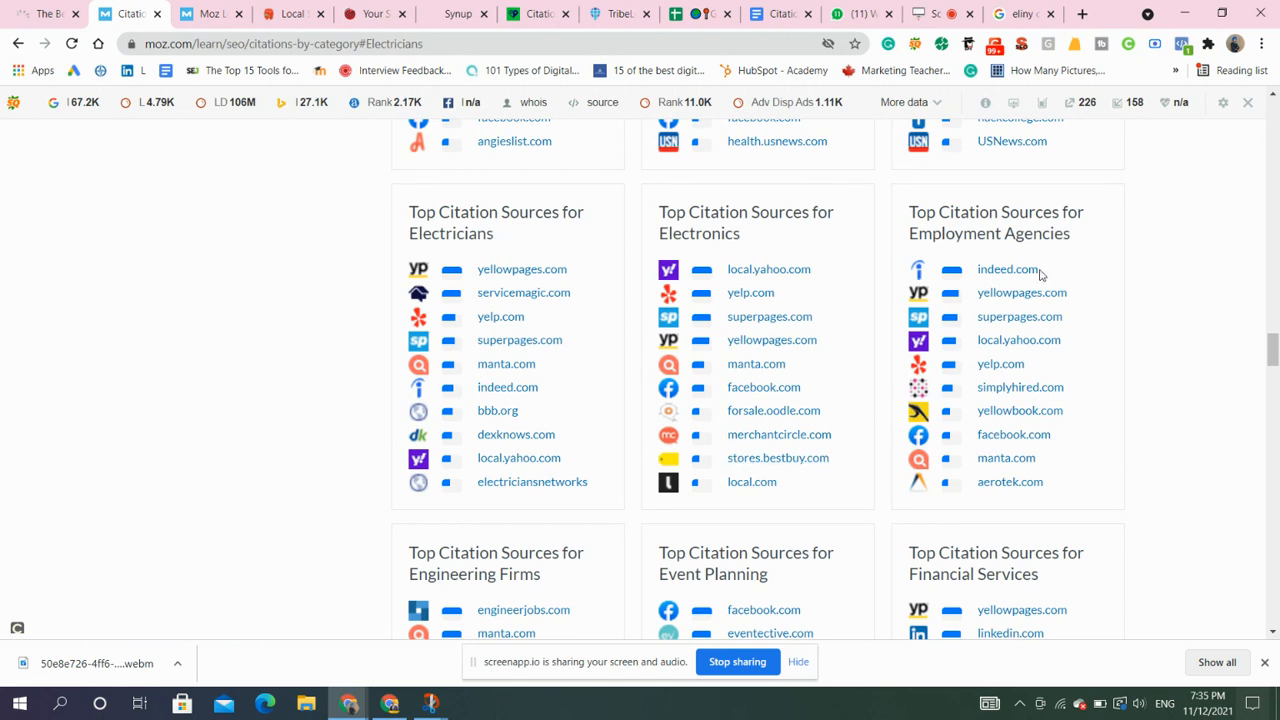
scroll("down", 3)
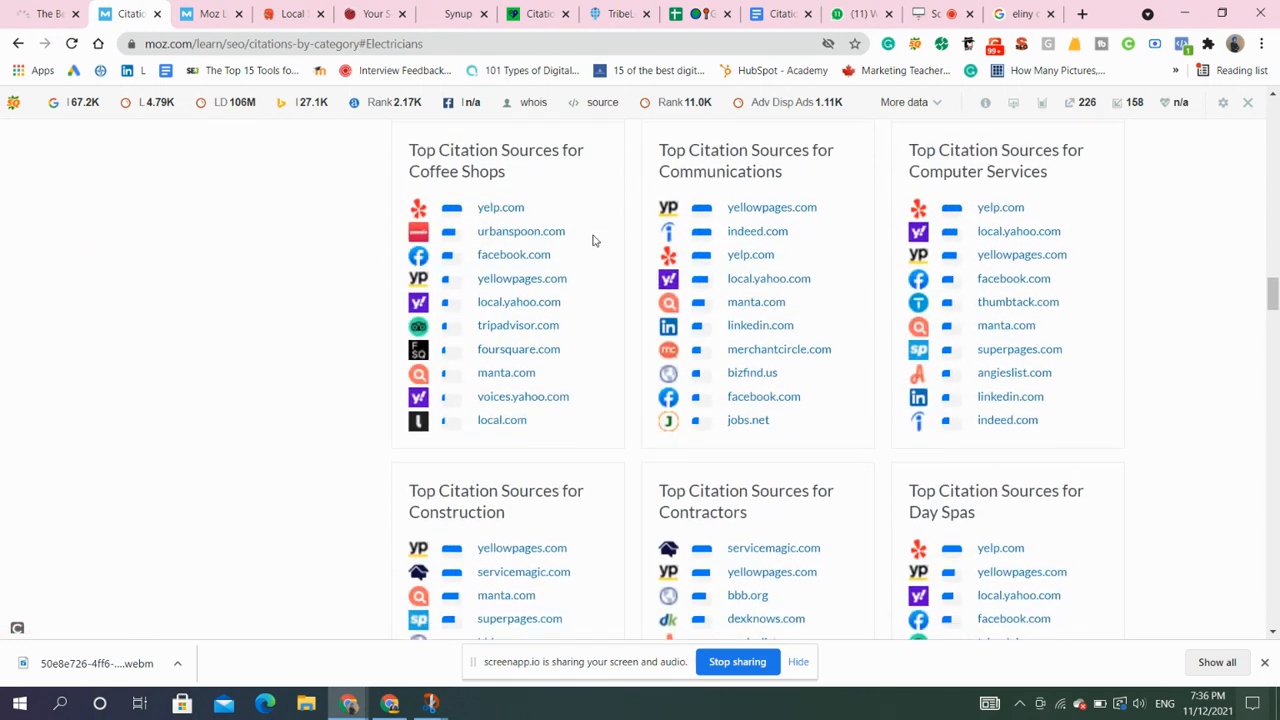
scroll("down", 3)
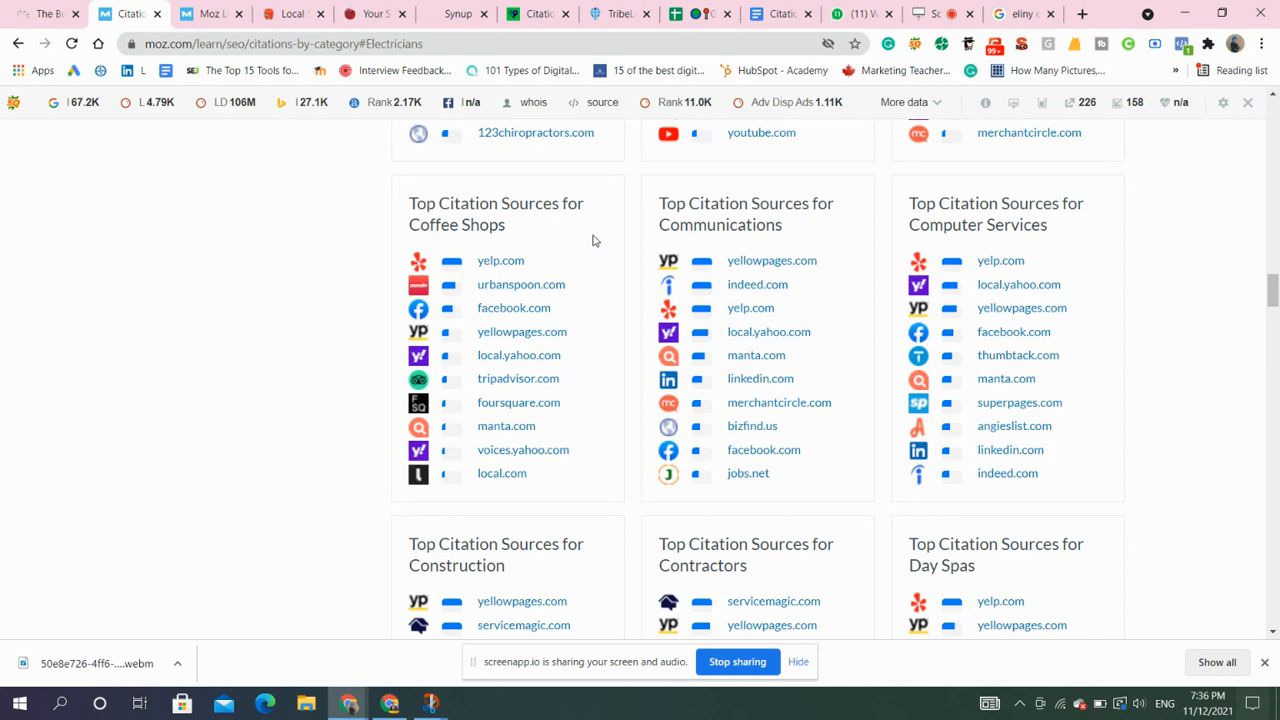
left_click(205, 13)
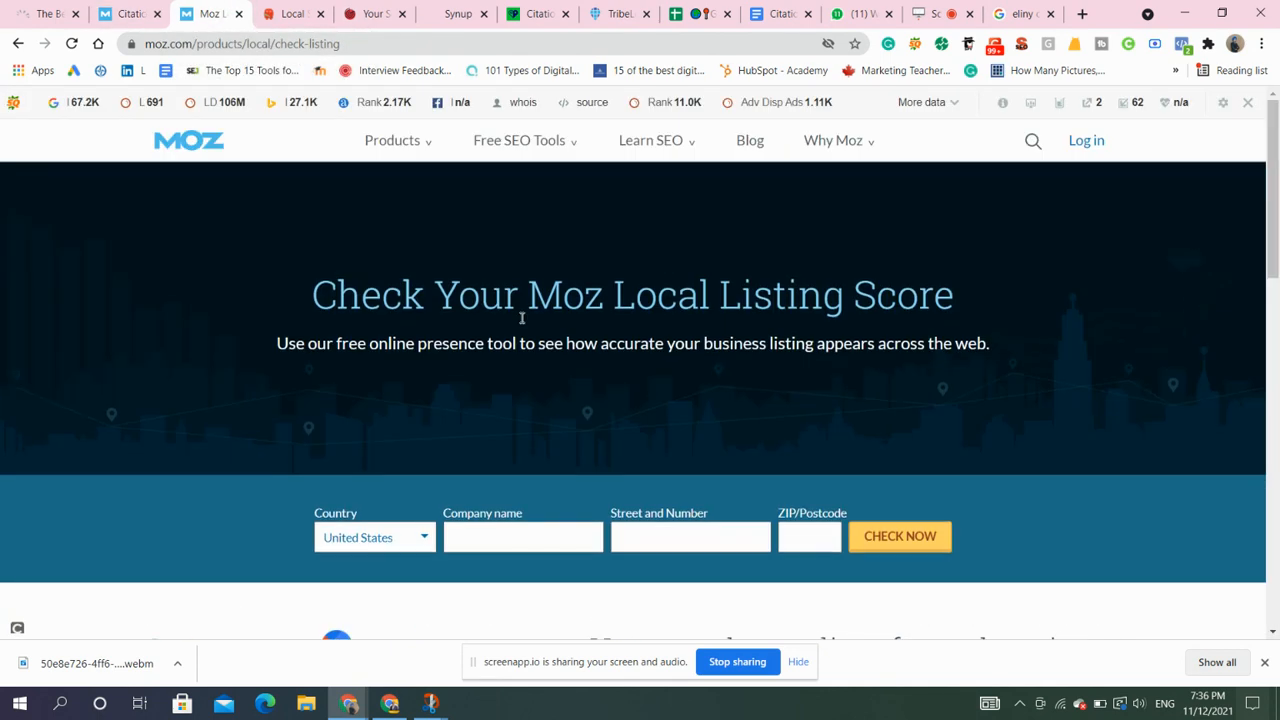
Enter a company name and choose Canada as the country in Moz Local's checker.
scroll("down", 3)
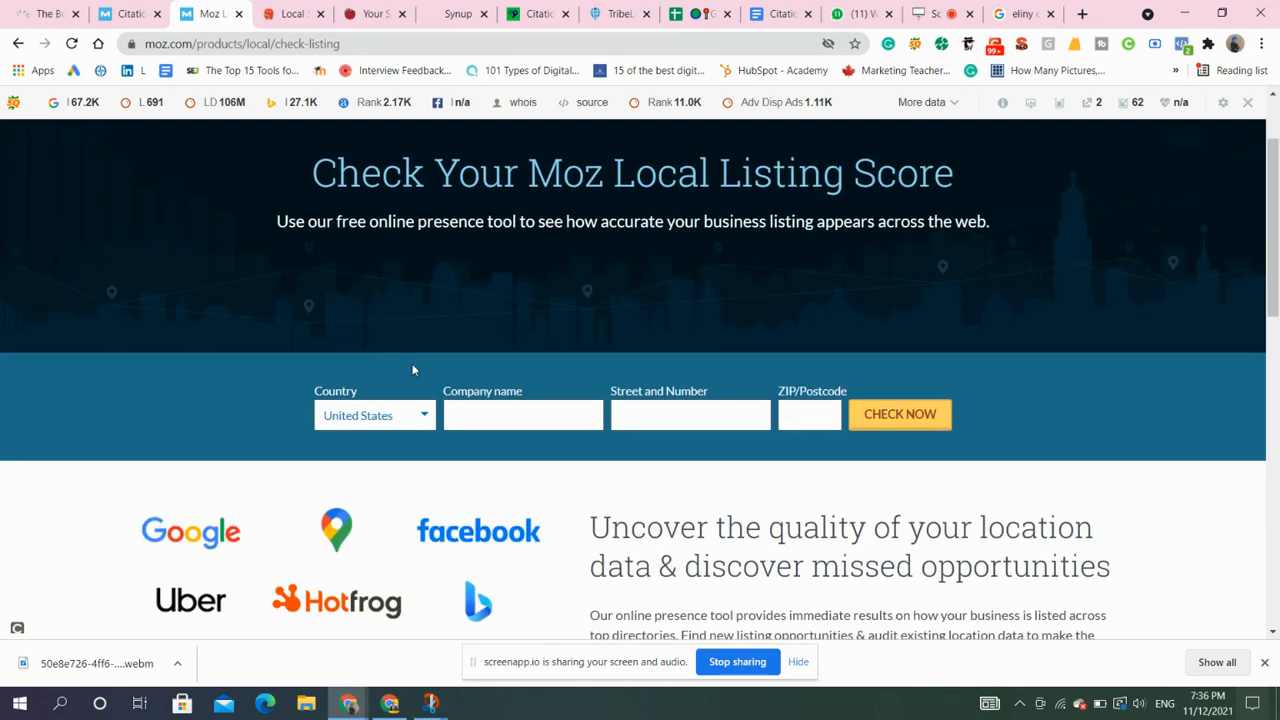
left_click(374, 414)
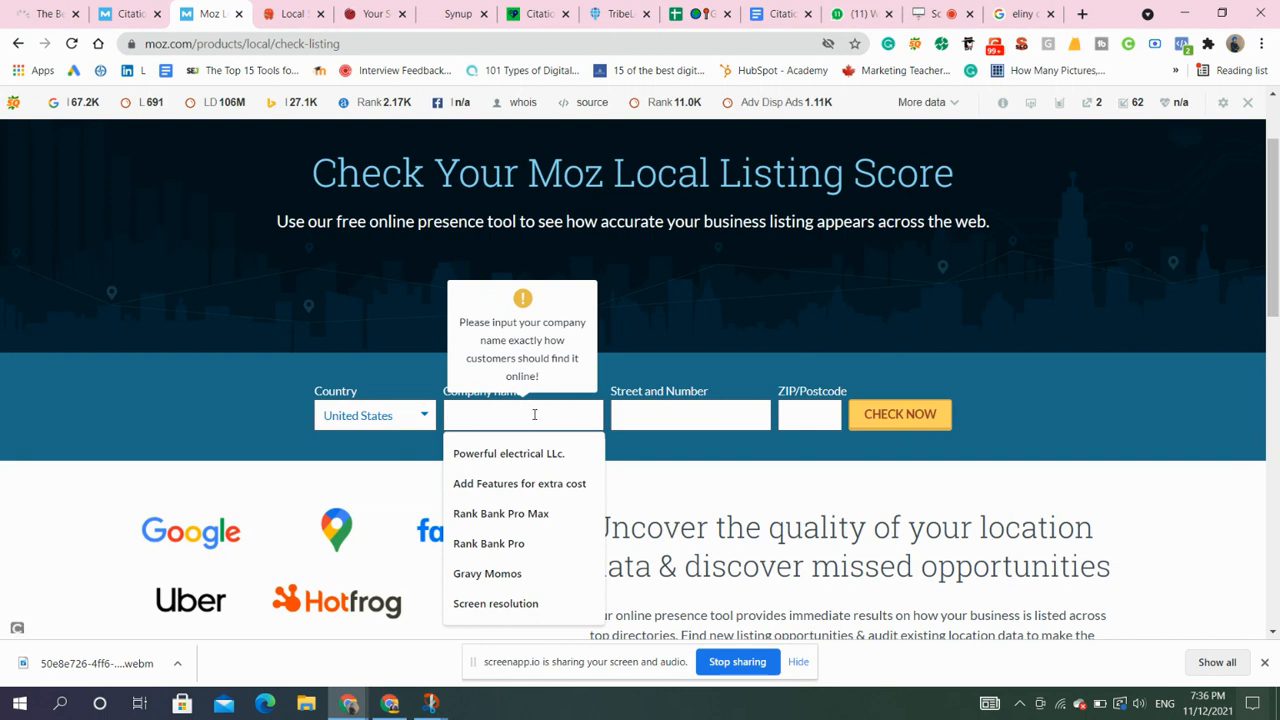
left_click(509, 453)
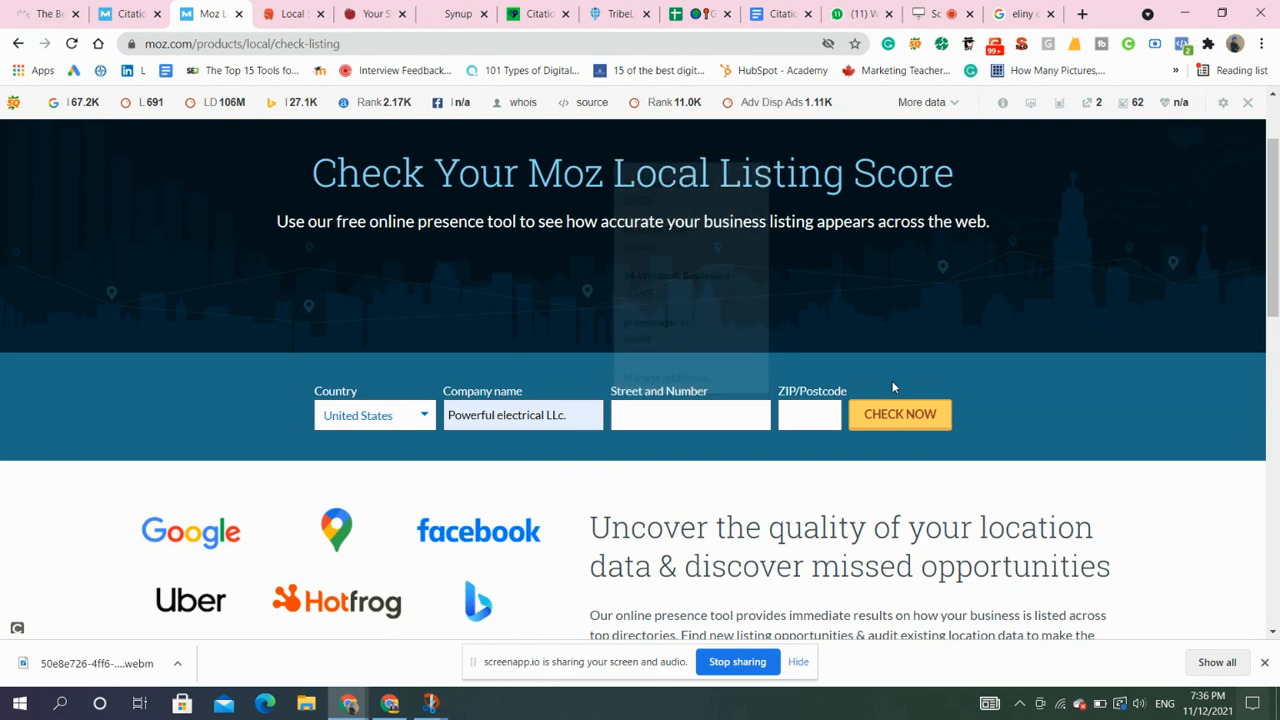
left_click(808, 414)
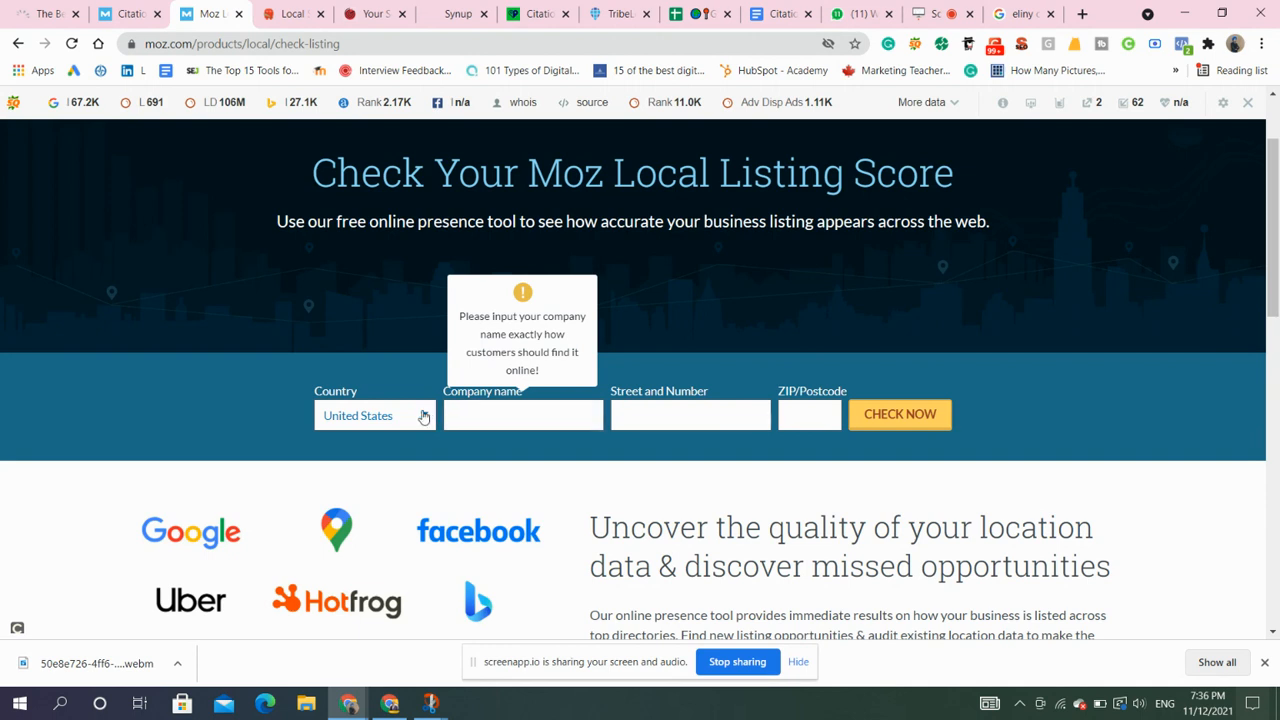
left_click(522, 414)
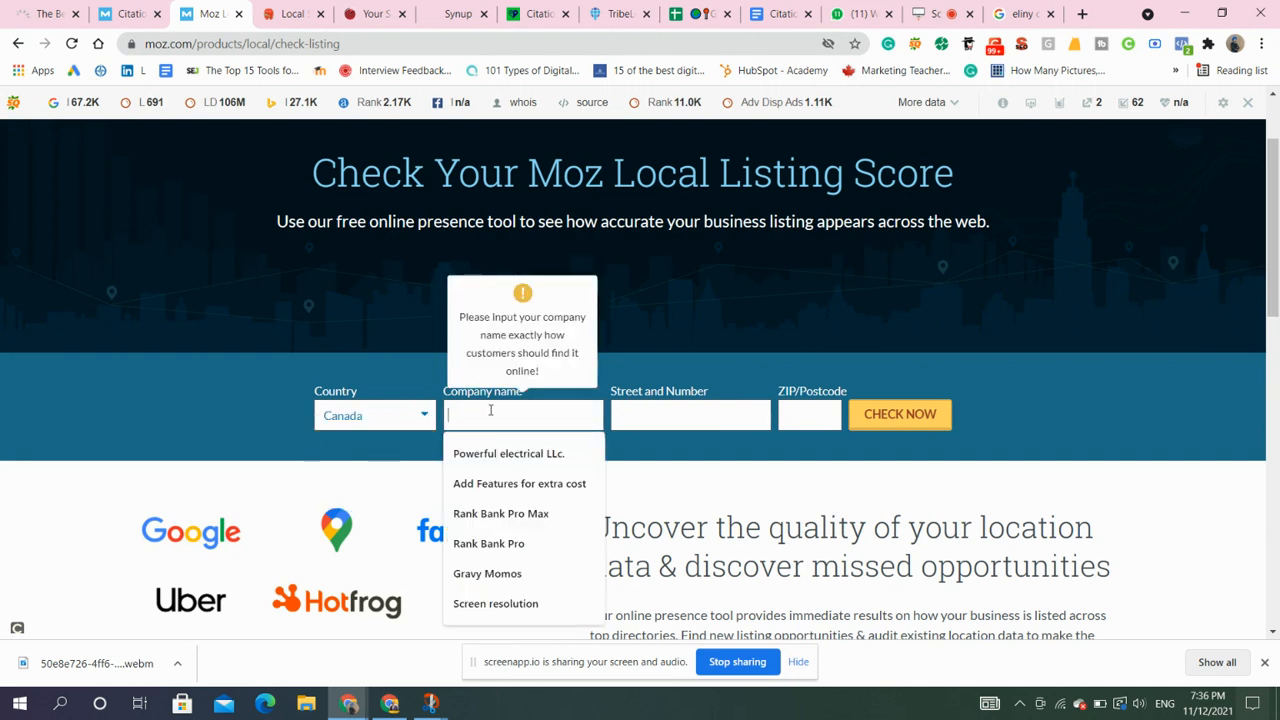
type("eliny cleaning")
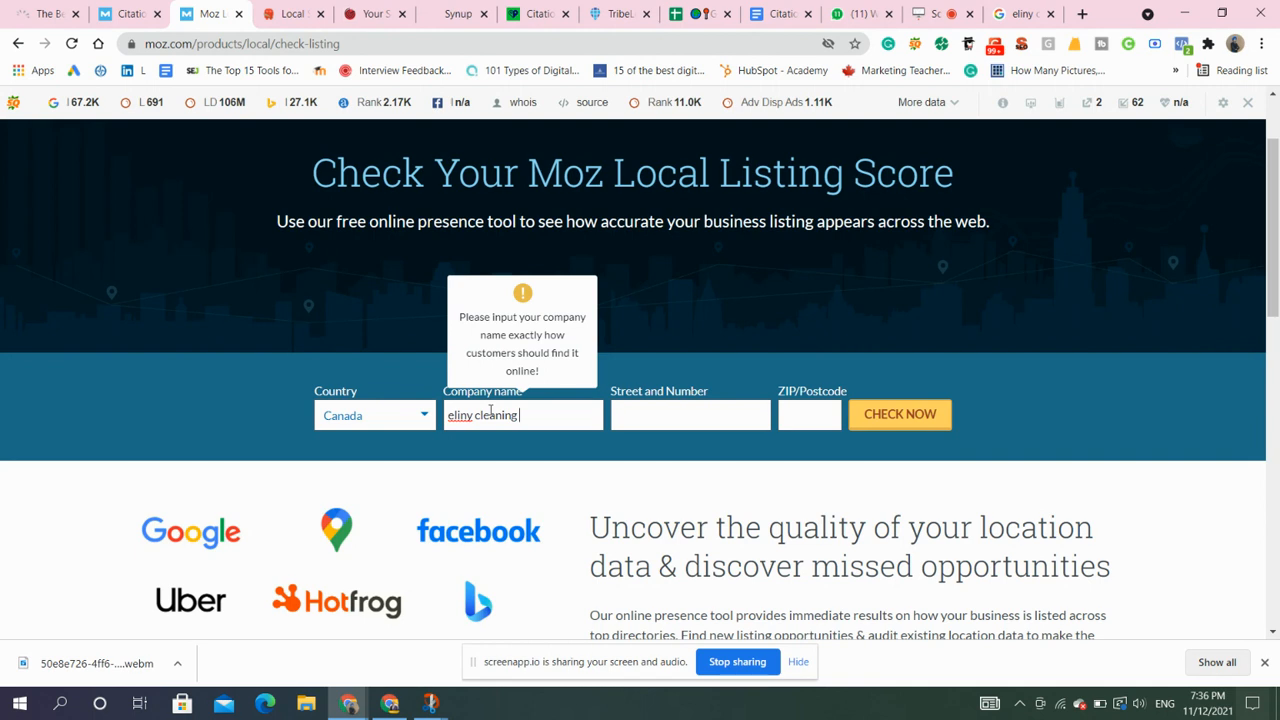
type("servu")
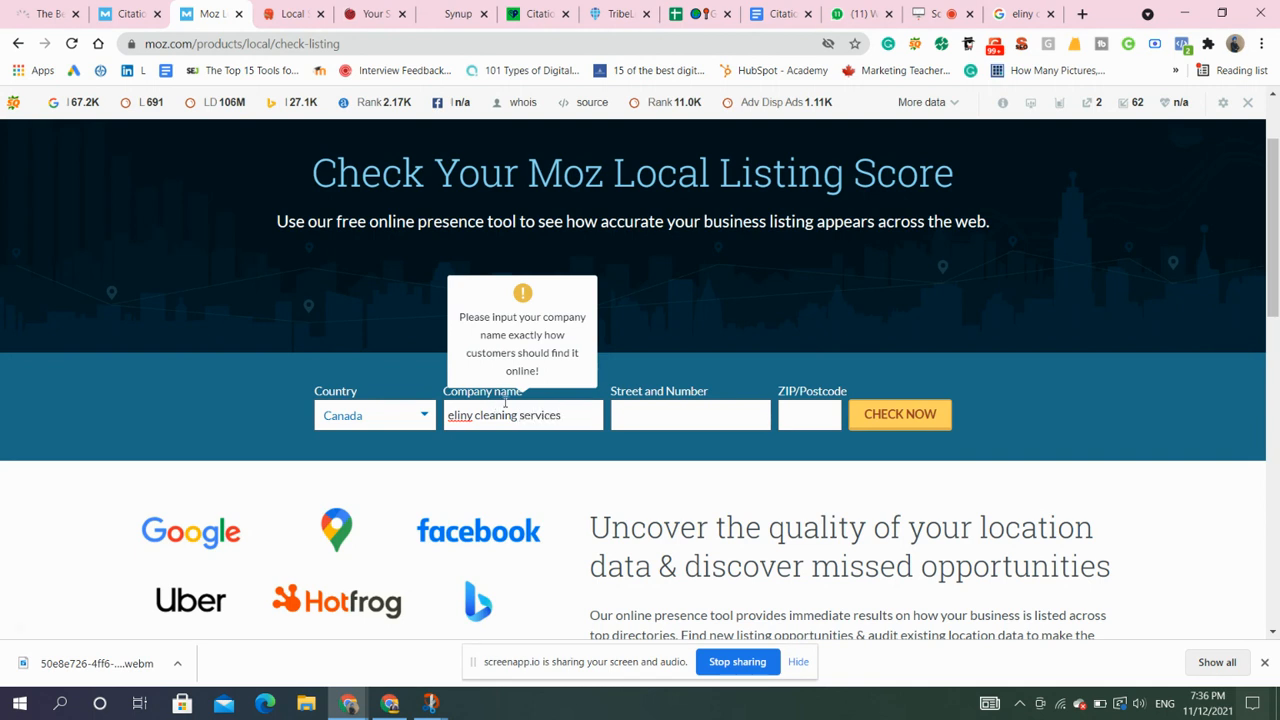
Try running the listing score check without a street address, revisiting the name and address fields.
left_click(690, 414)
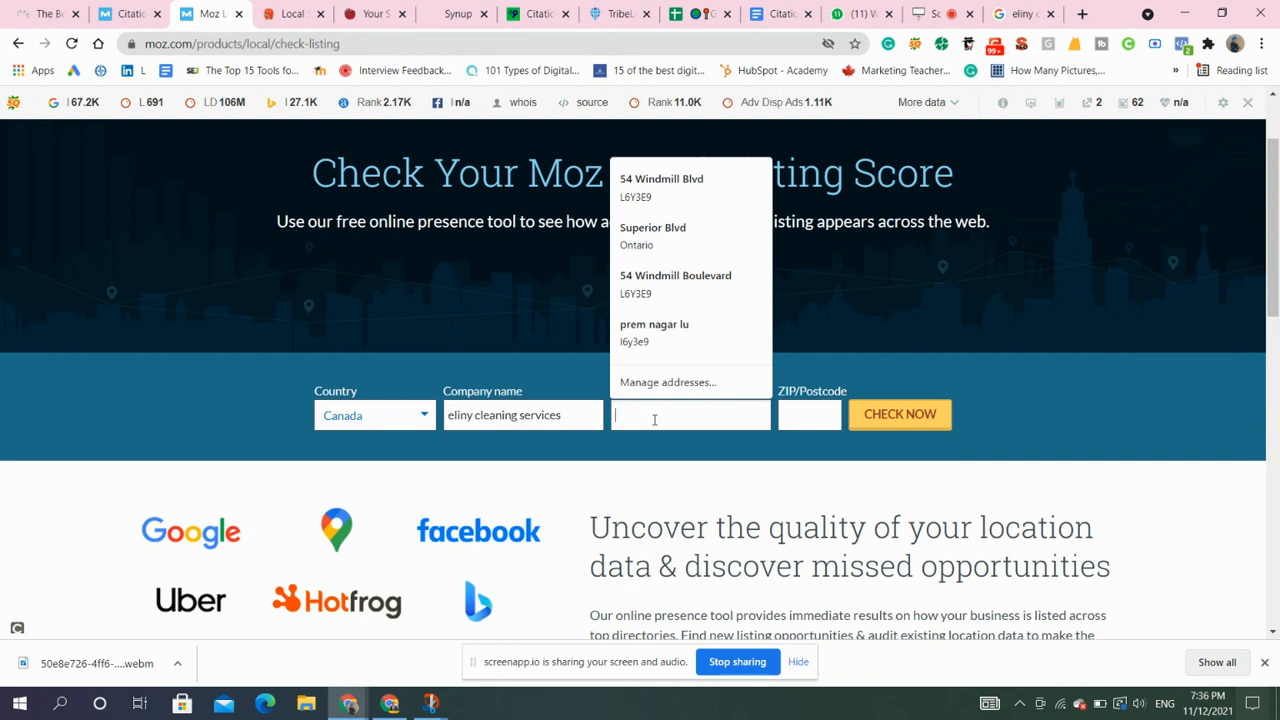
left_click(899, 414)
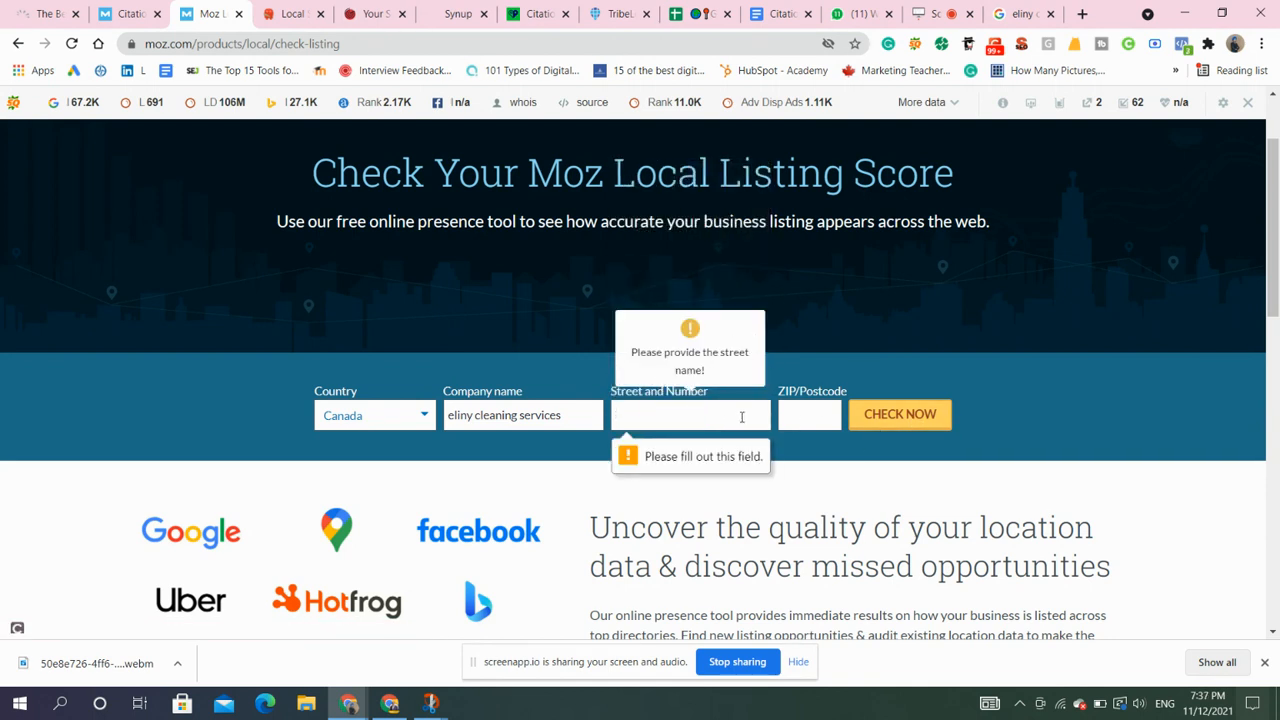
scroll("down", 3)
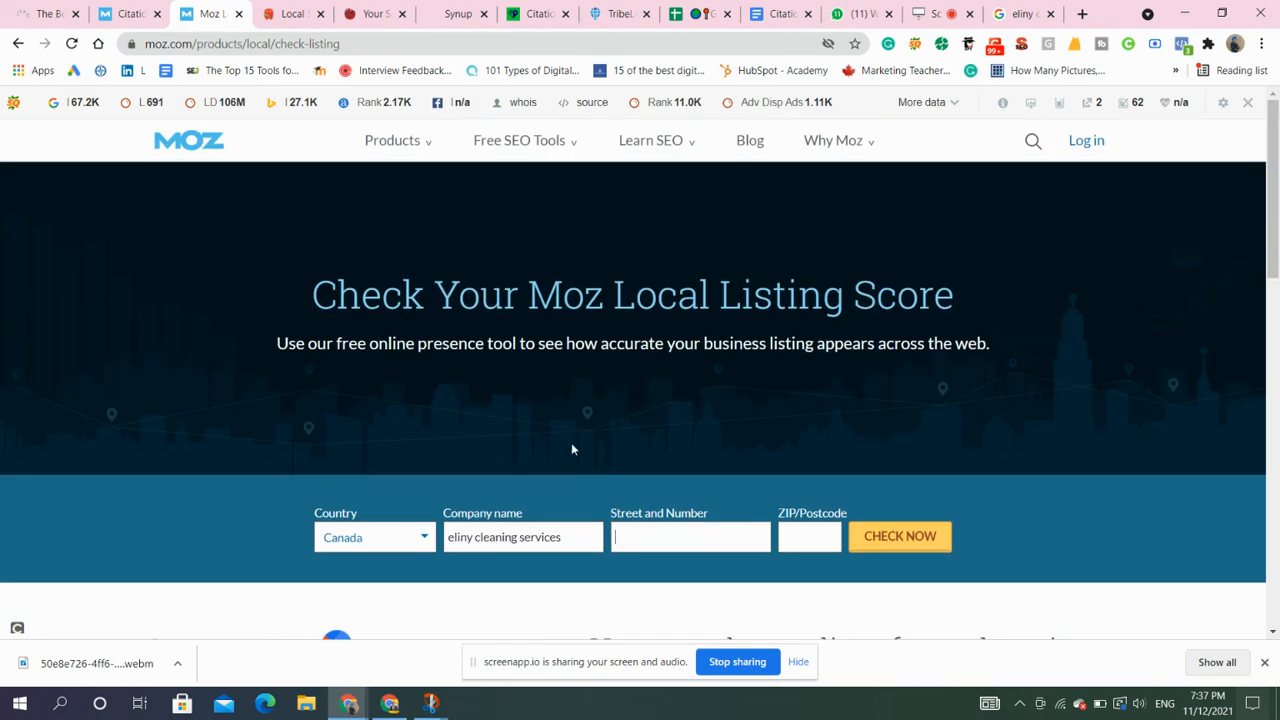
left_click(522, 537)
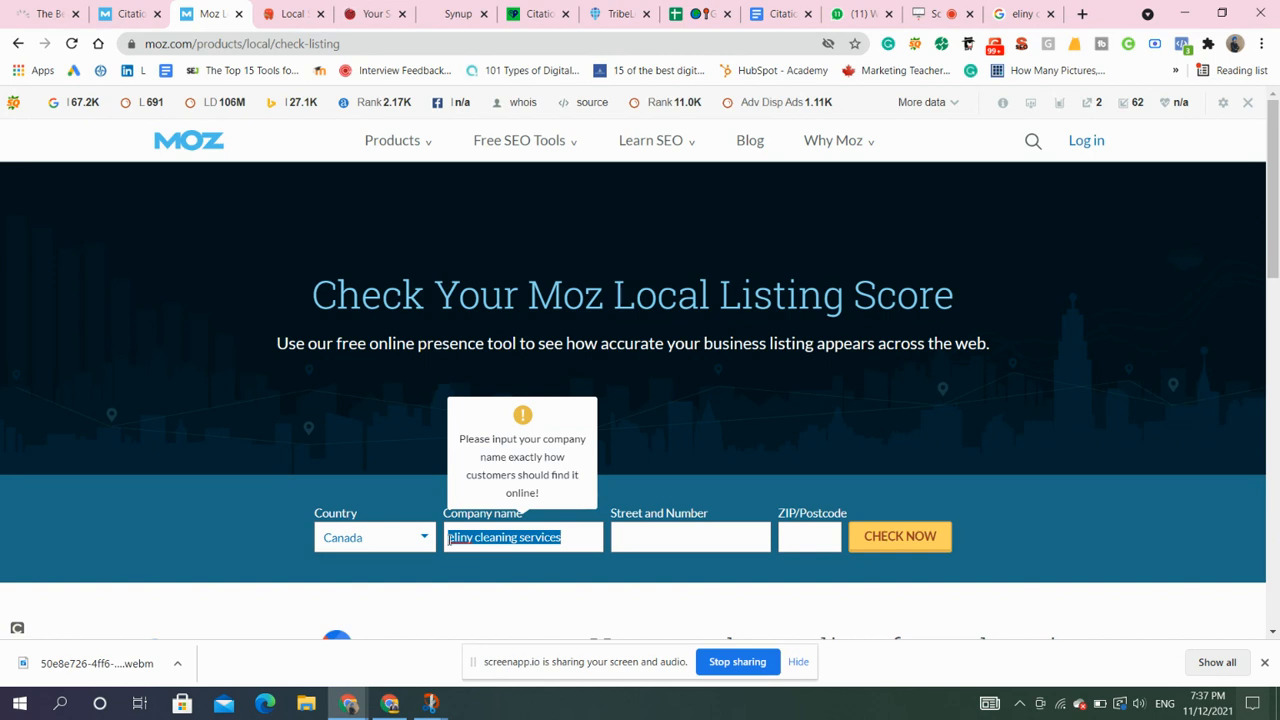
left_click(690, 537)
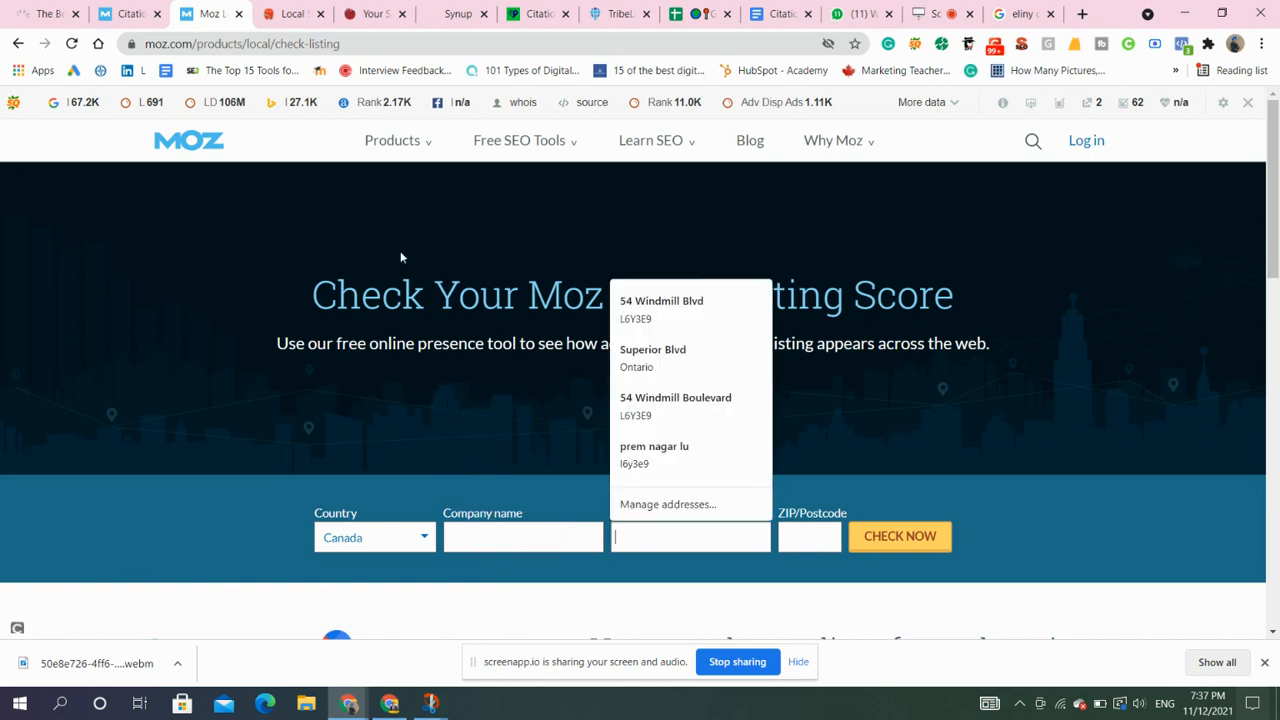
left_click(290, 13)
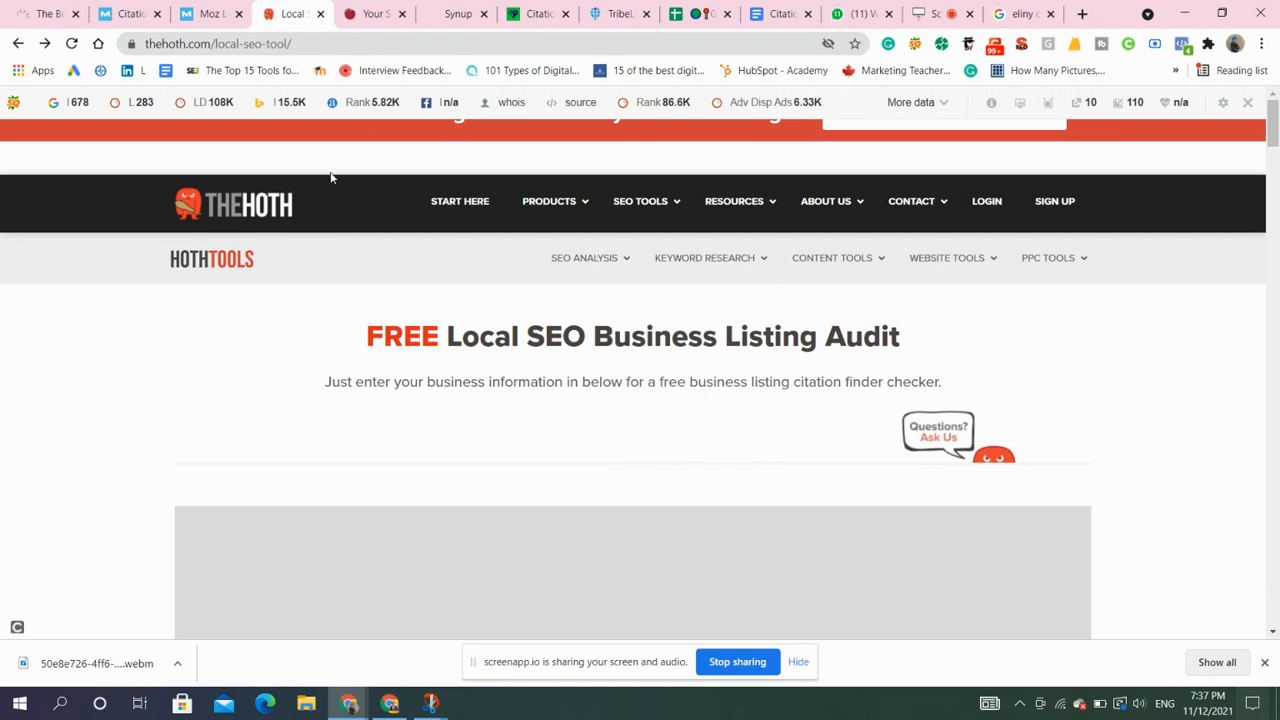
Scroll The Hoth's Local SEO page and open its Free SEO Tools overview.
scroll("down", 3)
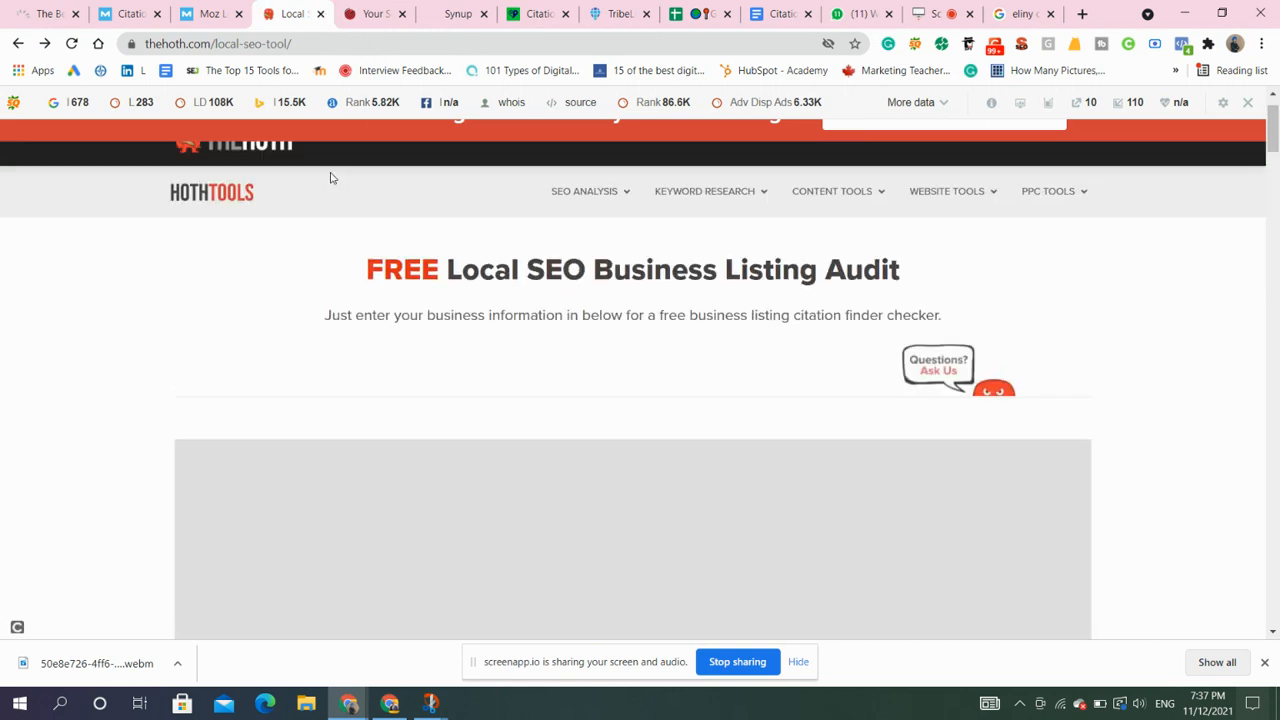
scroll("down", 3)
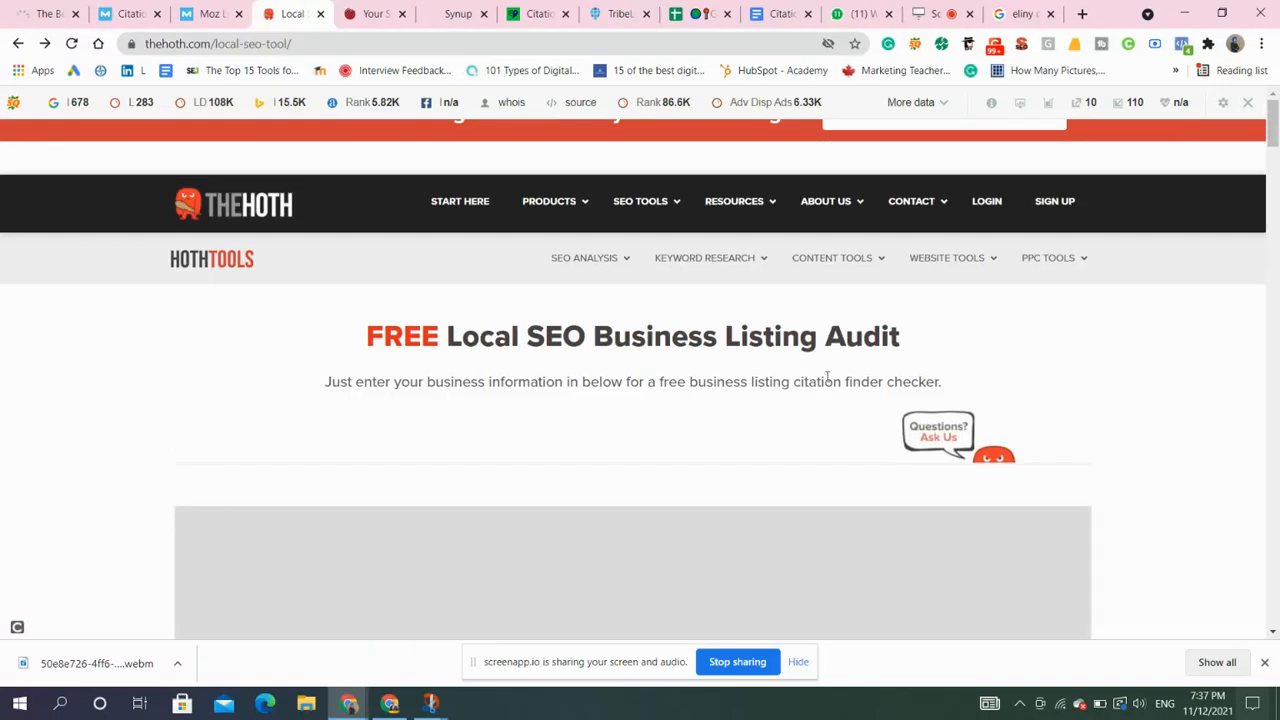
mouse_move(640, 201)
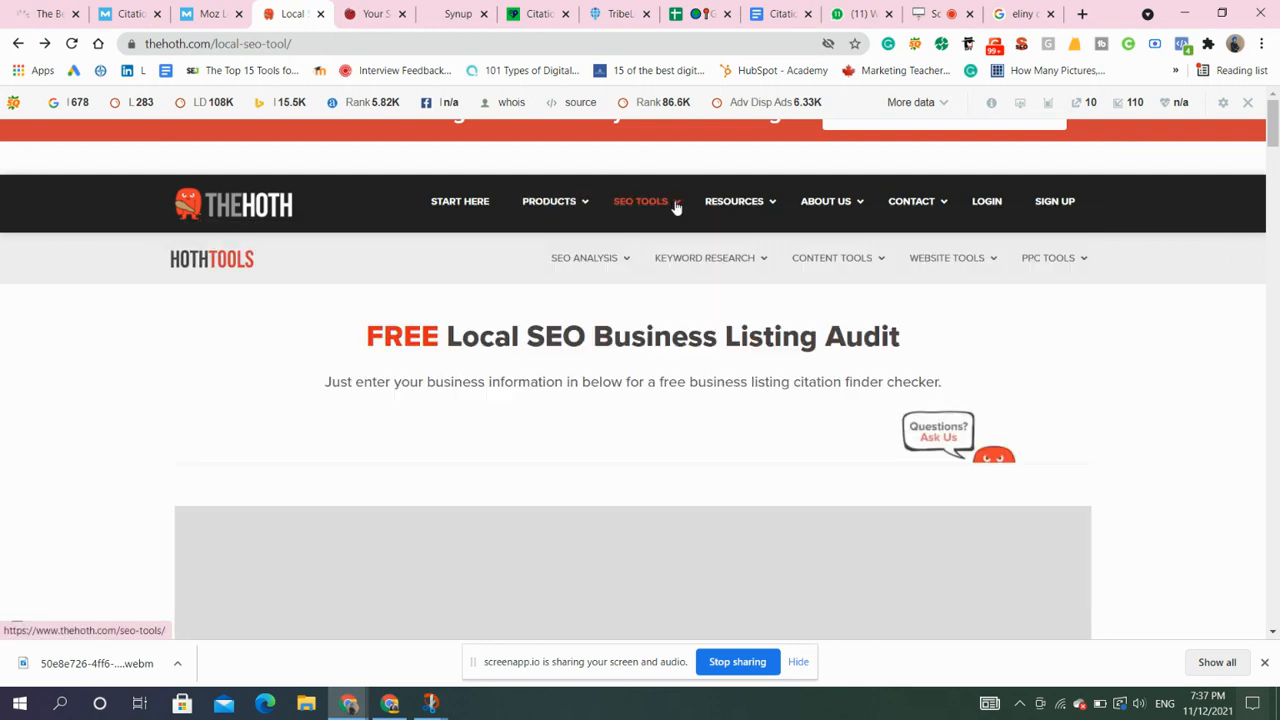
left_click(640, 201)
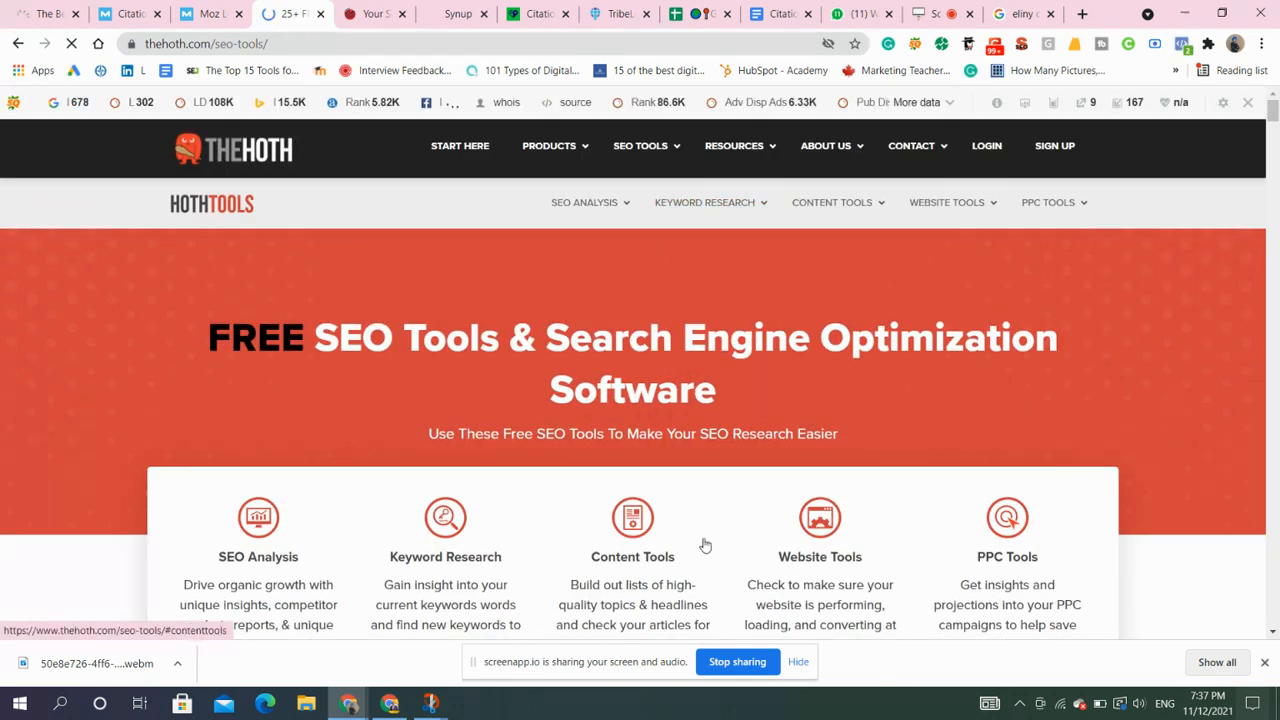
scroll("down", 3)
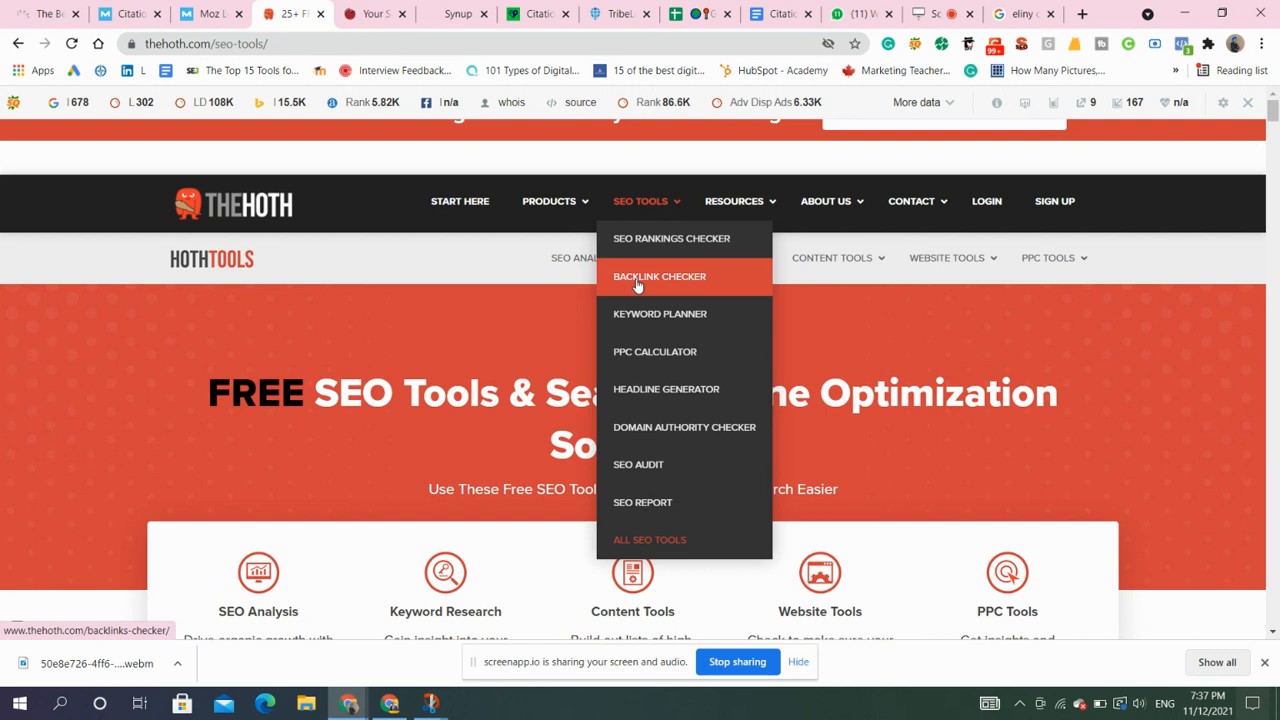
mouse_move(483, 192)
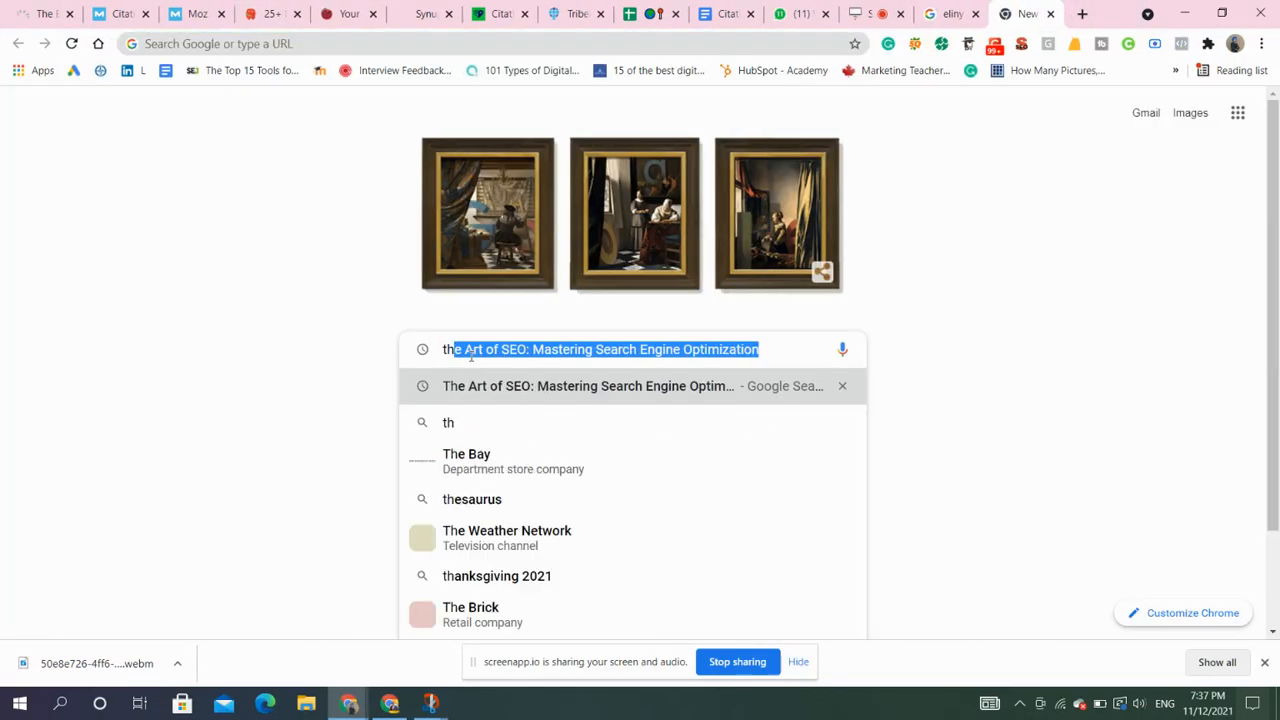
Search 'the hoth' and open its citation checker page to request a free audit.
type("the hoth citation checker")
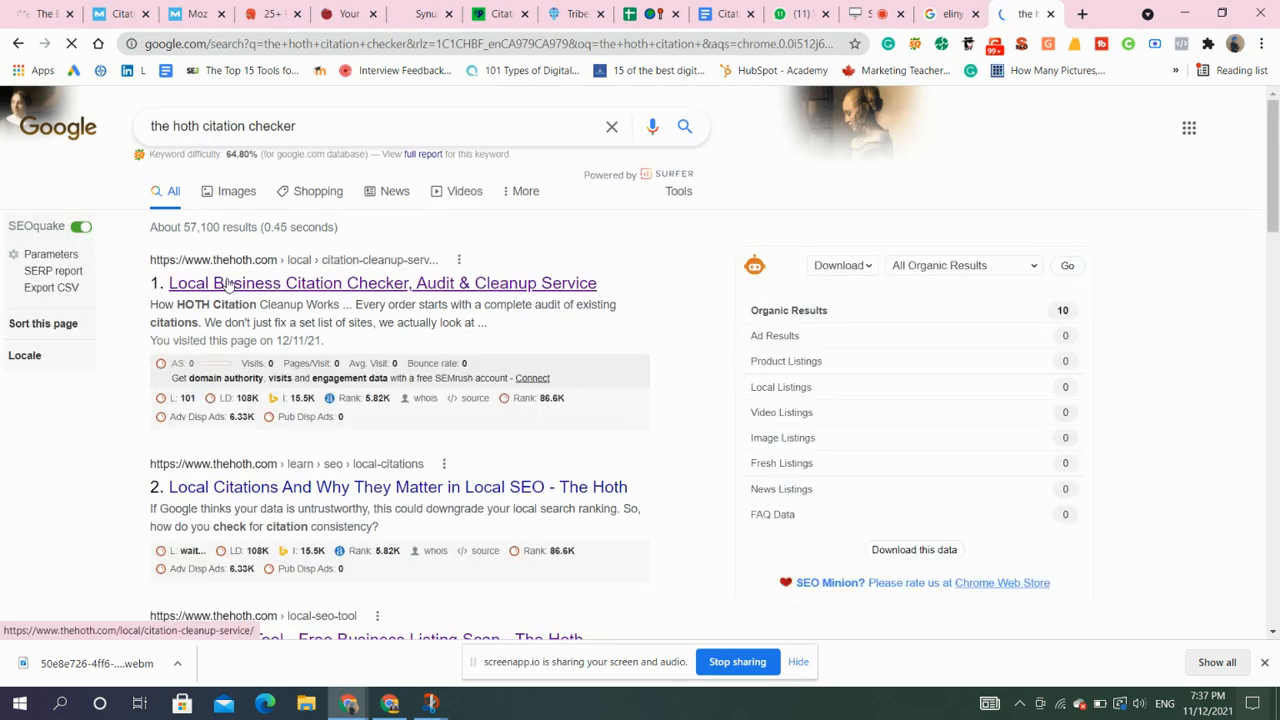
left_click(382, 283)
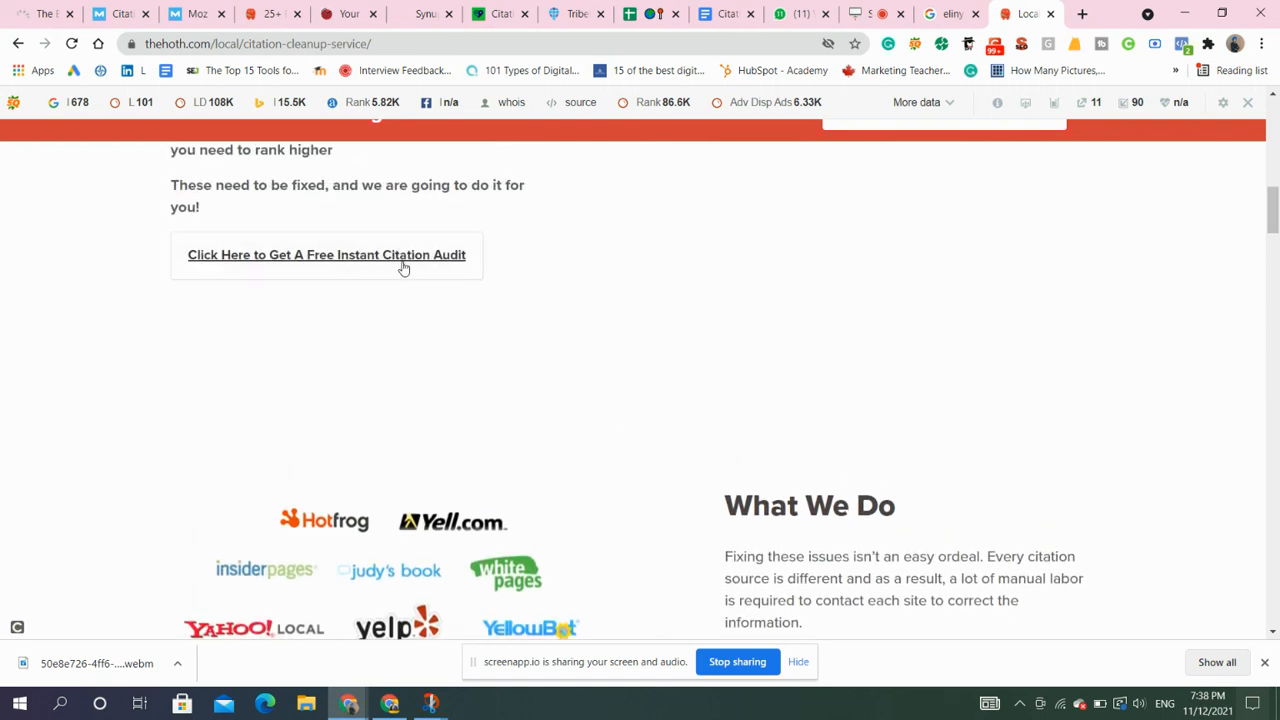
left_click(326, 254)
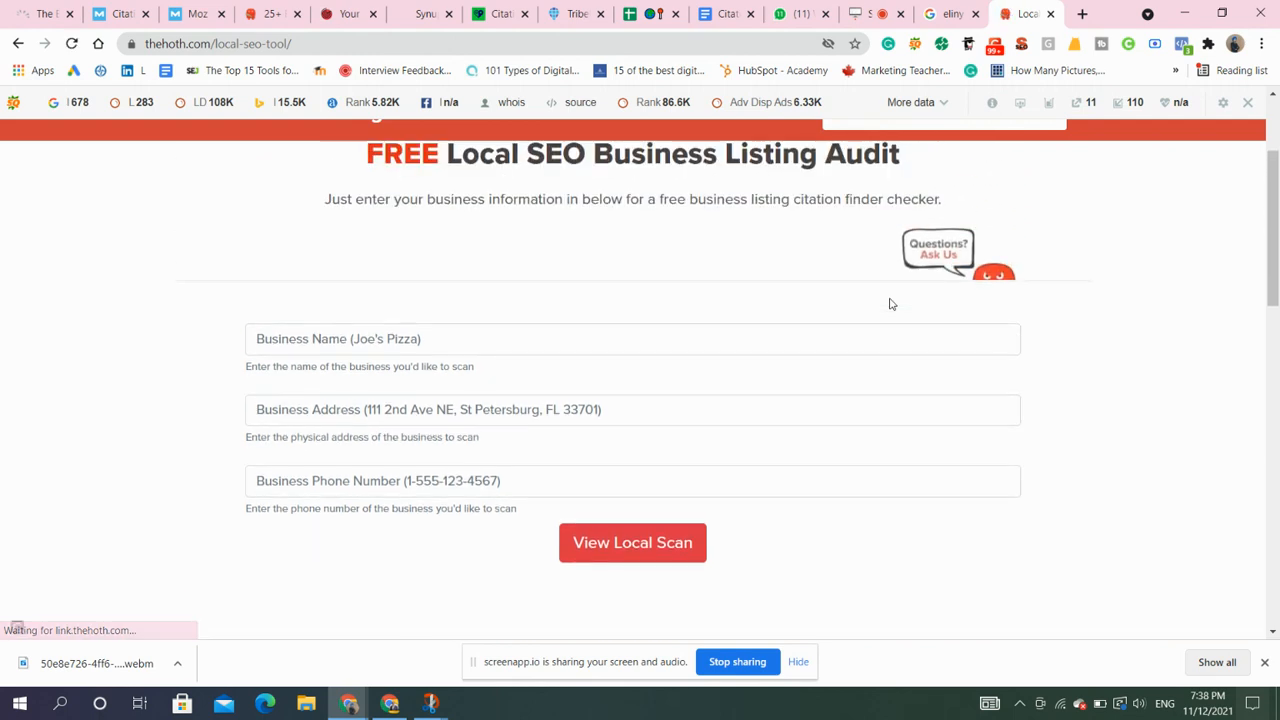
Select the Business Address and Business Phone Number fields on The Hoth's audit form.
left_click(632, 338)
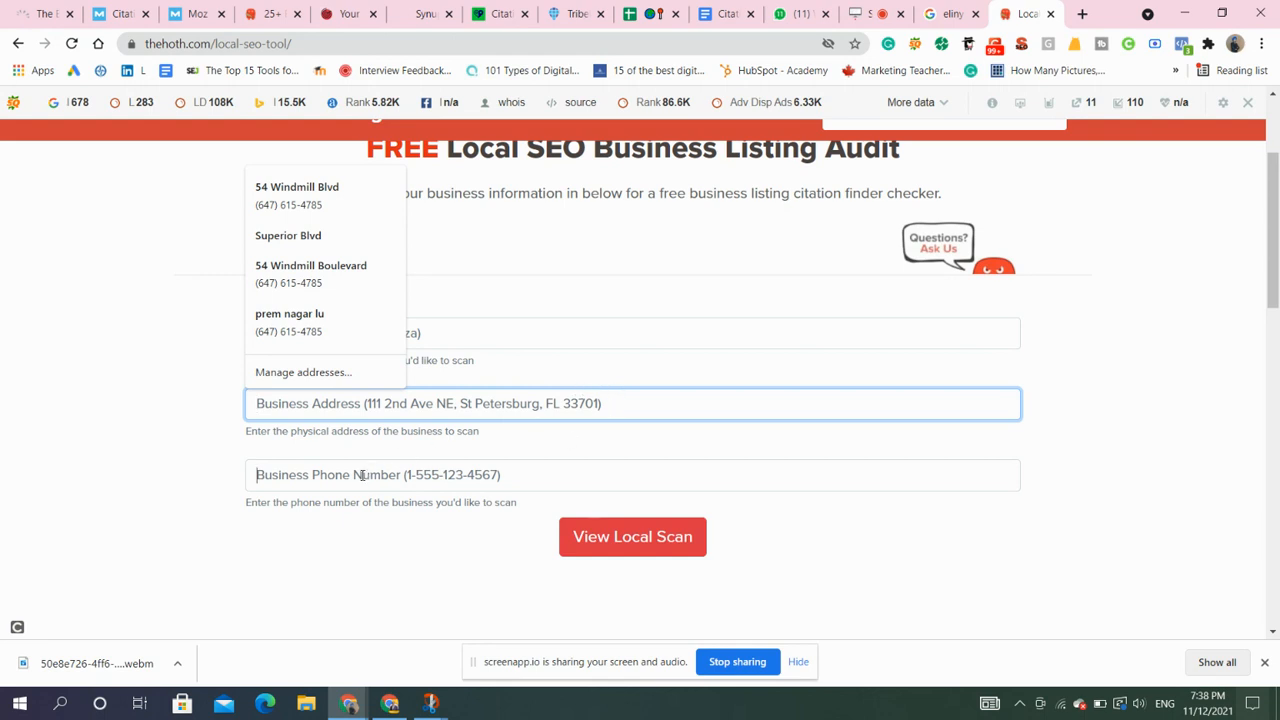
left_click(632, 537)
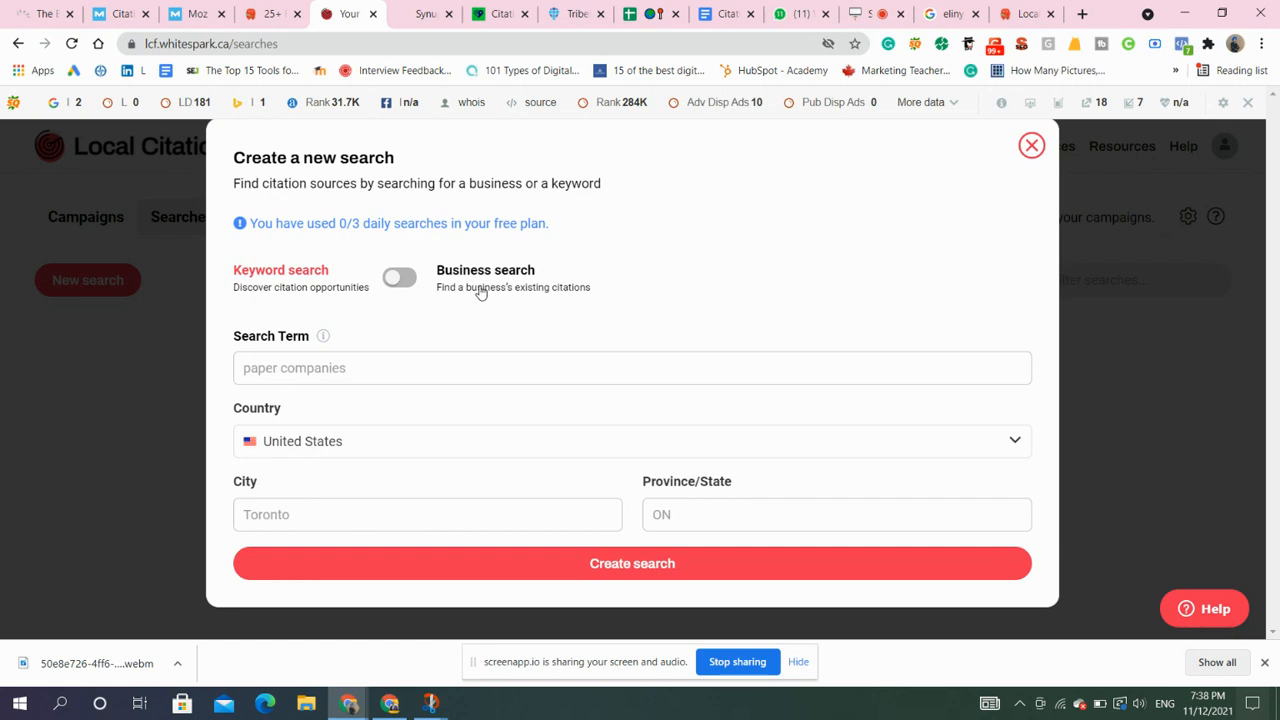
mouse_move(325, 126)
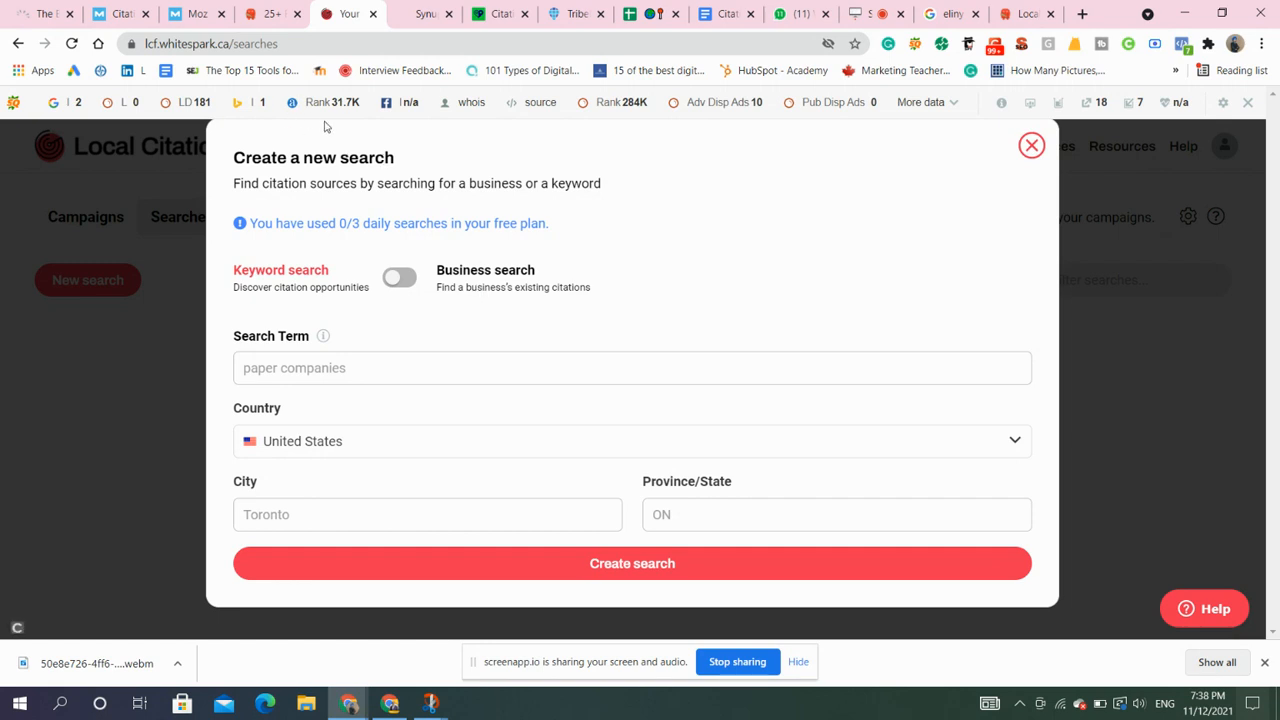
mouse_move(385, 240)
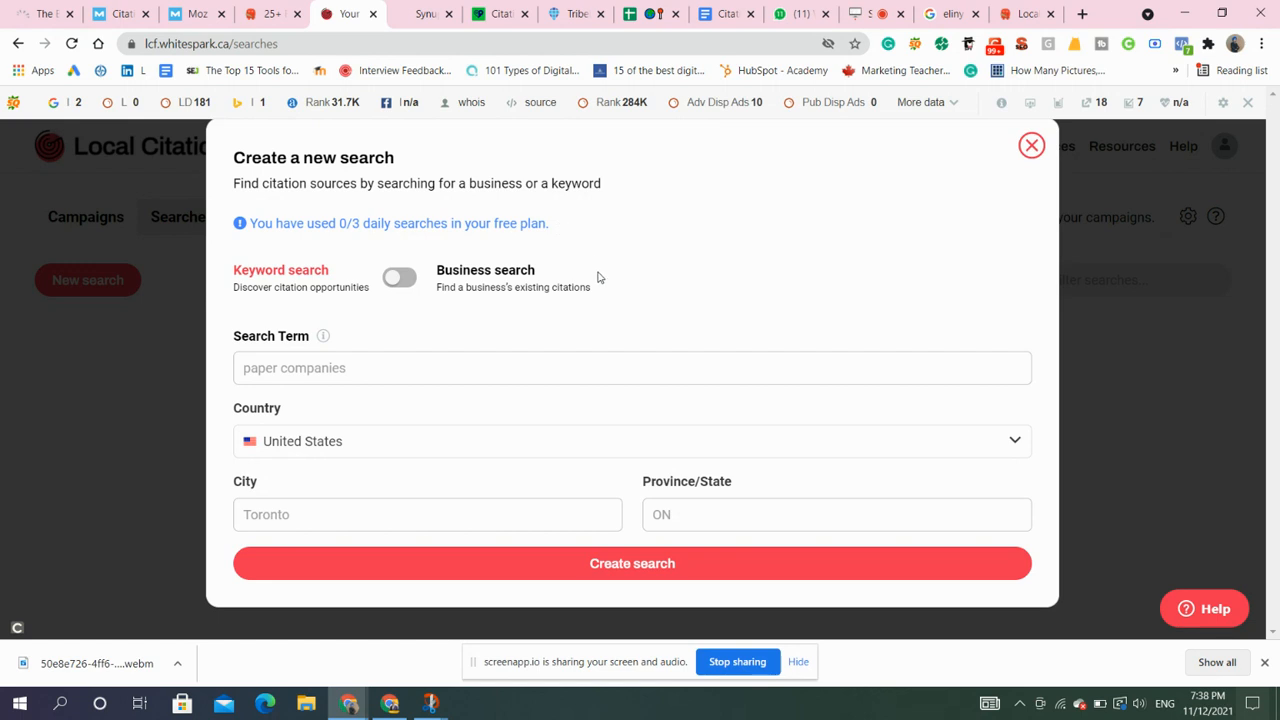
mouse_move(1167, 400)
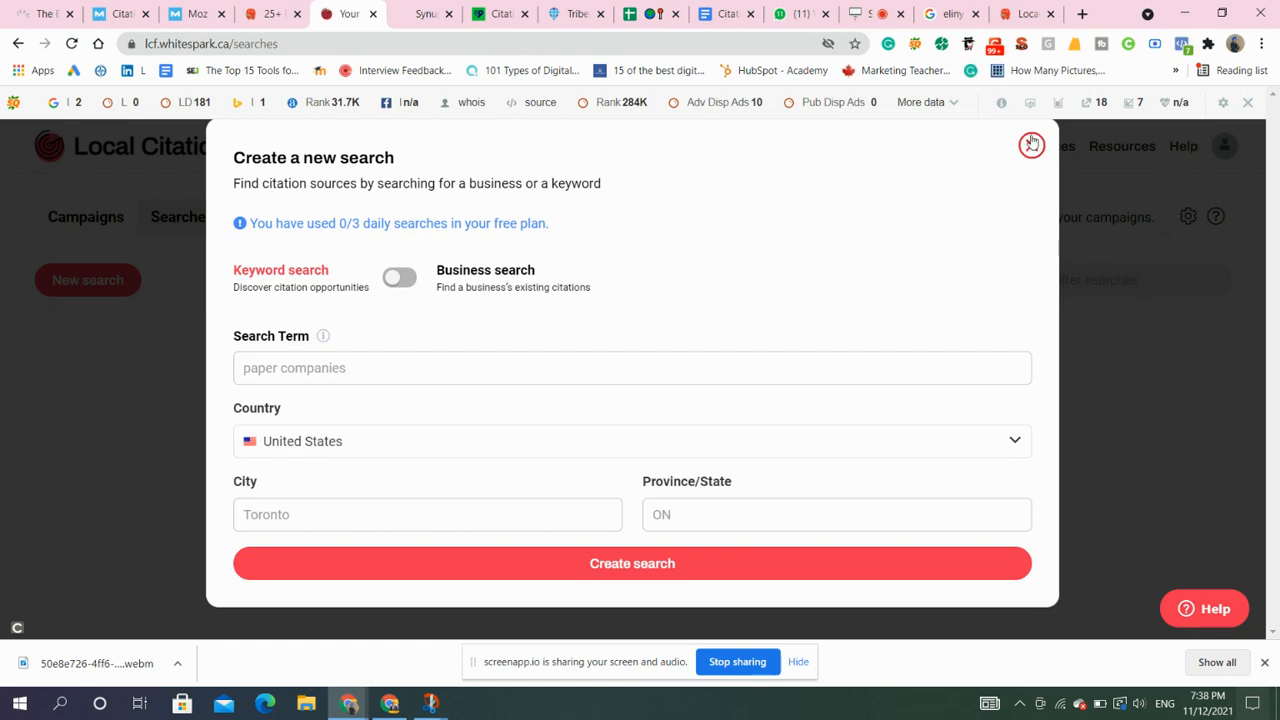
mouse_move(1159, 432)
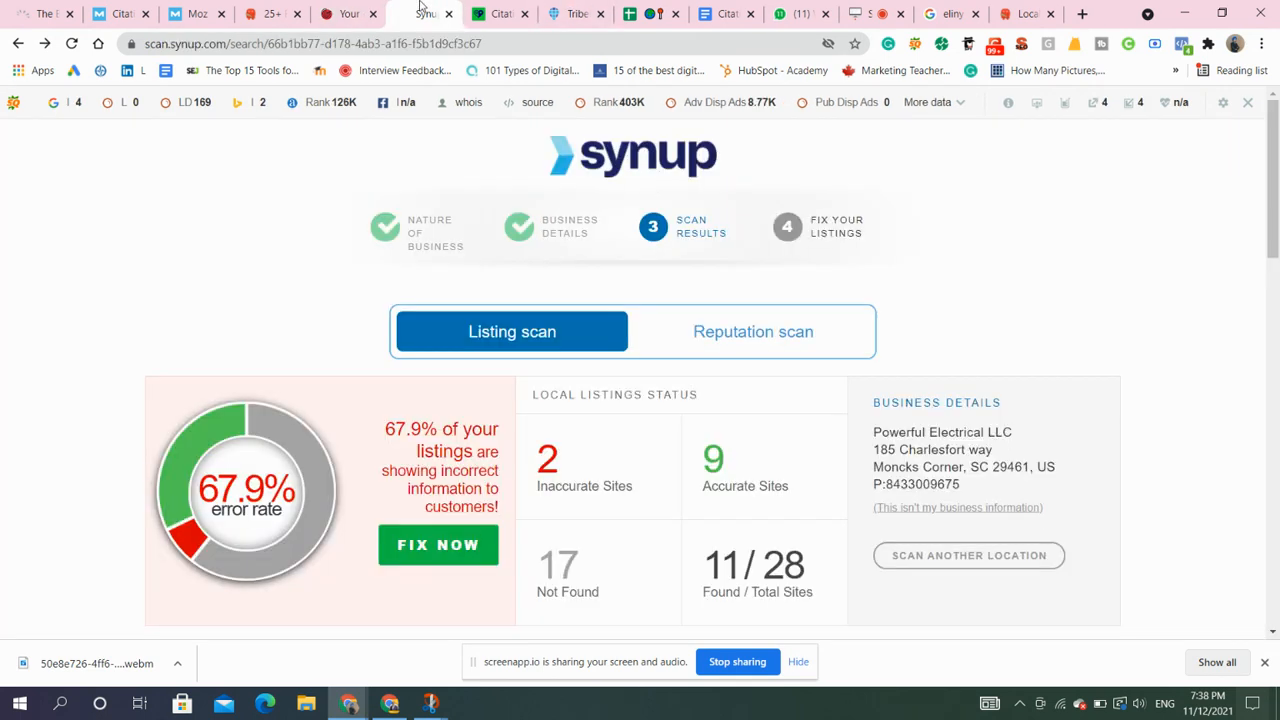
View BrightLocal's Citation Tracker and Tribe Local's pricing, then return to the Citations doc.
left_click(500, 13)
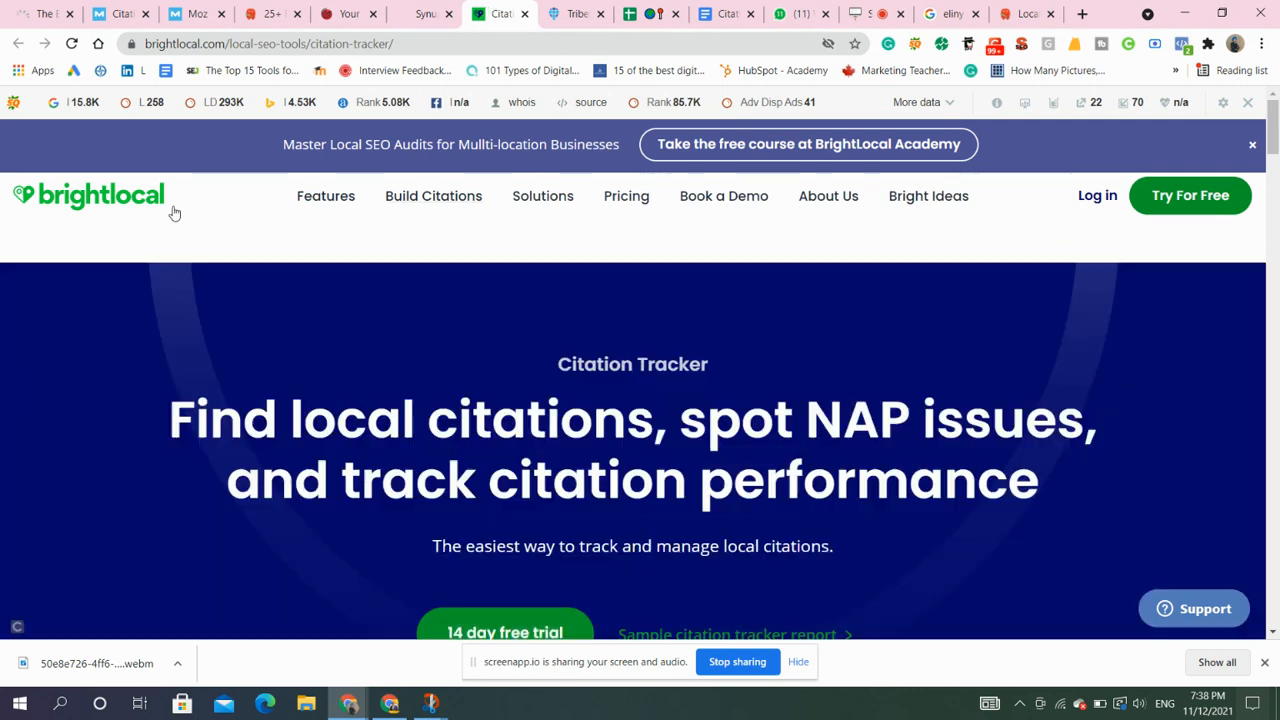
left_click(542, 195)
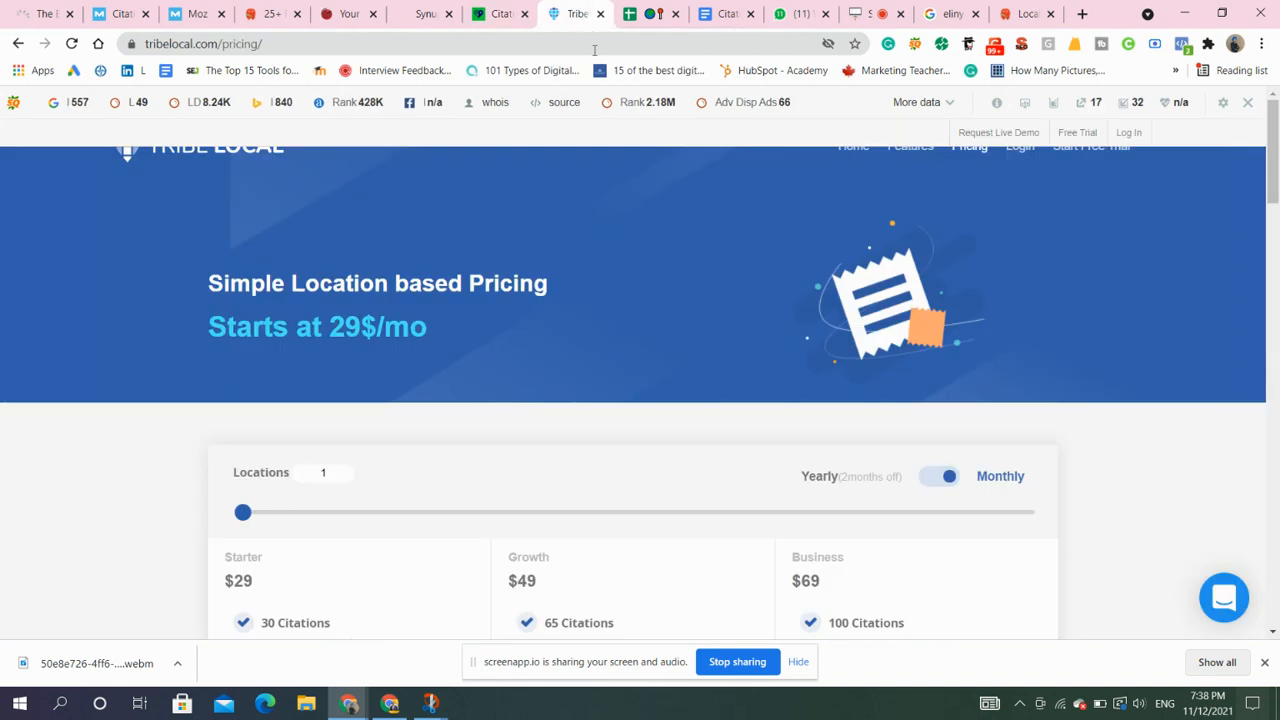
mouse_move(543, 307)
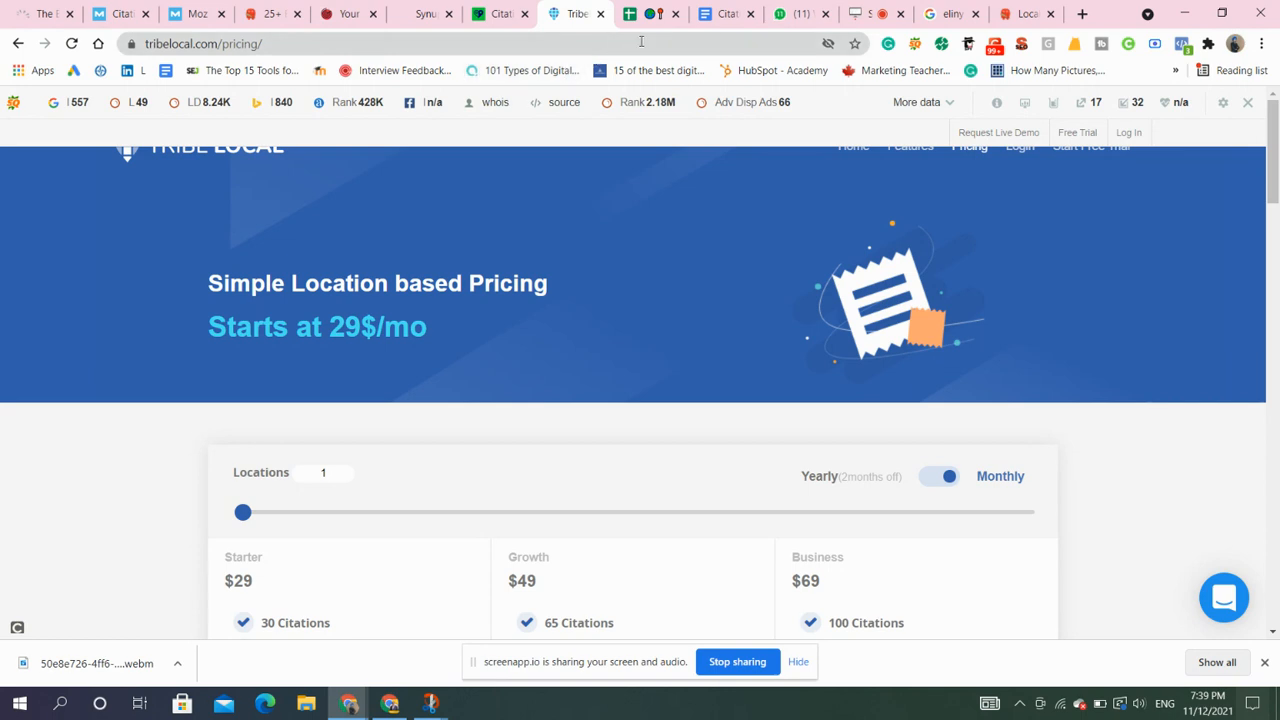
left_click(725, 13)
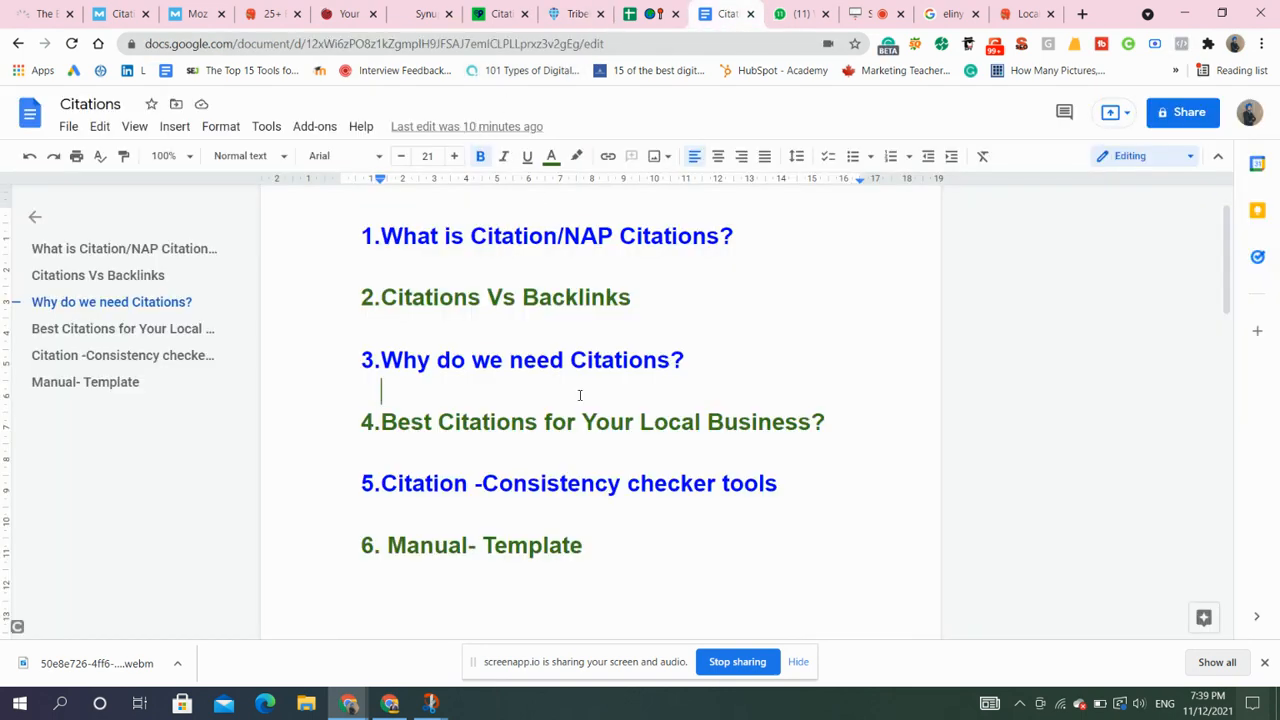
mouse_move(501, 522)
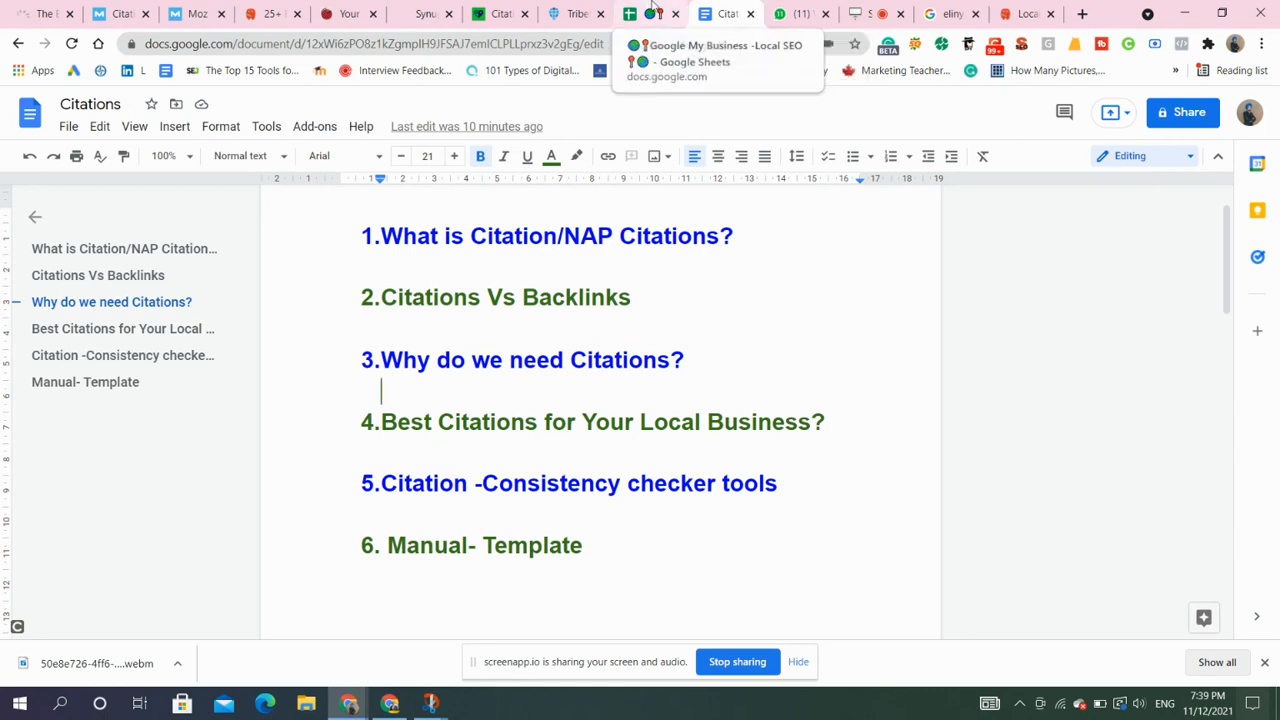
Switch to the Google My Business – Local SEO spreadsheet showing Business Details.
left_click(630, 13)
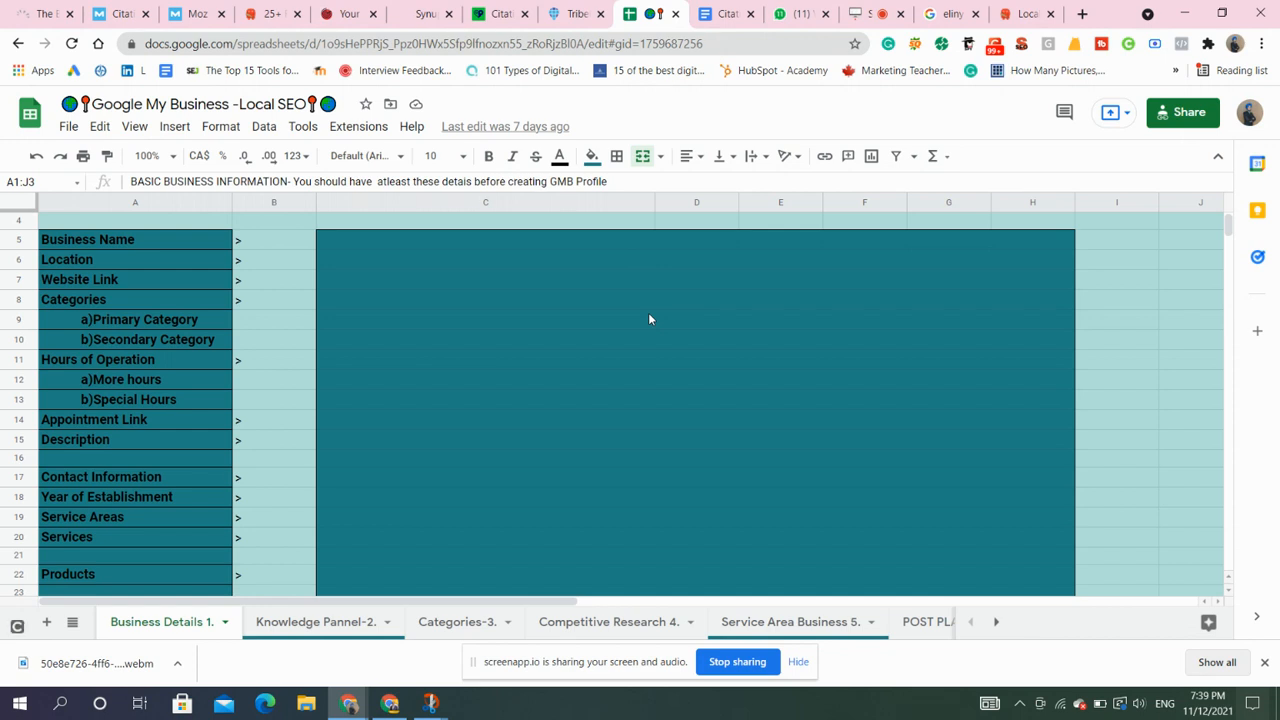
Browse the Common Citations sheet, then open the Ciatations-8 NAP correction sheet.
scroll("down", 3)
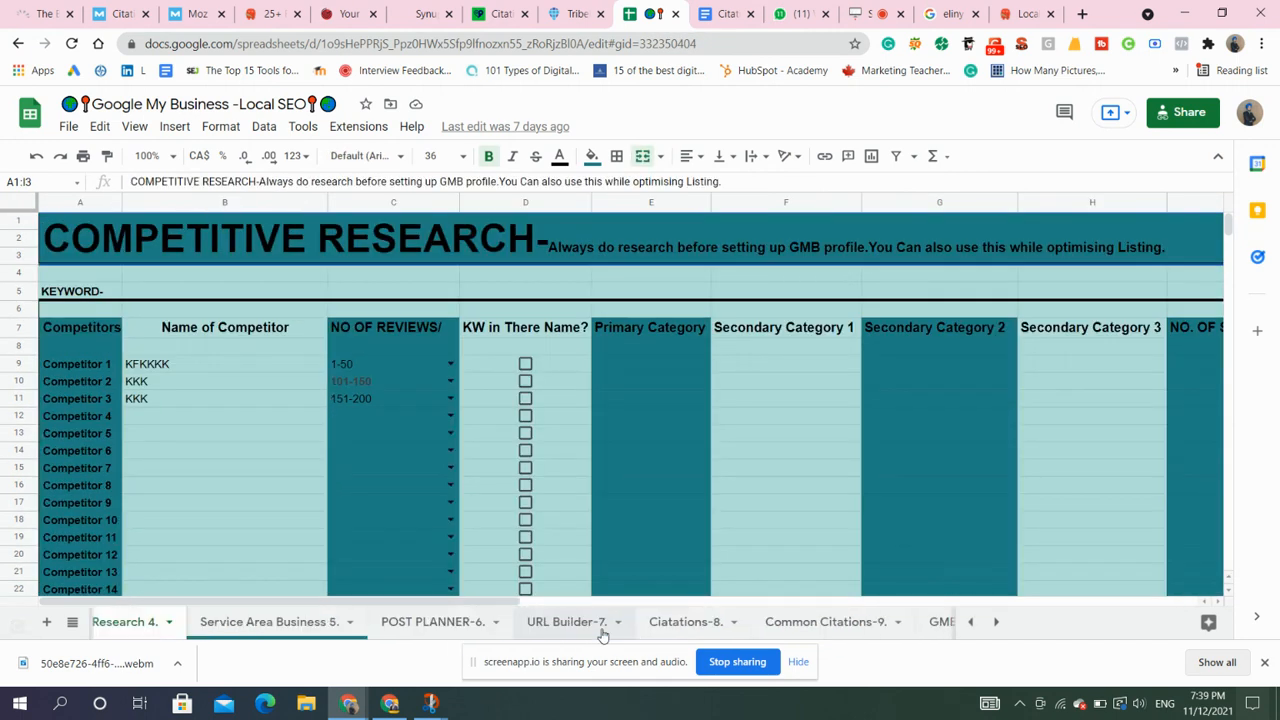
left_click(995, 621)
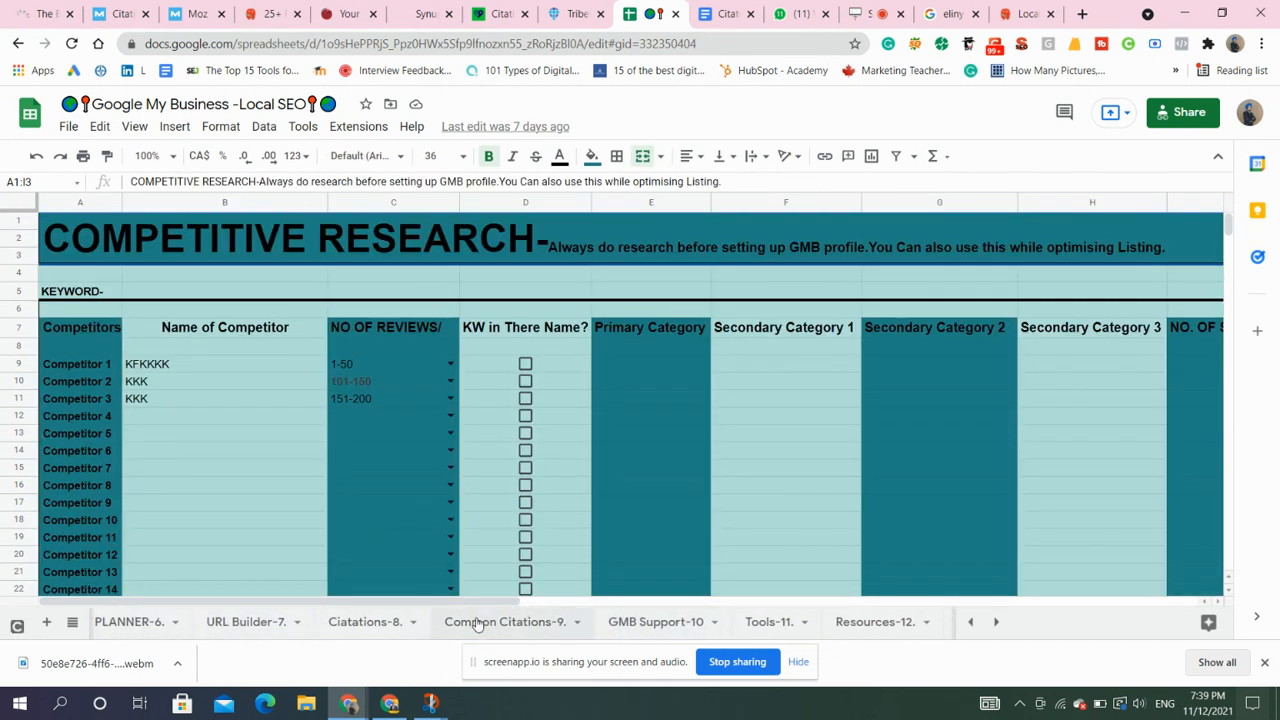
left_click(505, 621)
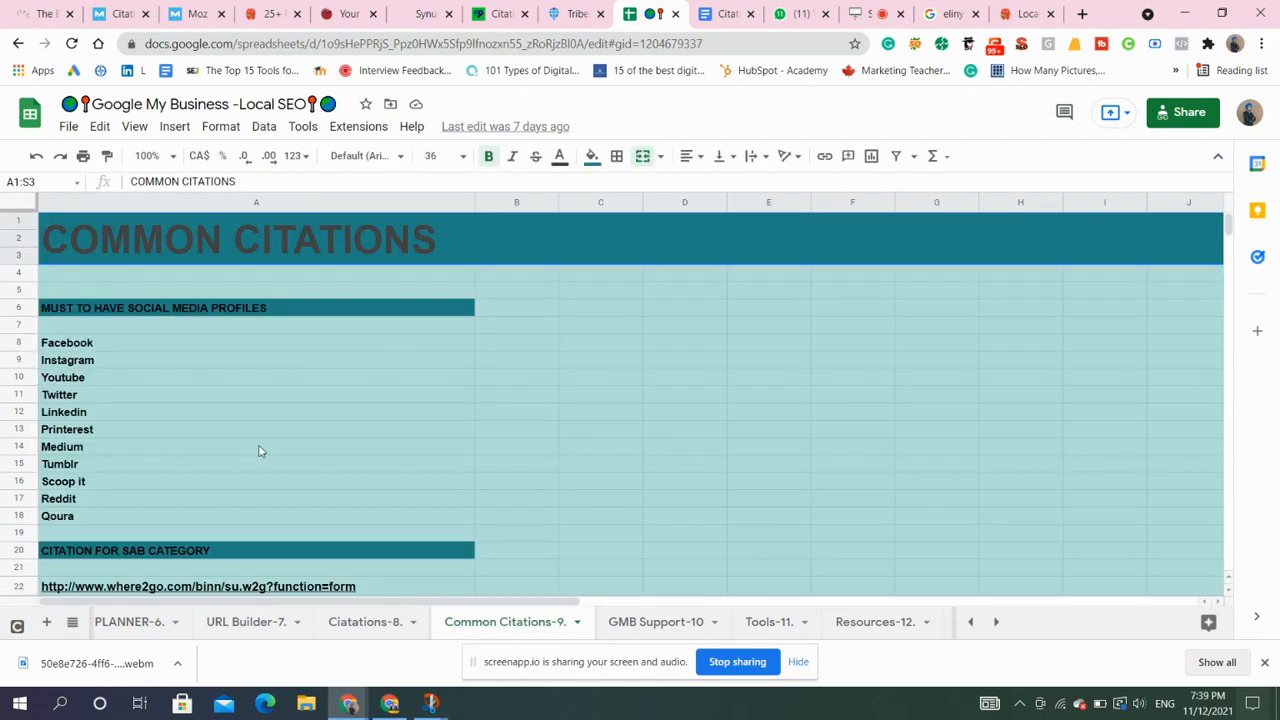
scroll("down", 3)
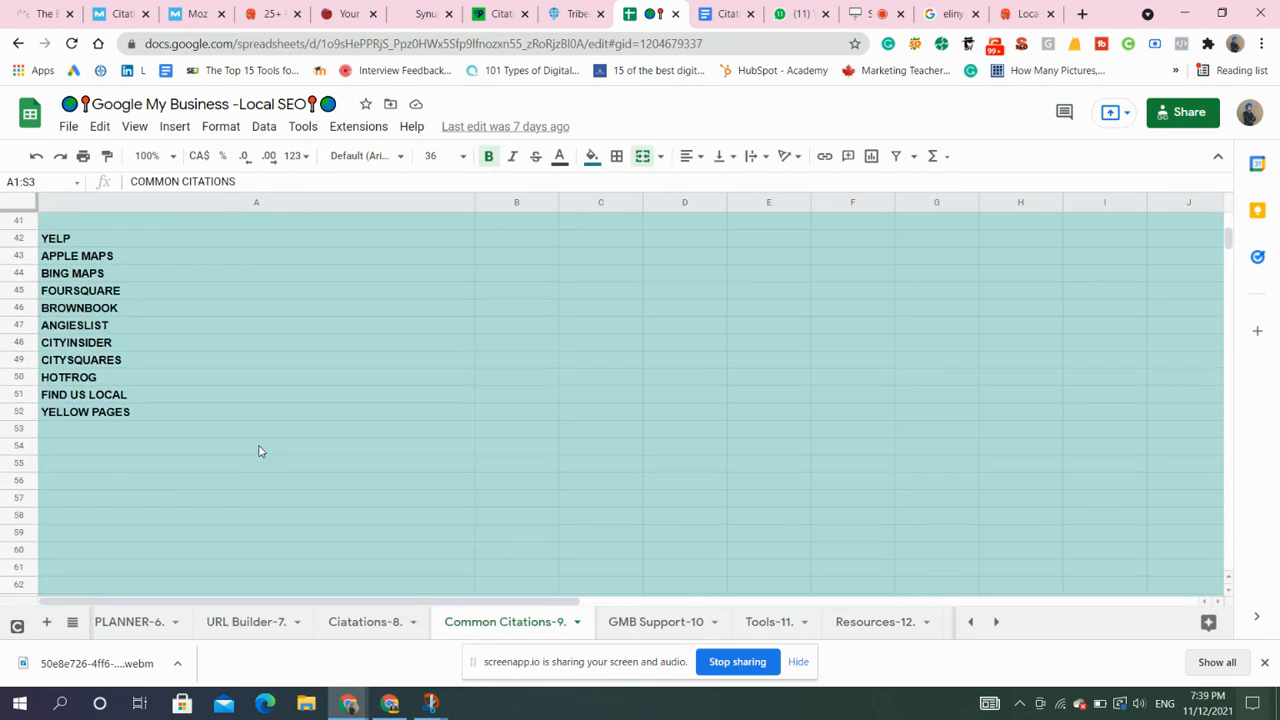
scroll("up", 3)
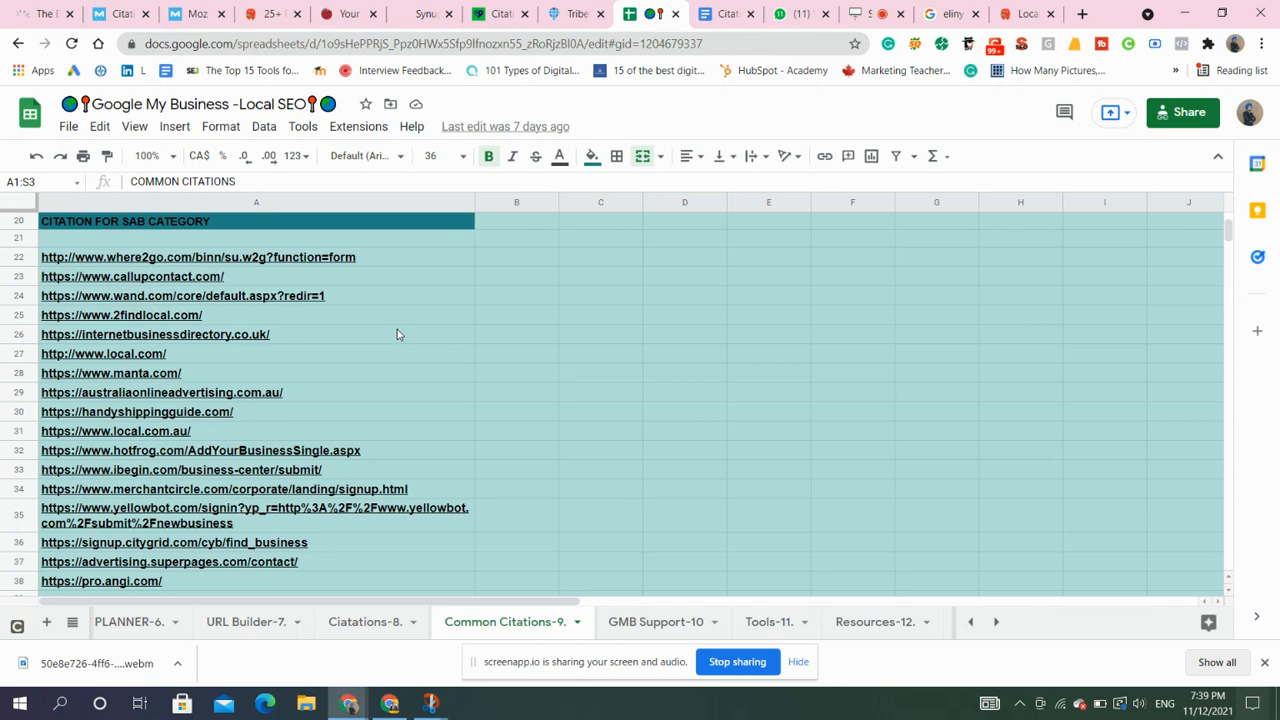
scroll("down", 3)
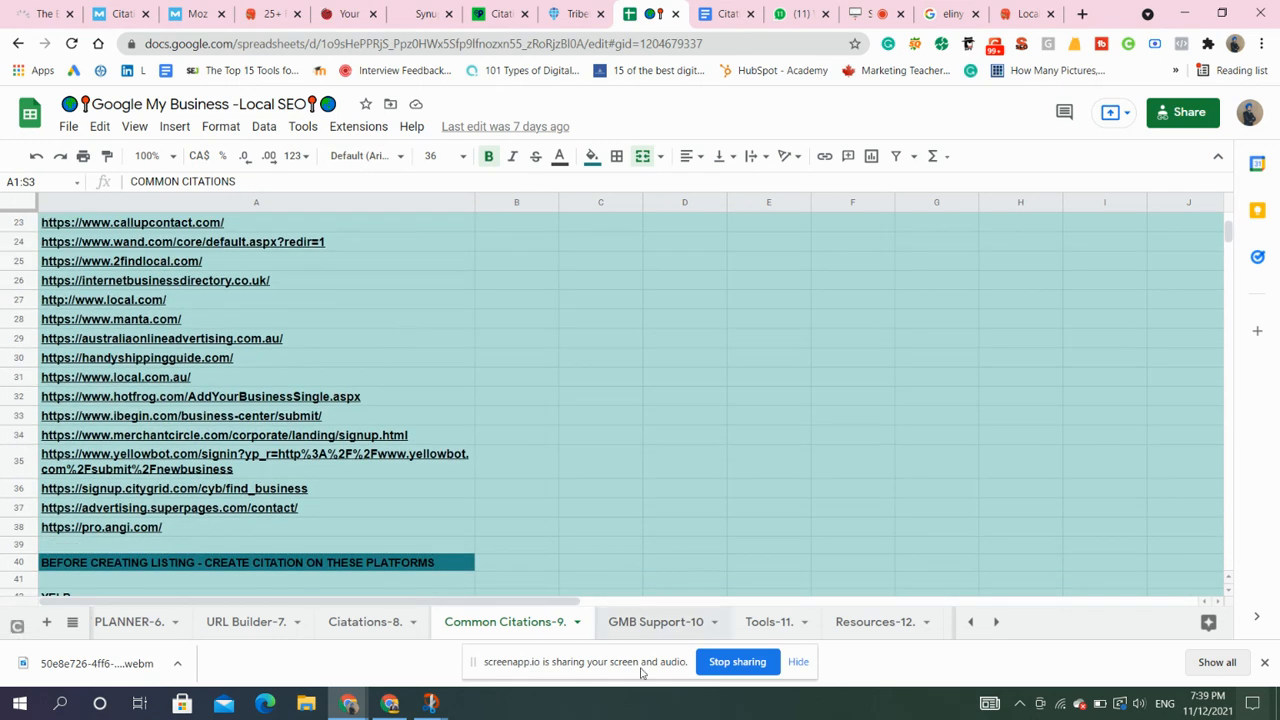
left_click(366, 621)
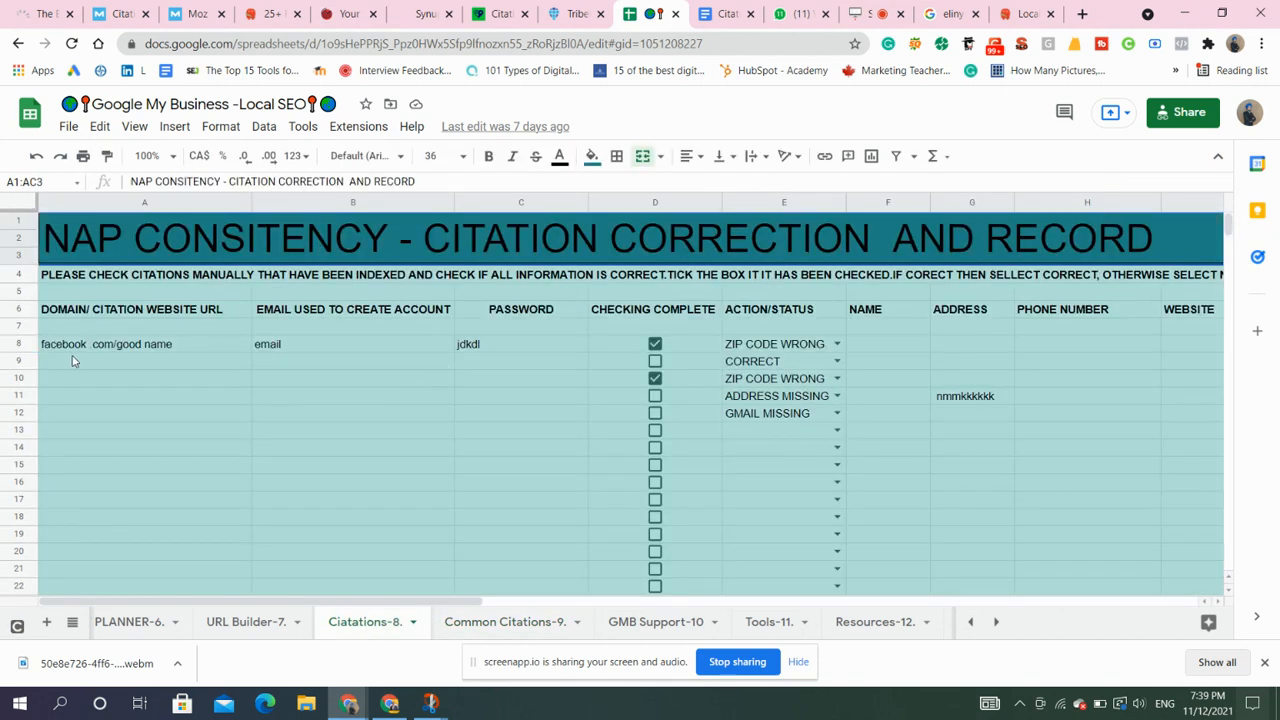
Point out the account email, password and action/status columns of the citation sheet.
left_click(352, 361)
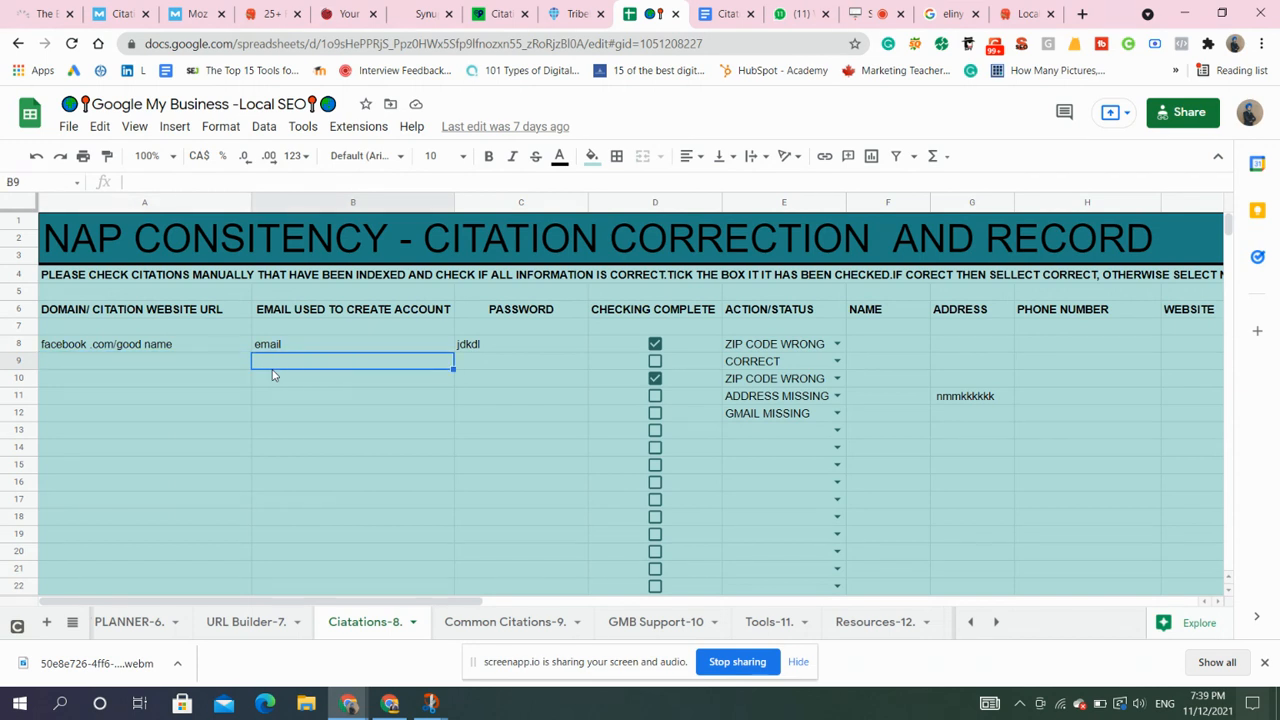
left_click(520, 361)
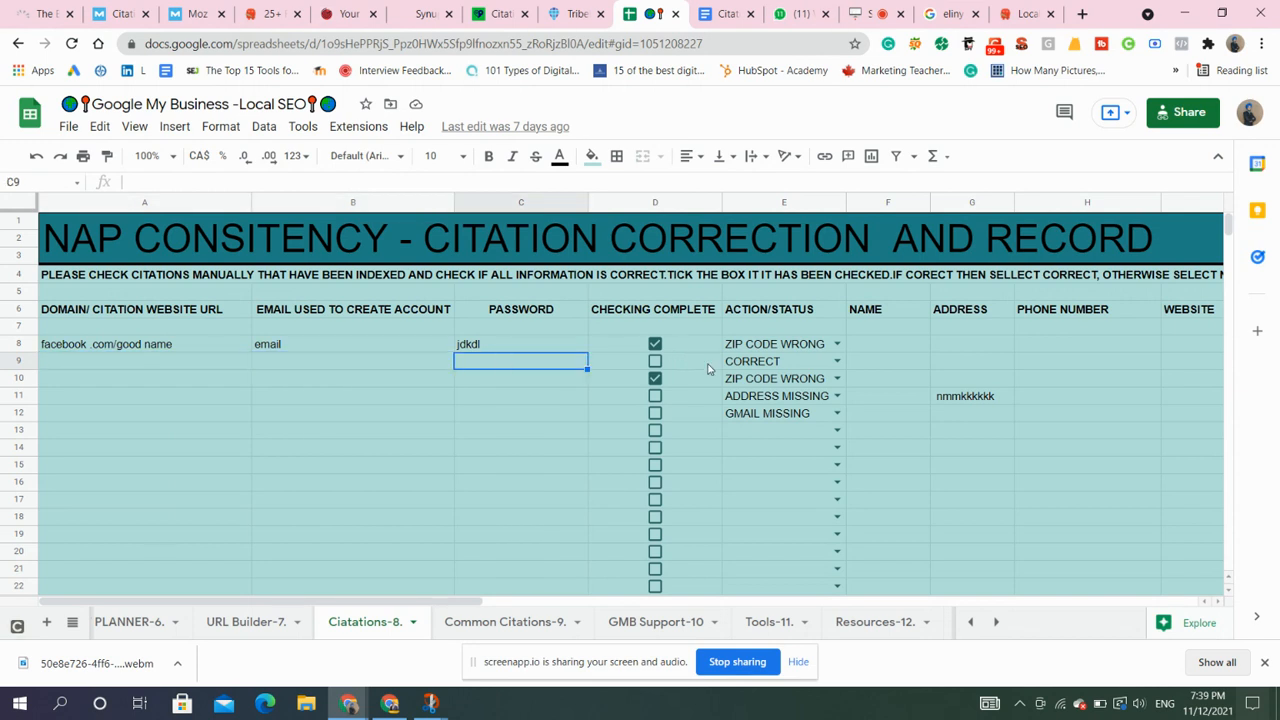
scroll("right", 3)
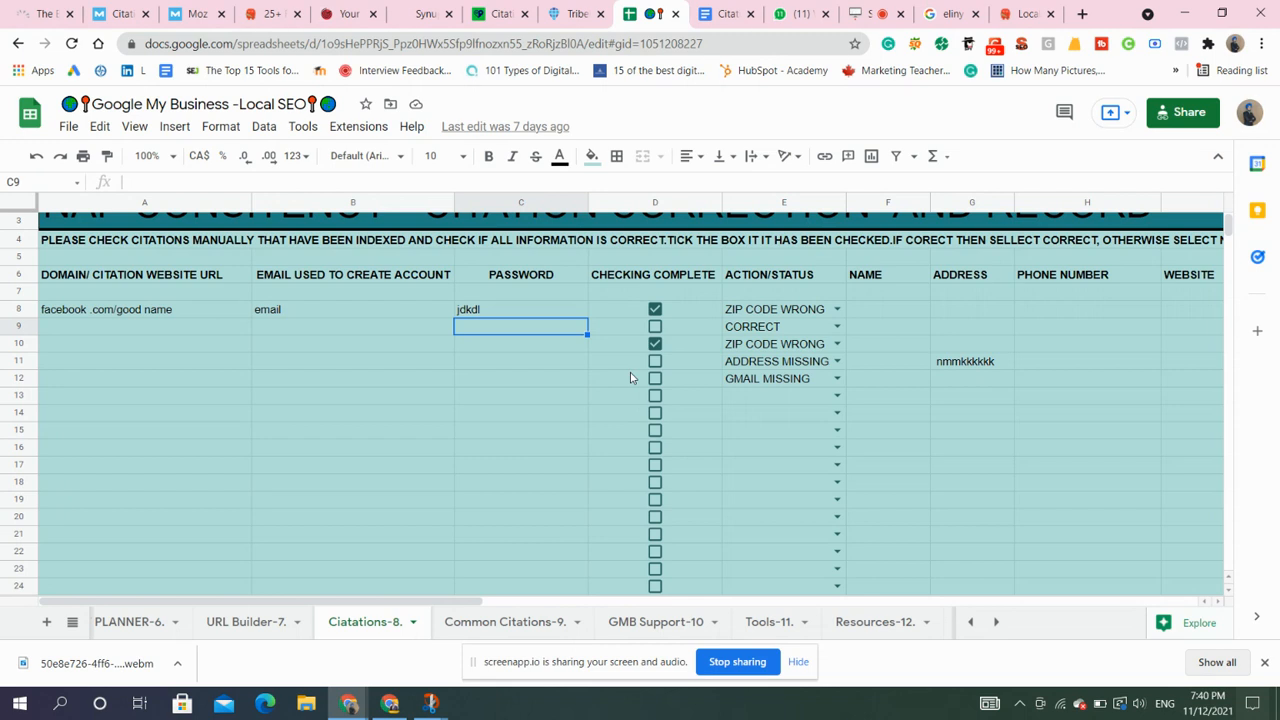
mouse_move(737, 408)
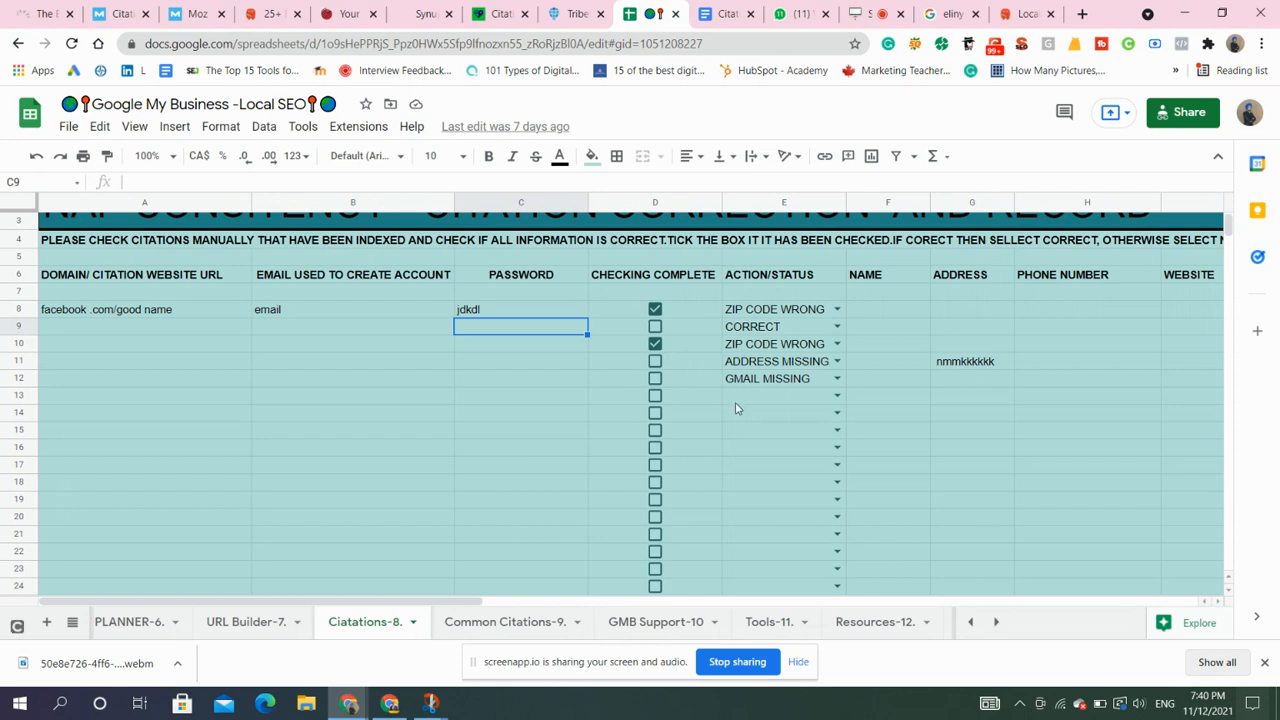
left_click(783, 394)
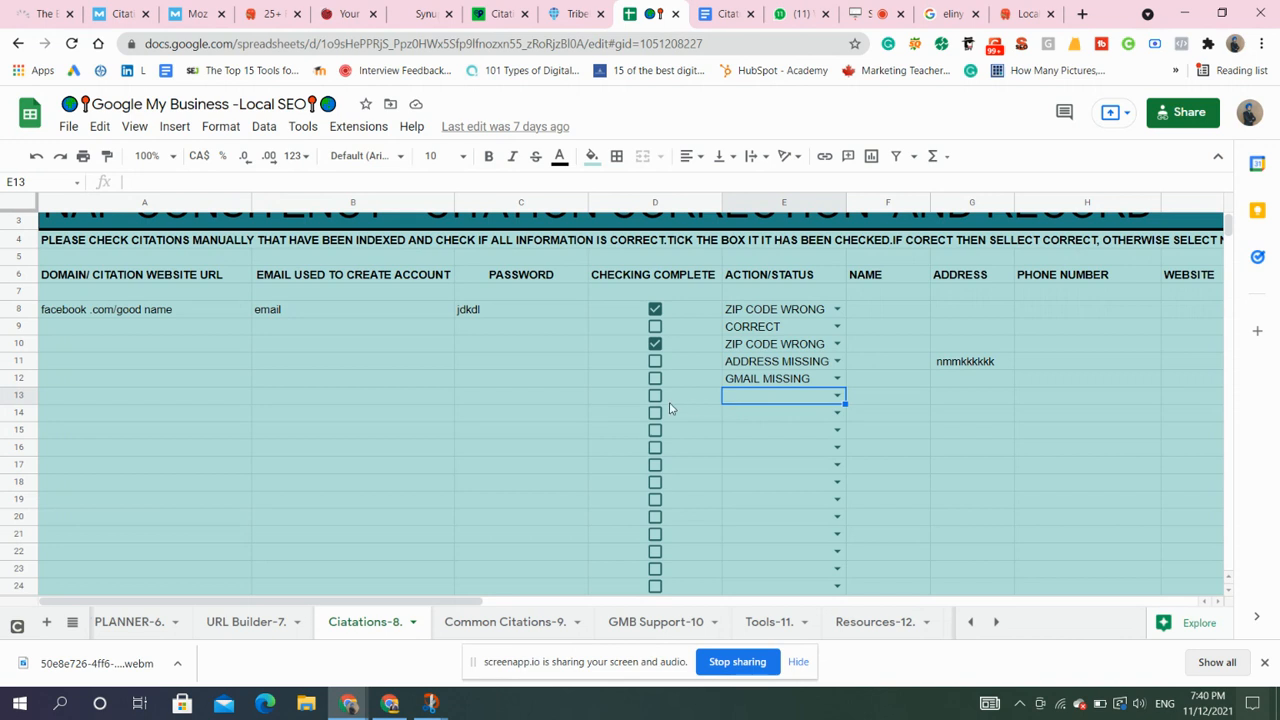
Tick the row as checking complete and set row 14's status to GMAIL MISSING.
left_click(655, 412)
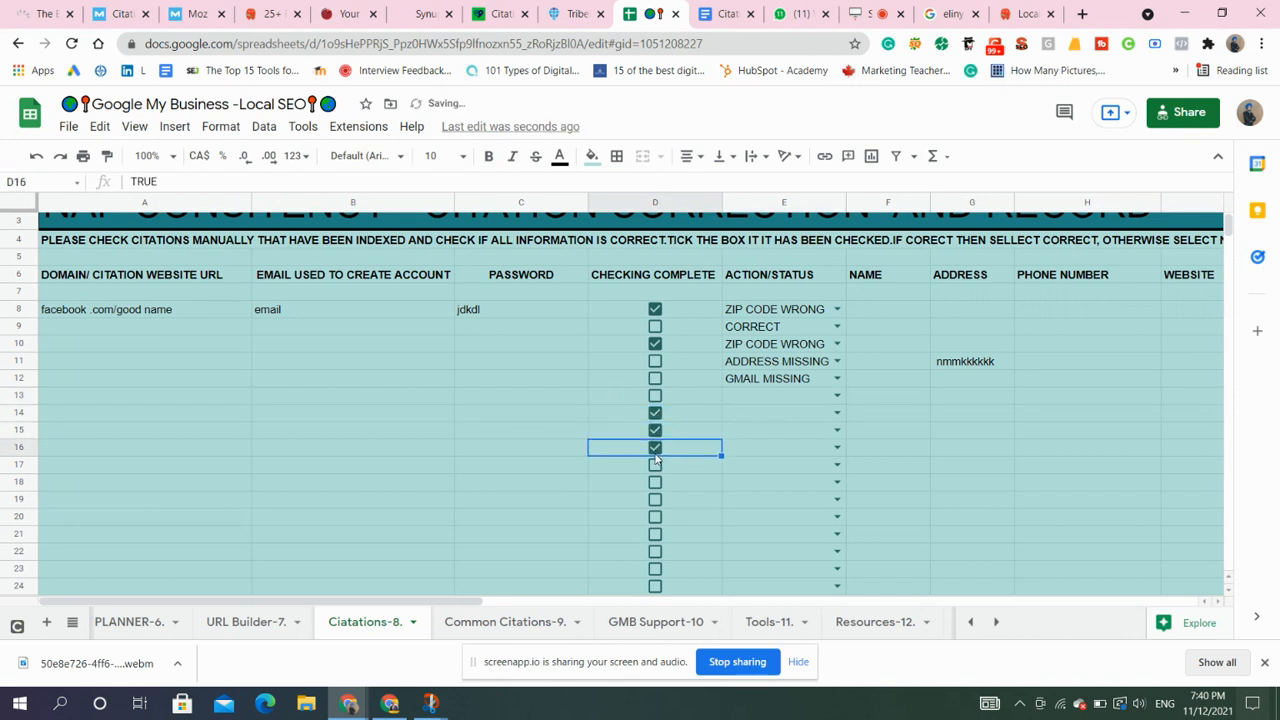
left_click(783, 413)
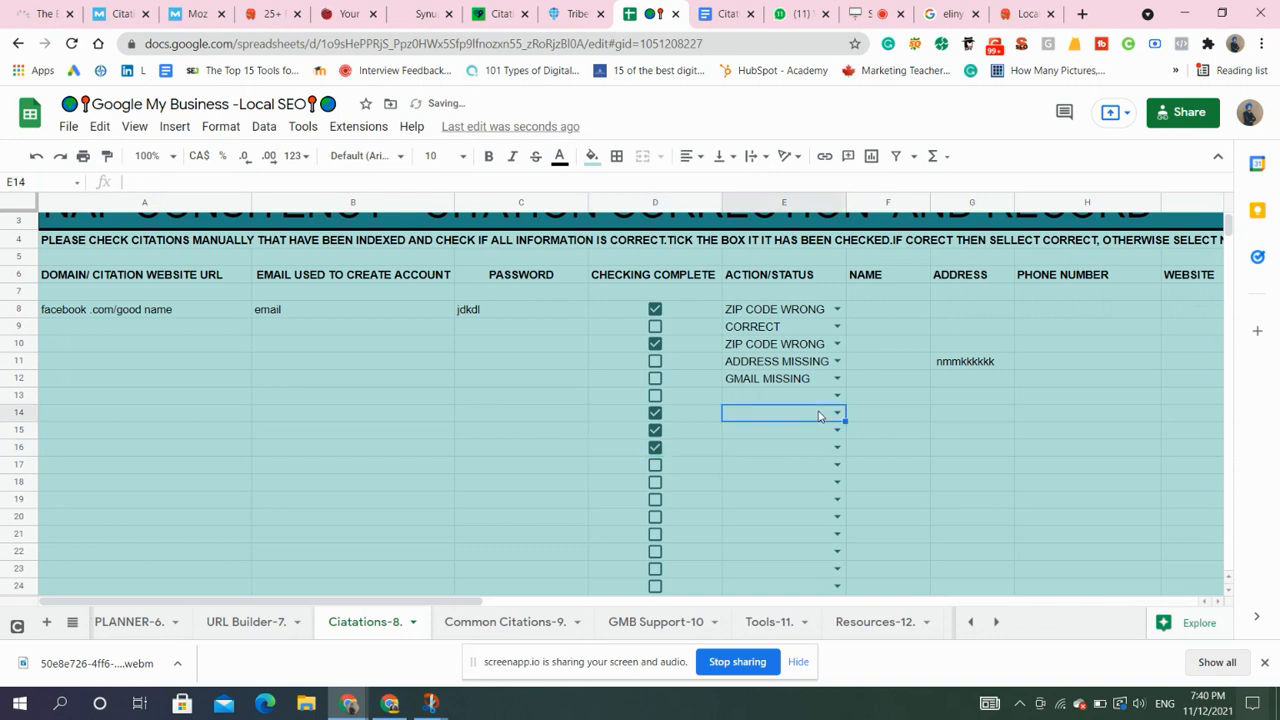
left_click(836, 413)
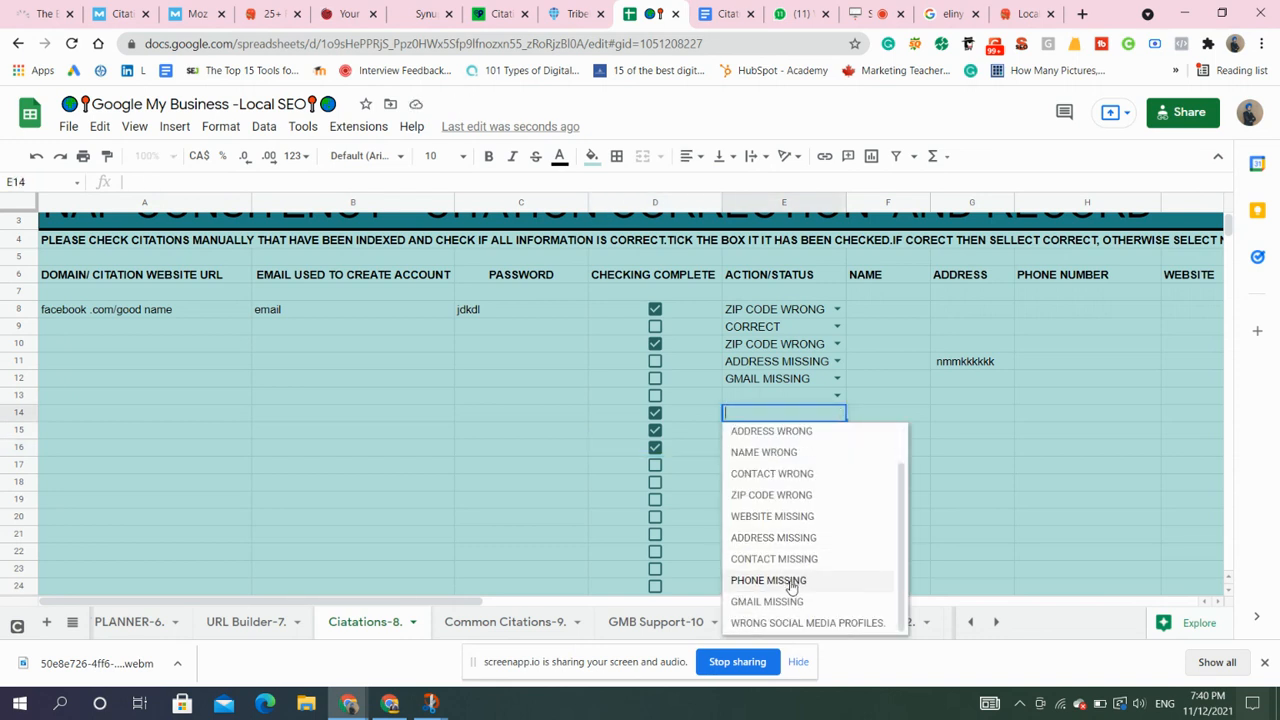
left_click(766, 601)
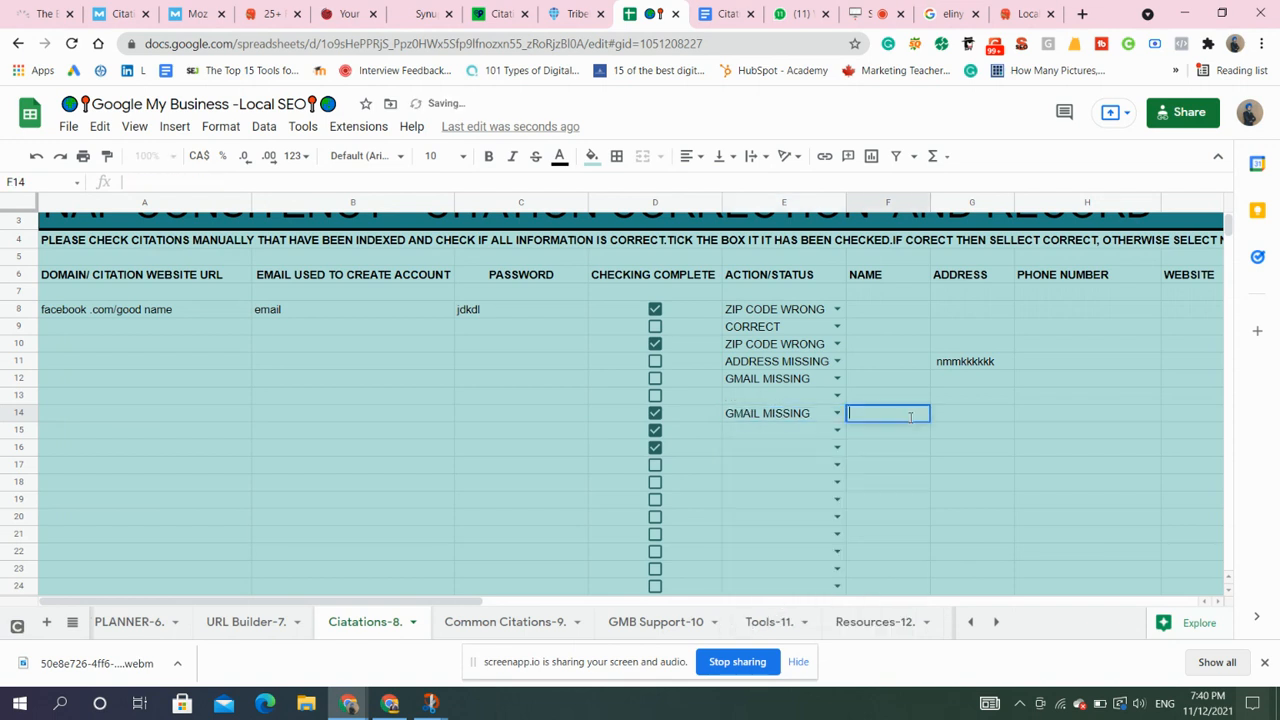